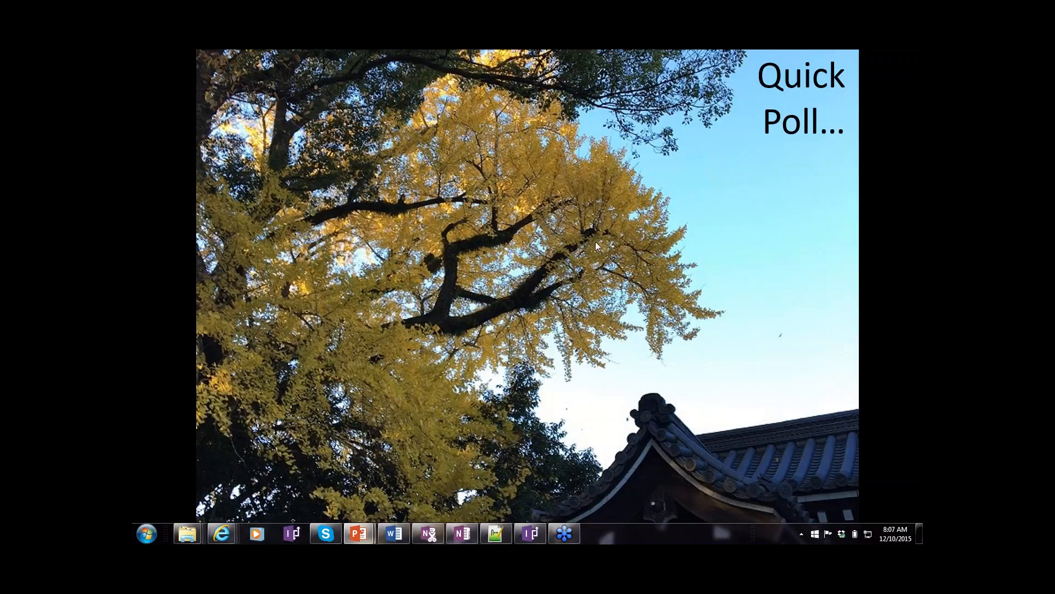
pyautogui.moveTo(774, 89)
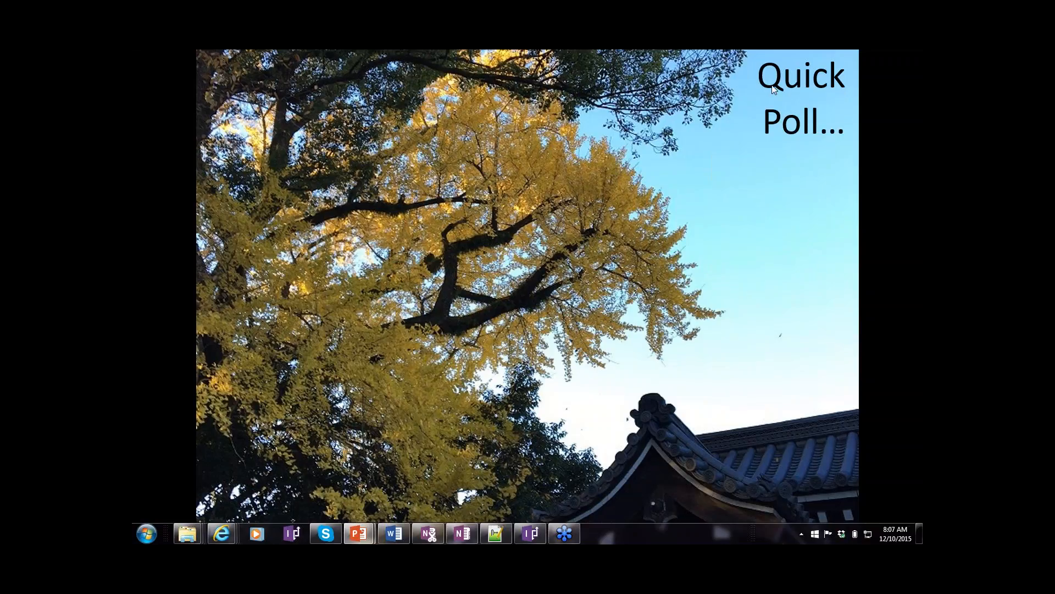
pyautogui.moveTo(770, 74)
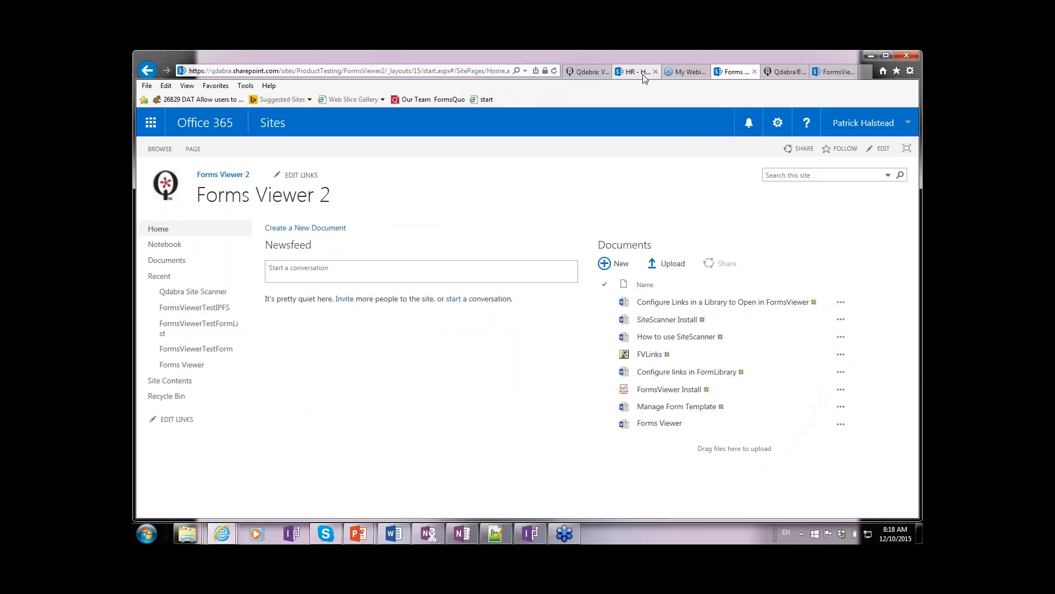
pyautogui.moveTo(644, 79)
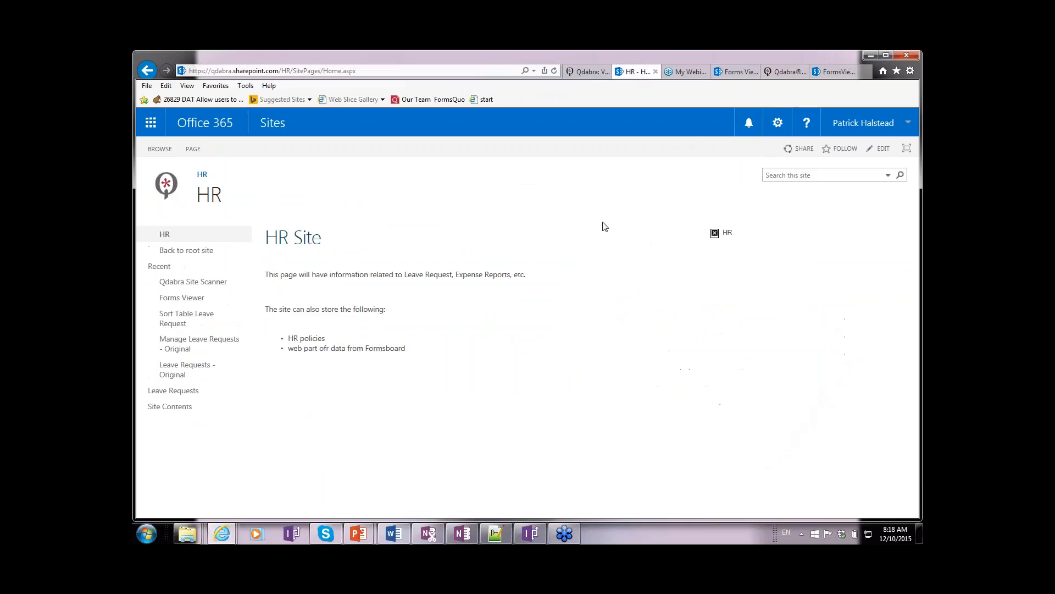
pyautogui.moveTo(187, 317)
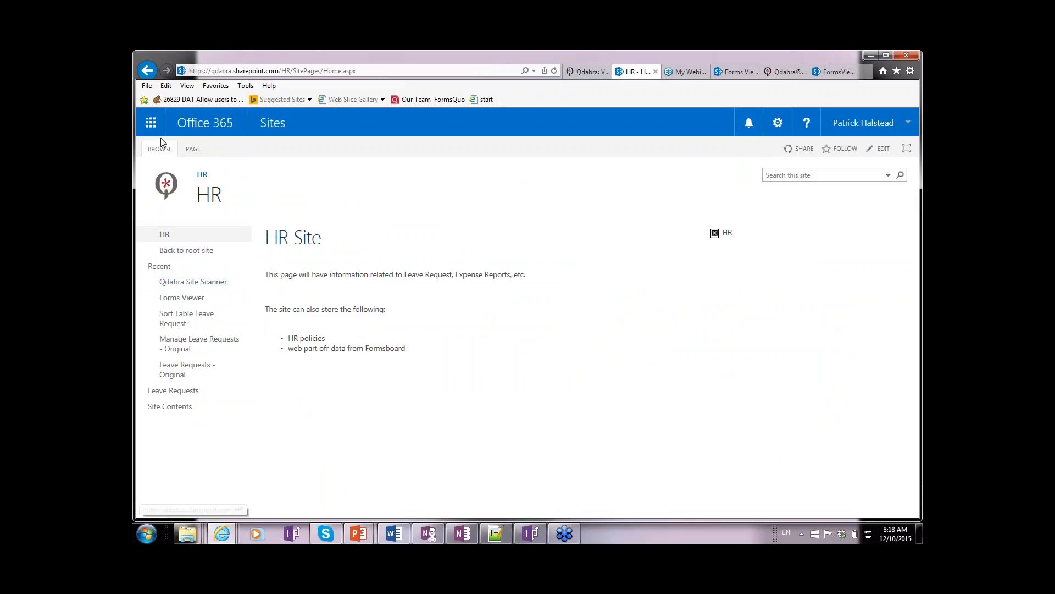
pyautogui.moveTo(150, 122)
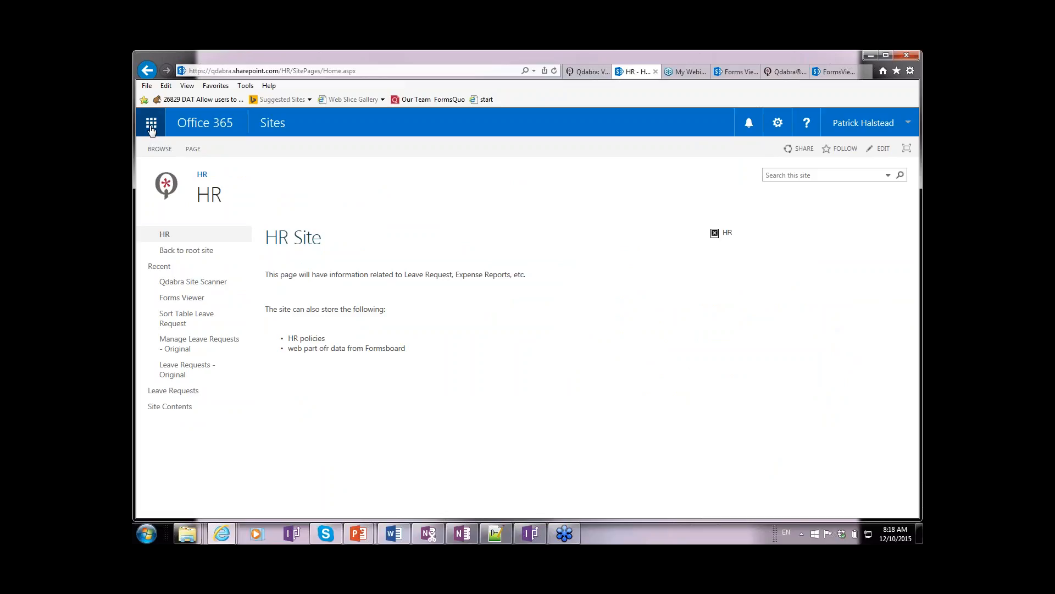
# Go from the app launcher to Admin and sign in again with the password.
pyautogui.click(150, 122)
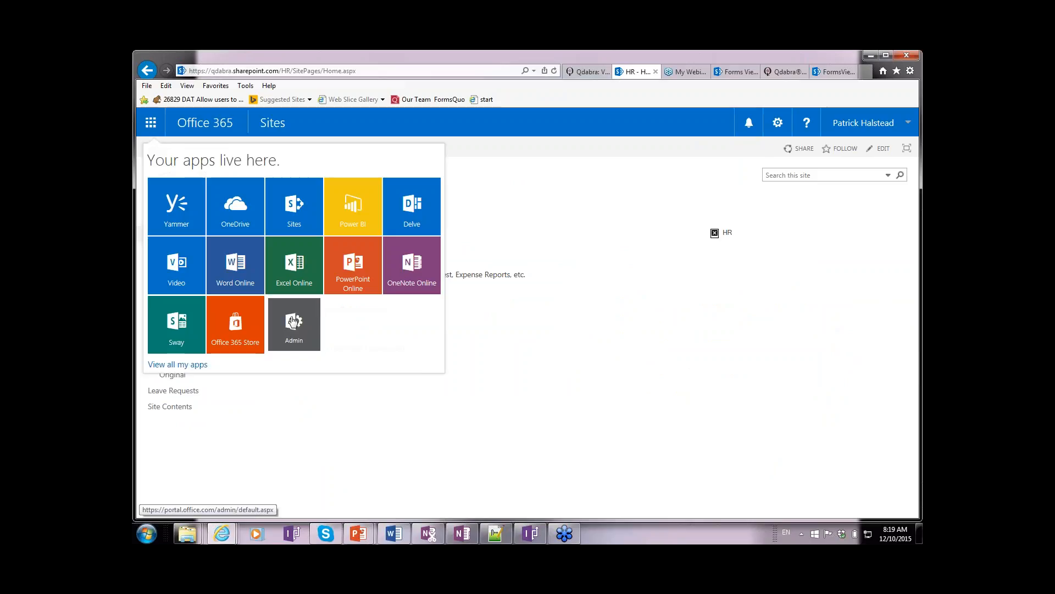
pyautogui.click(150, 122)
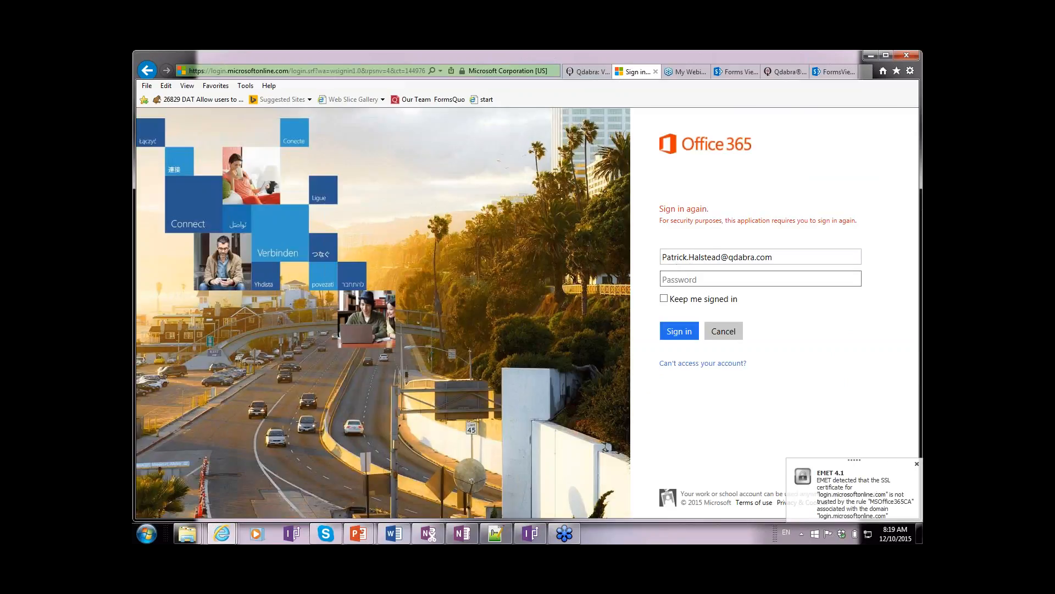
pyautogui.write('••')
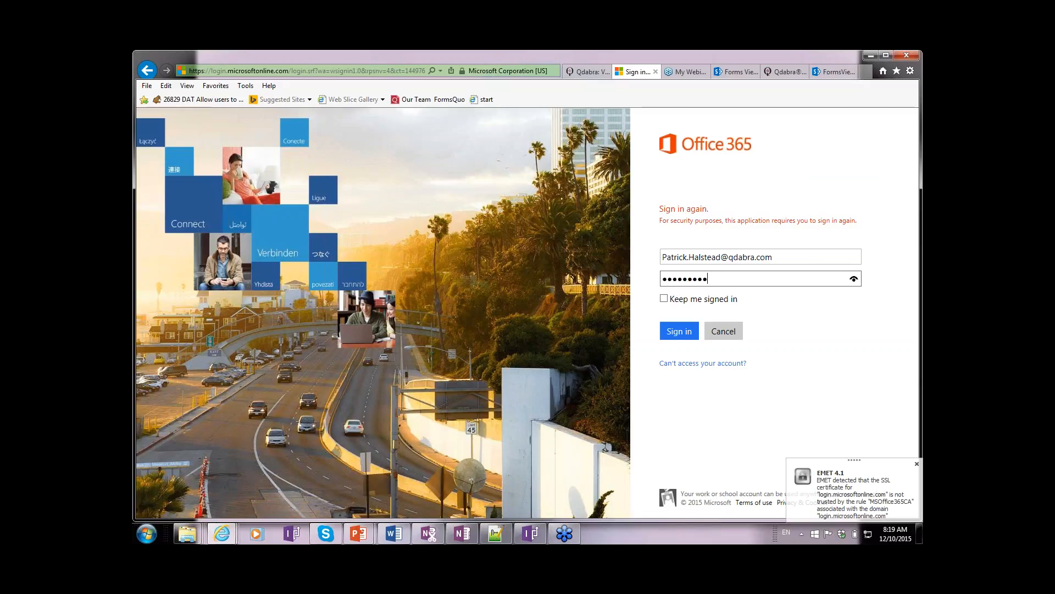
pyautogui.click(678, 331)
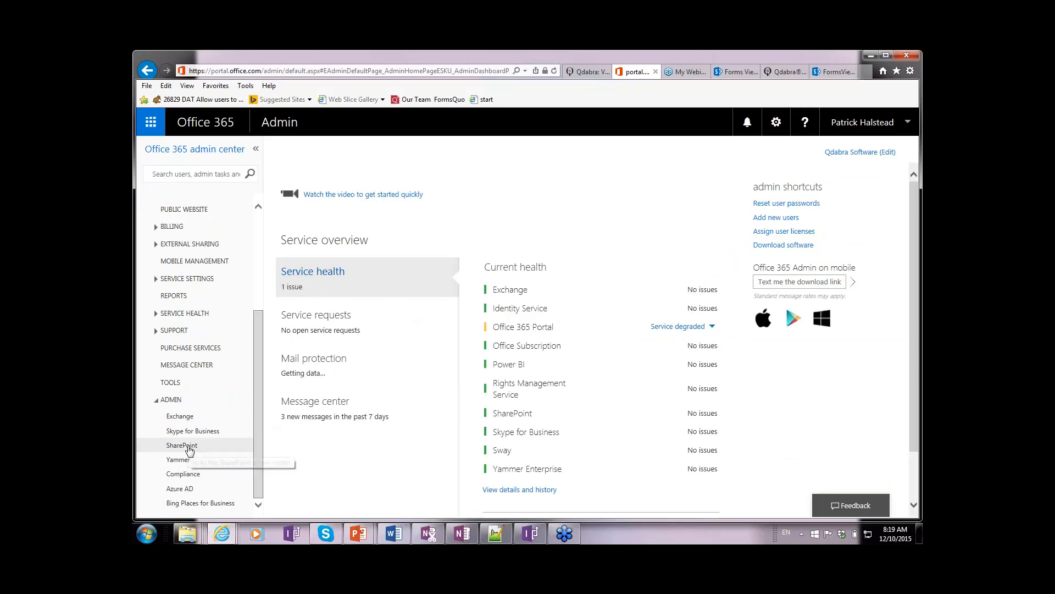
# Reach the Qdabra App Catalog site via the SharePoint admin center's apps page.
pyautogui.click(182, 445)
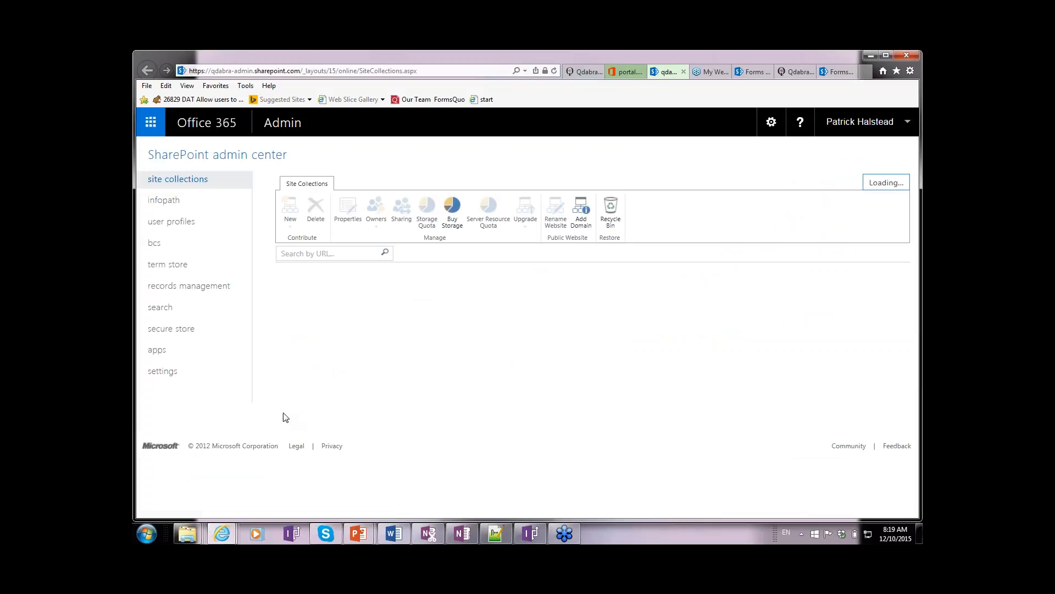
pyautogui.moveTo(157, 351)
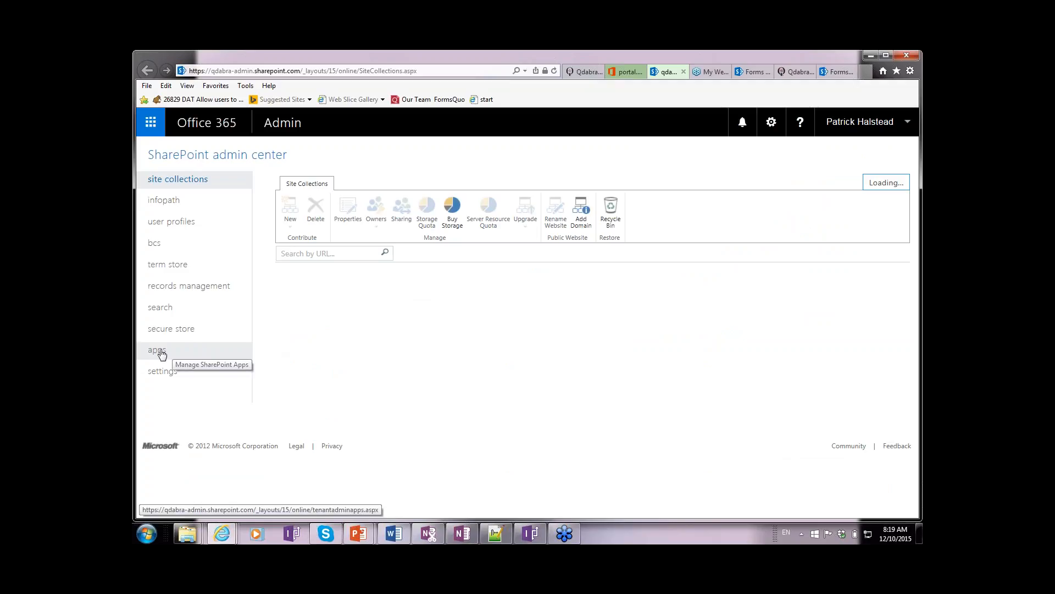
pyautogui.click(158, 349)
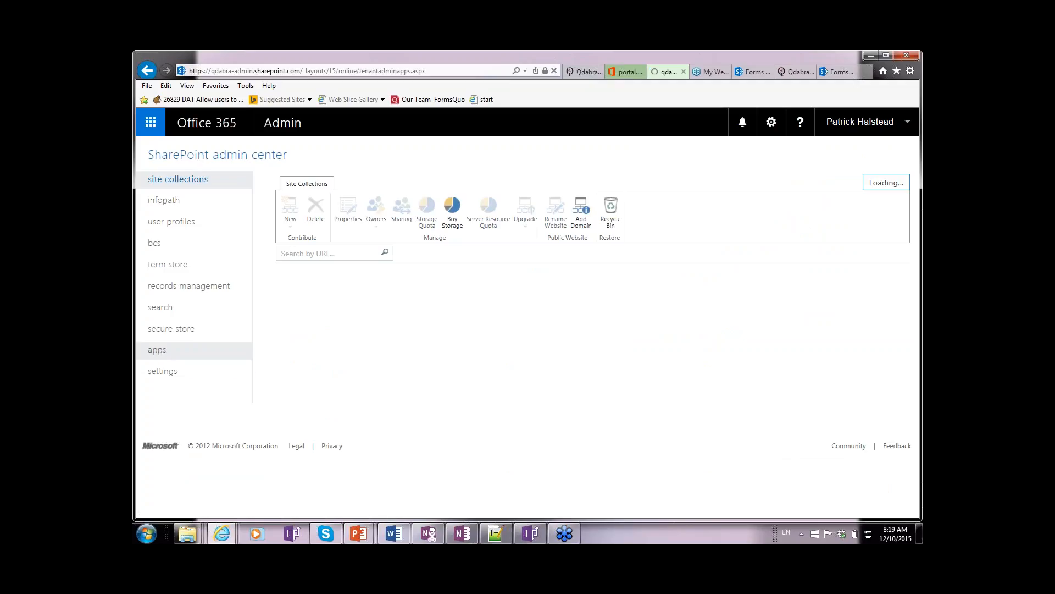
pyautogui.click(158, 350)
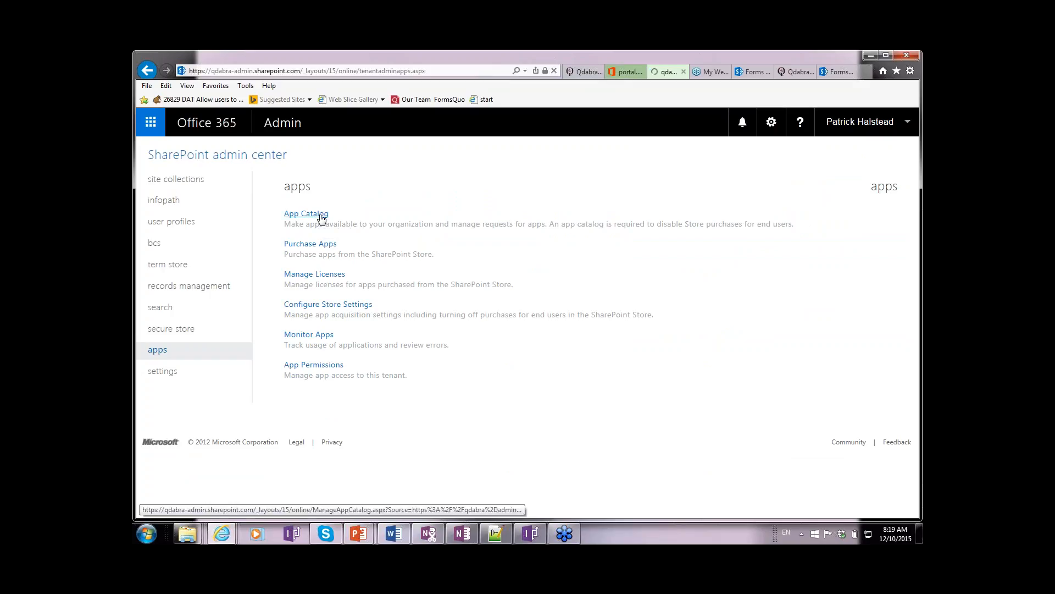
pyautogui.click(306, 213)
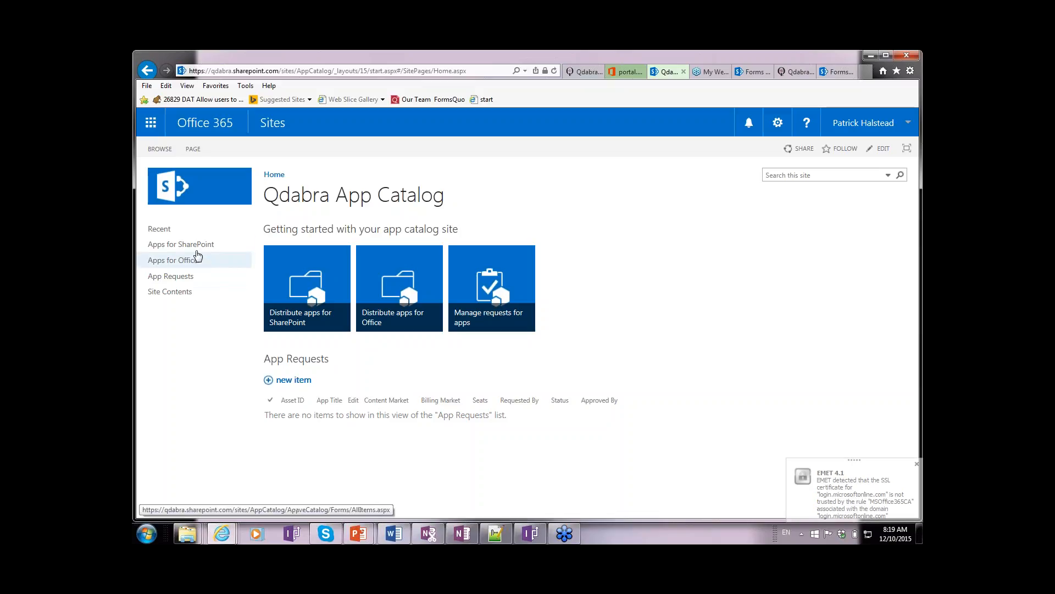
# Upload QdabraSiteScanner.app into the catalog's Apps for SharePoint library.
pyautogui.click(181, 244)
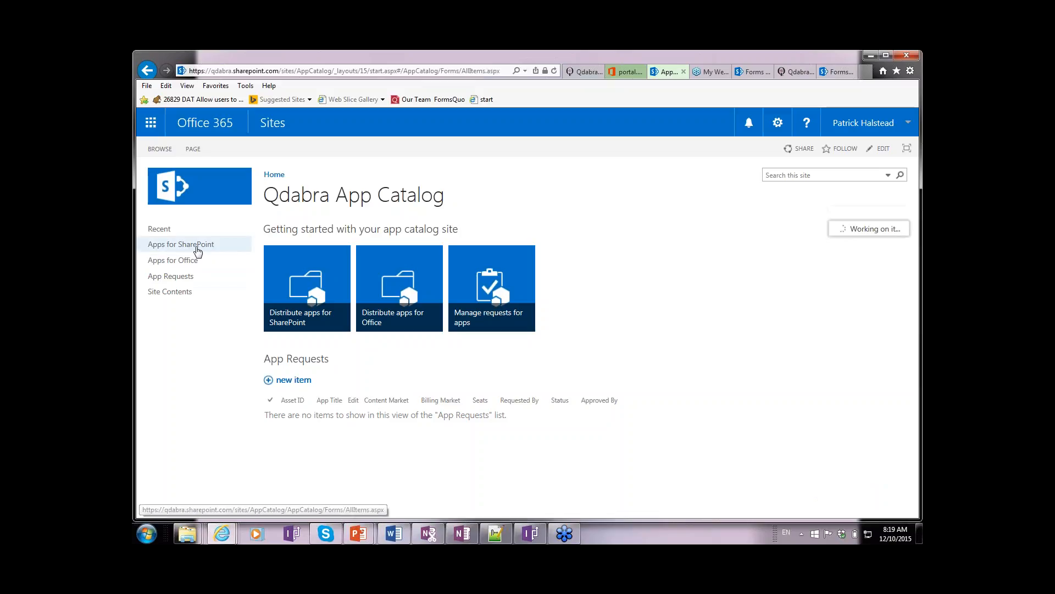
pyautogui.click(180, 244)
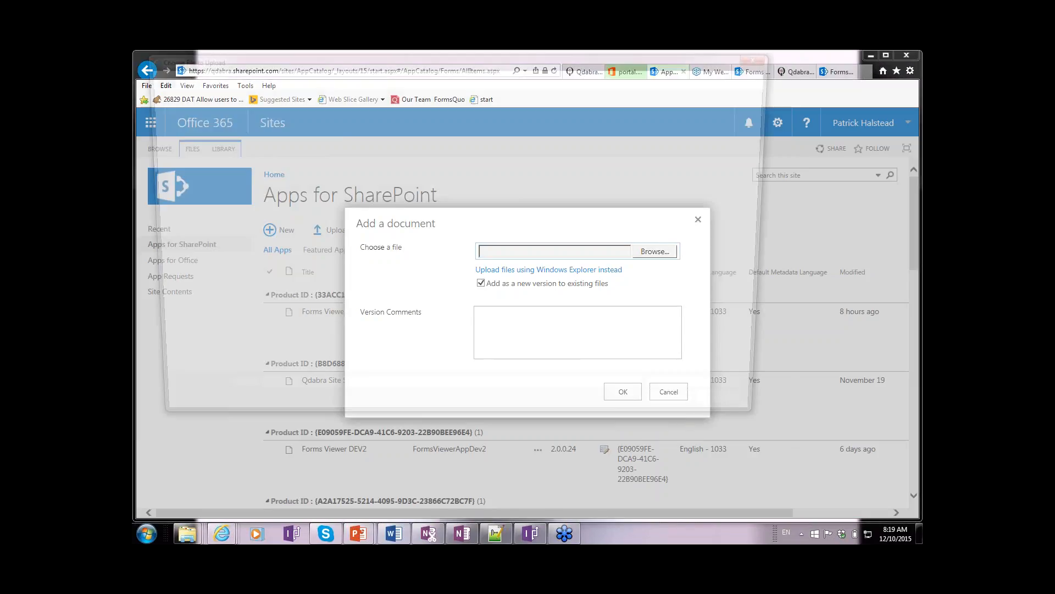
pyautogui.click(653, 251)
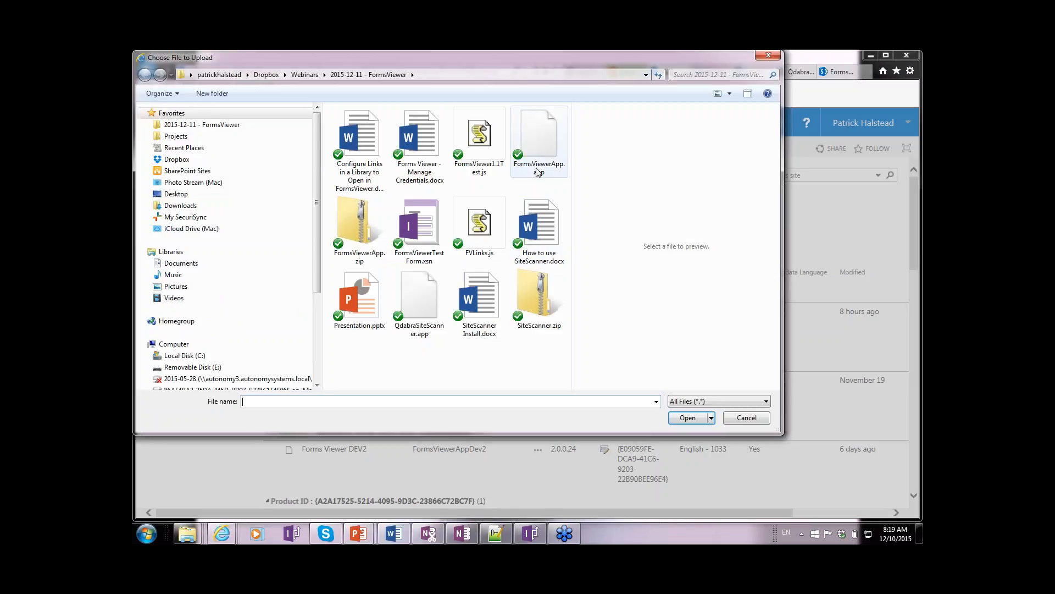
pyautogui.moveTo(538, 138)
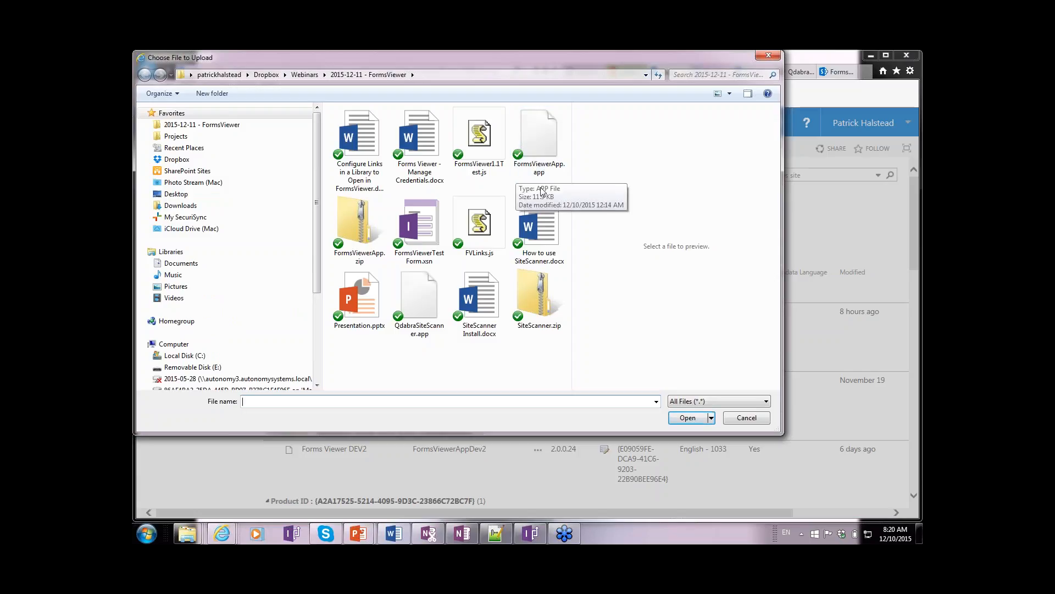
pyautogui.click(419, 296)
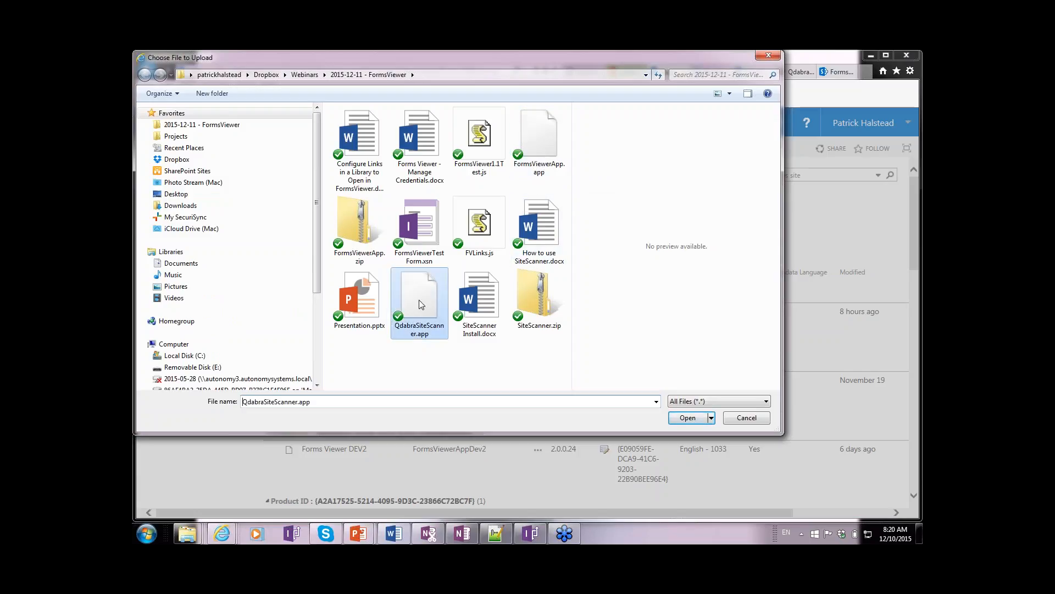
pyautogui.moveTo(419, 296)
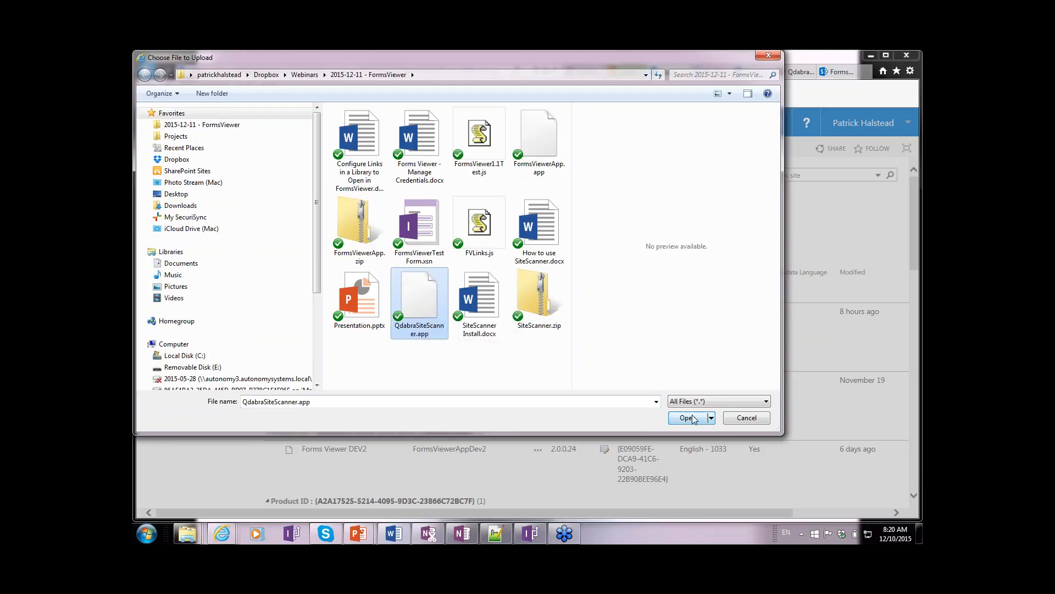
pyautogui.click(689, 418)
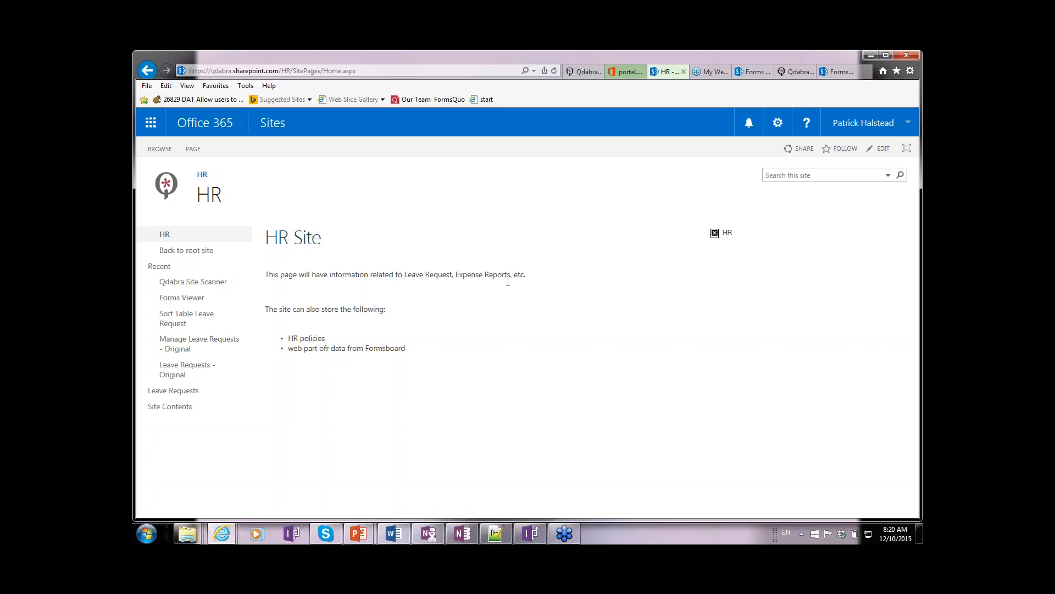
pyautogui.moveTo(360, 331)
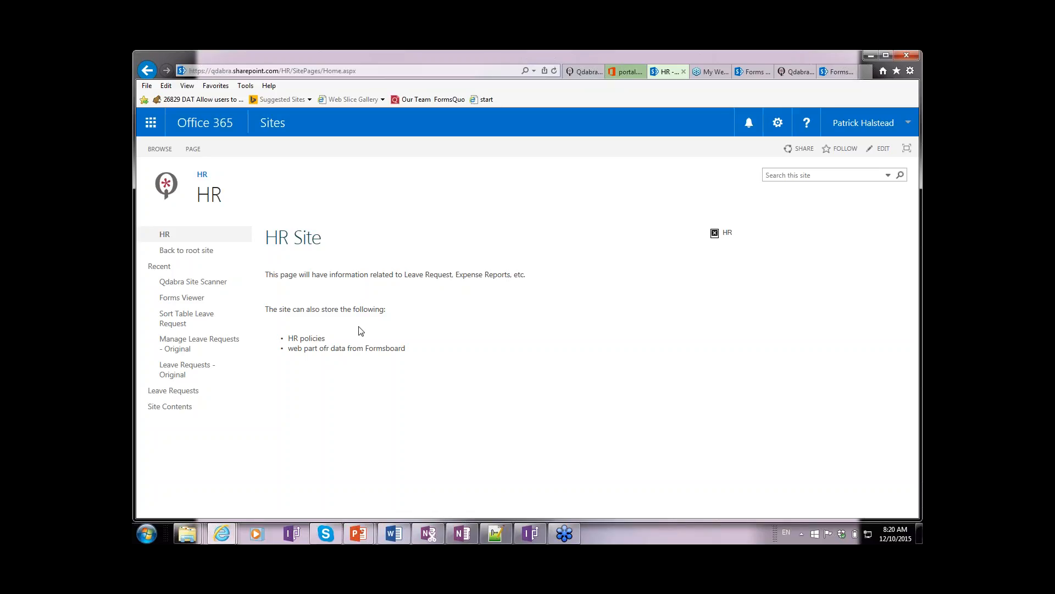
pyautogui.moveTo(172, 390)
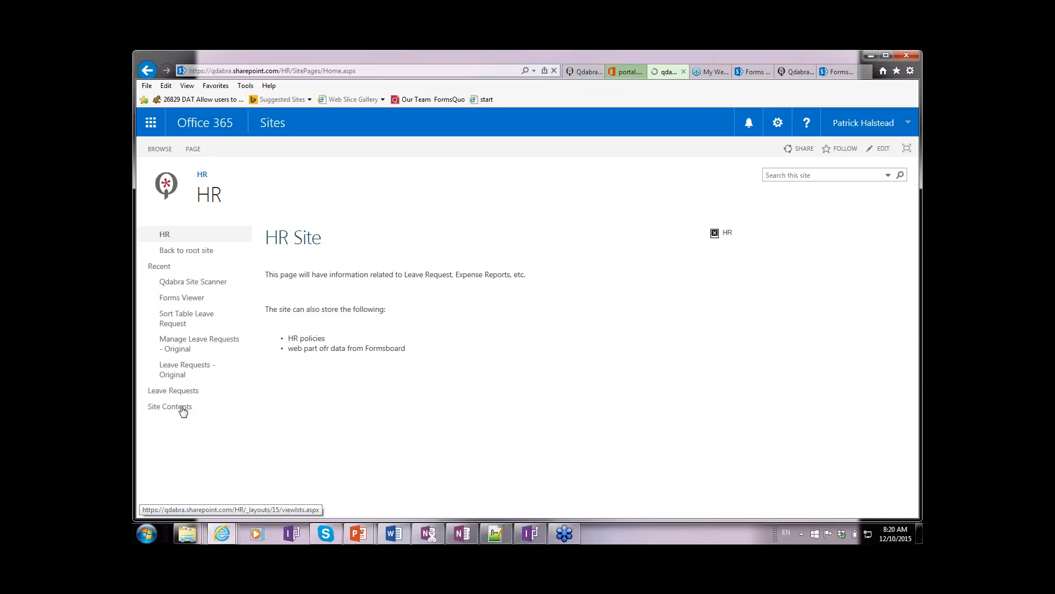
# From the HR Site Contents page, bring up the Your Apps page via 'add an app'.
pyautogui.click(169, 405)
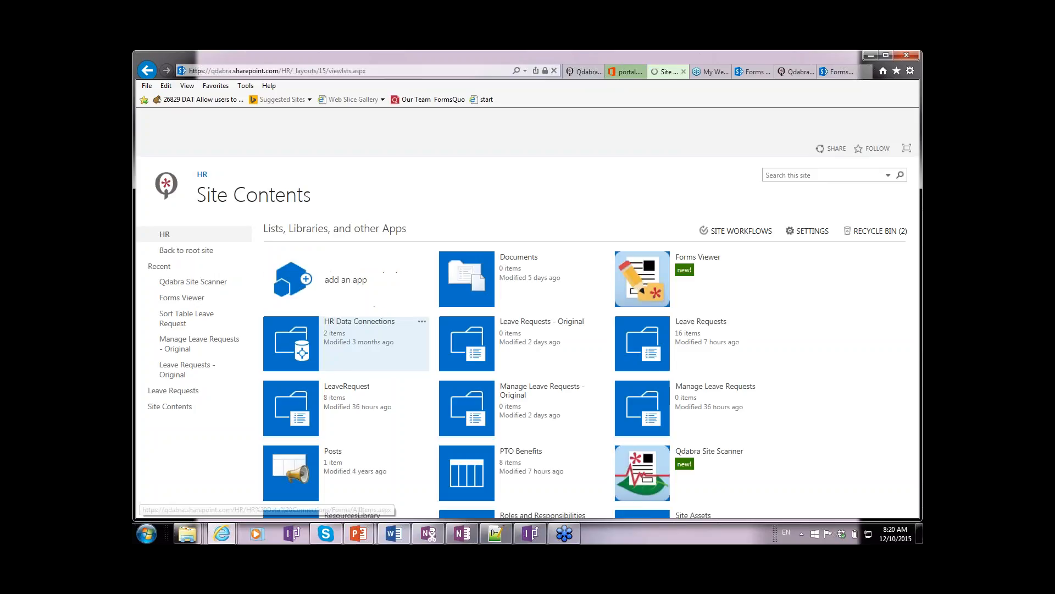
pyautogui.click(345, 278)
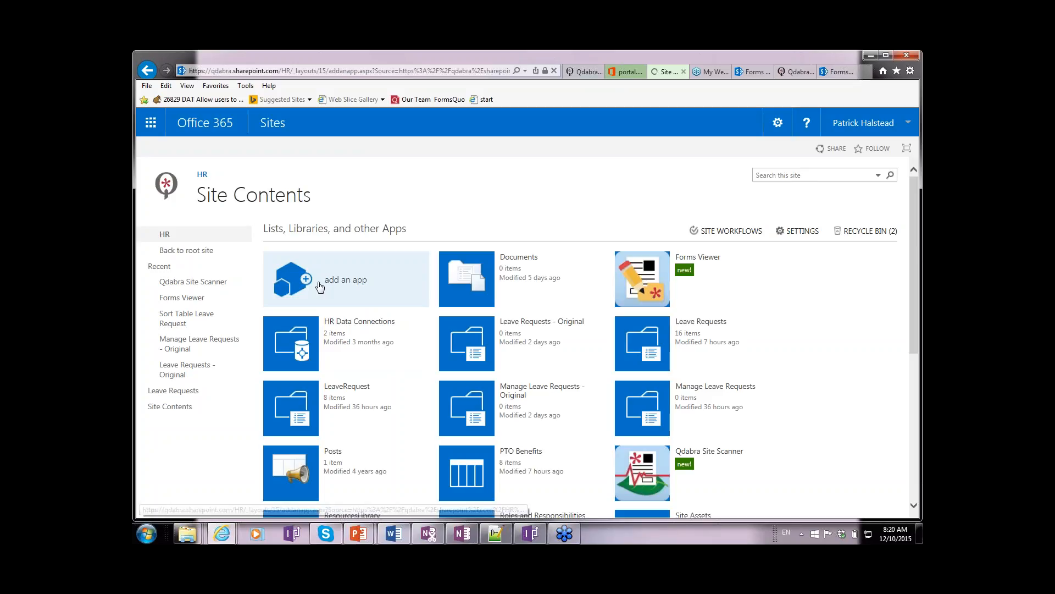
pyautogui.click(345, 279)
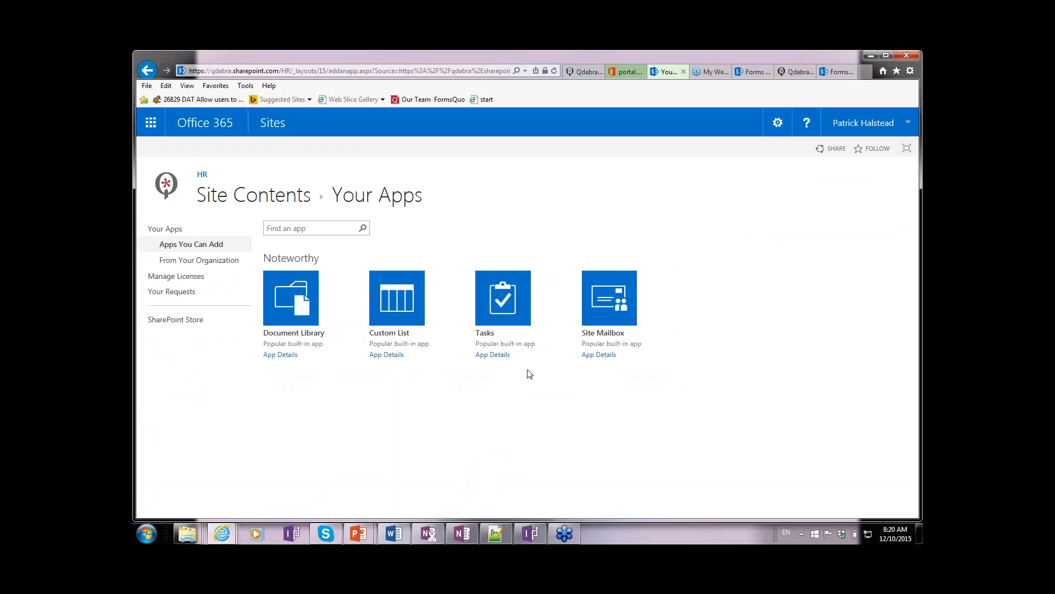
pyautogui.scroll(-3)
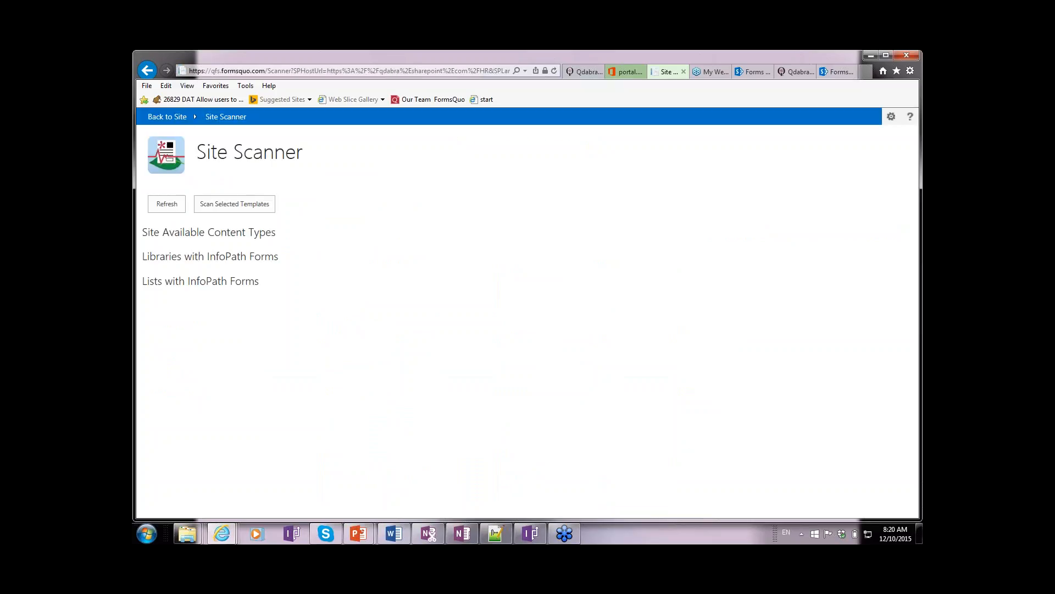
# Refresh the HR site's InfoPath libraries and select the Leave Requests template.
pyautogui.click(166, 203)
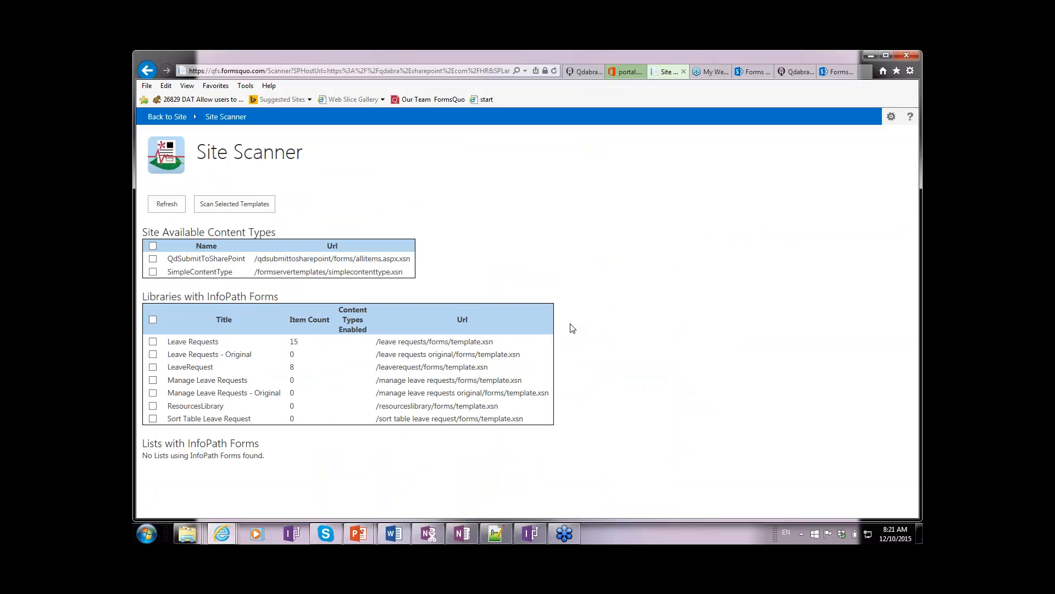
pyautogui.moveTo(227, 352)
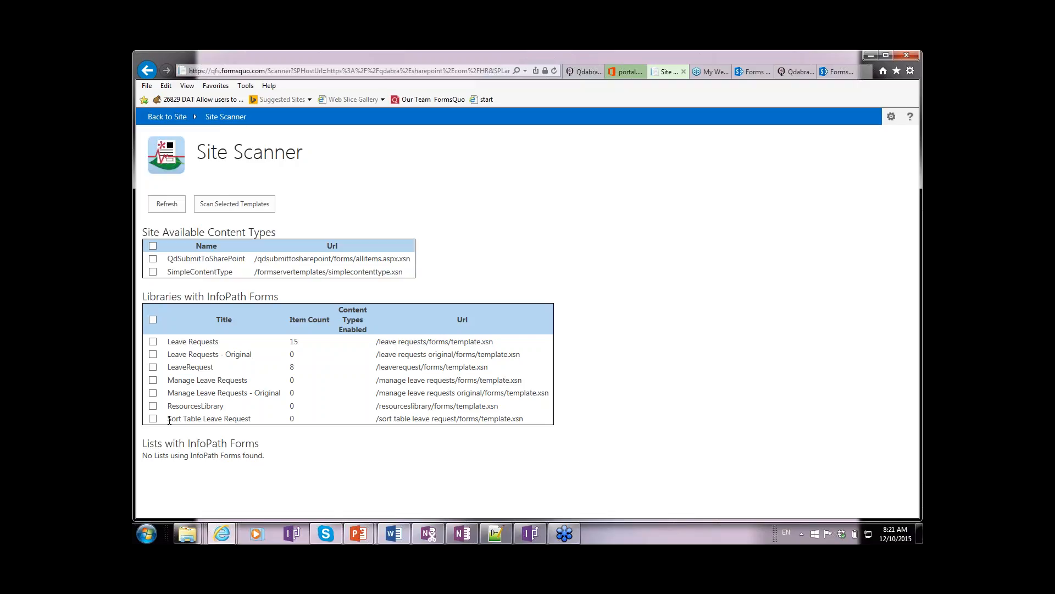
pyautogui.moveTo(264, 384)
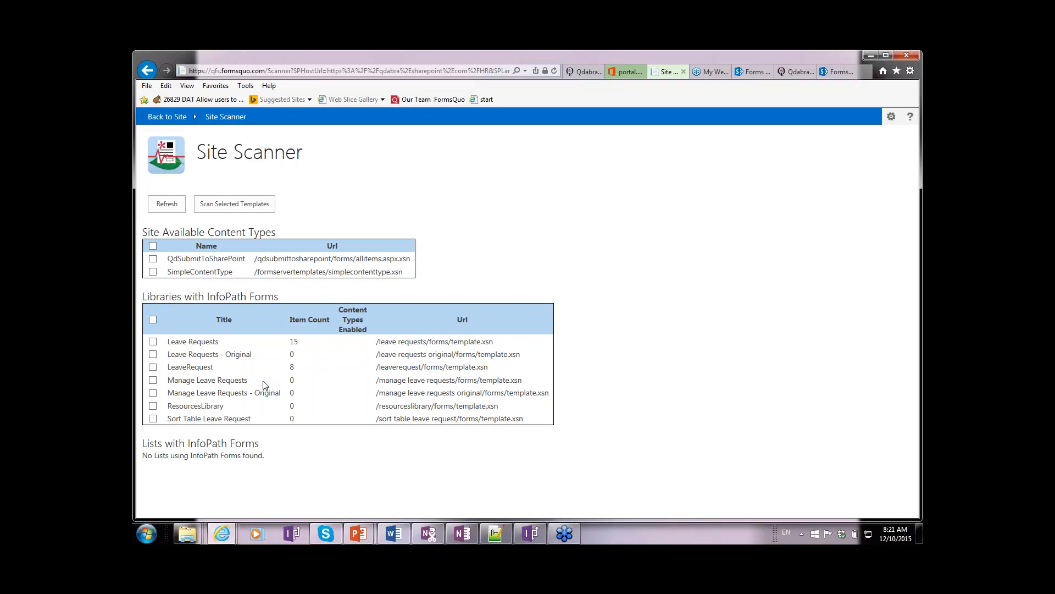
pyautogui.click(153, 341)
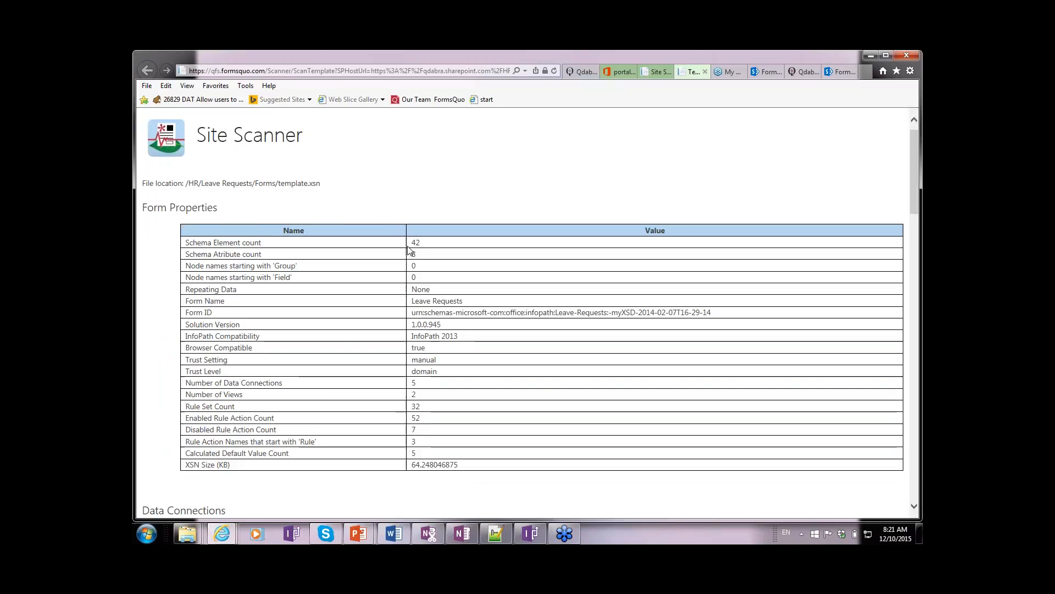
# Scroll through the Leave Requests report's Form Properties, Data Connections and Views.
pyautogui.scroll(-3)
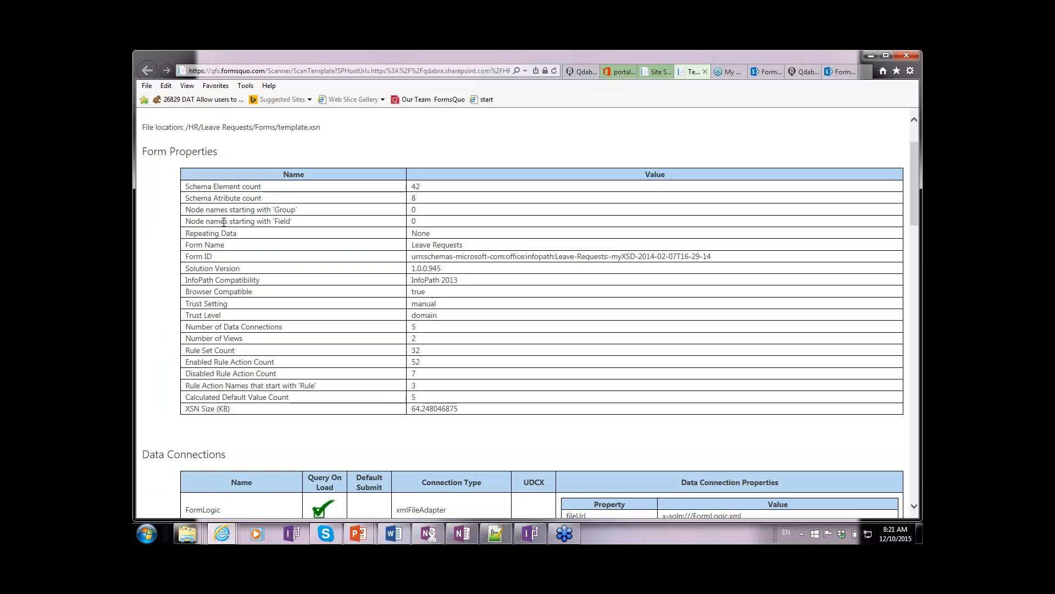
pyautogui.scroll(-3)
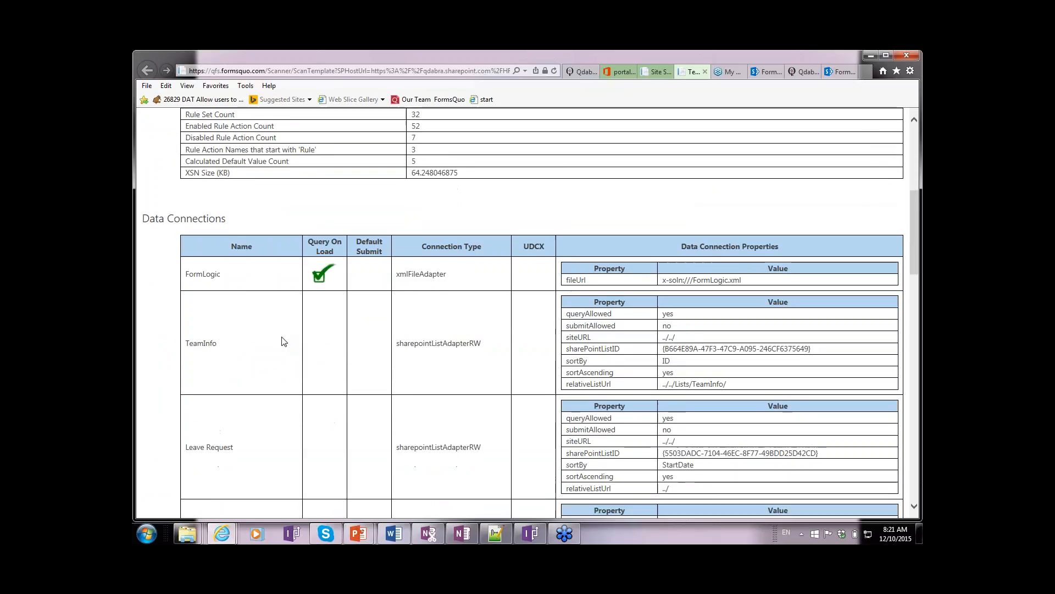
pyautogui.scroll(-3)
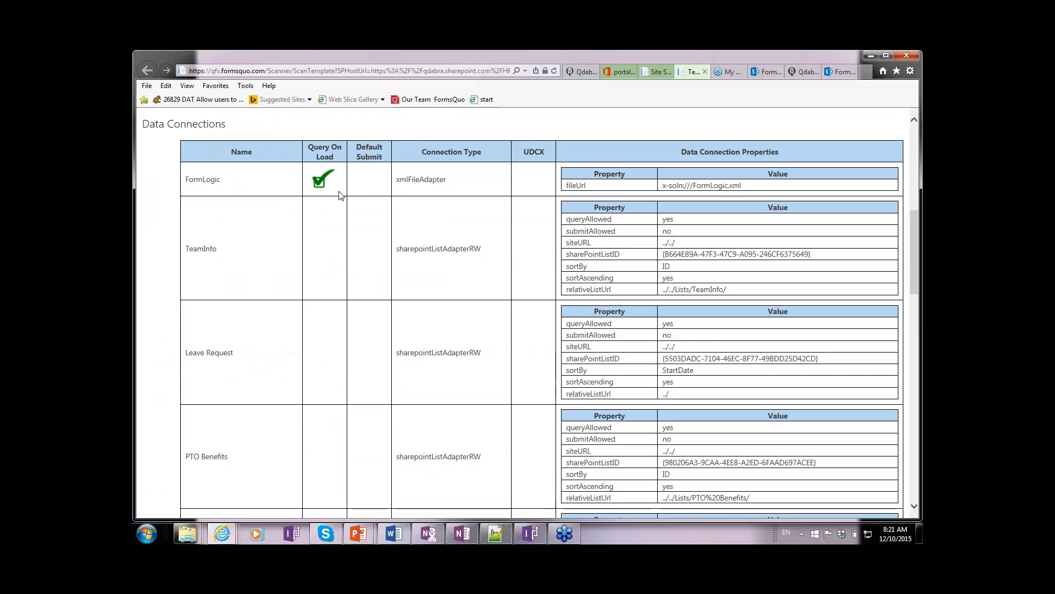
pyautogui.moveTo(551, 266)
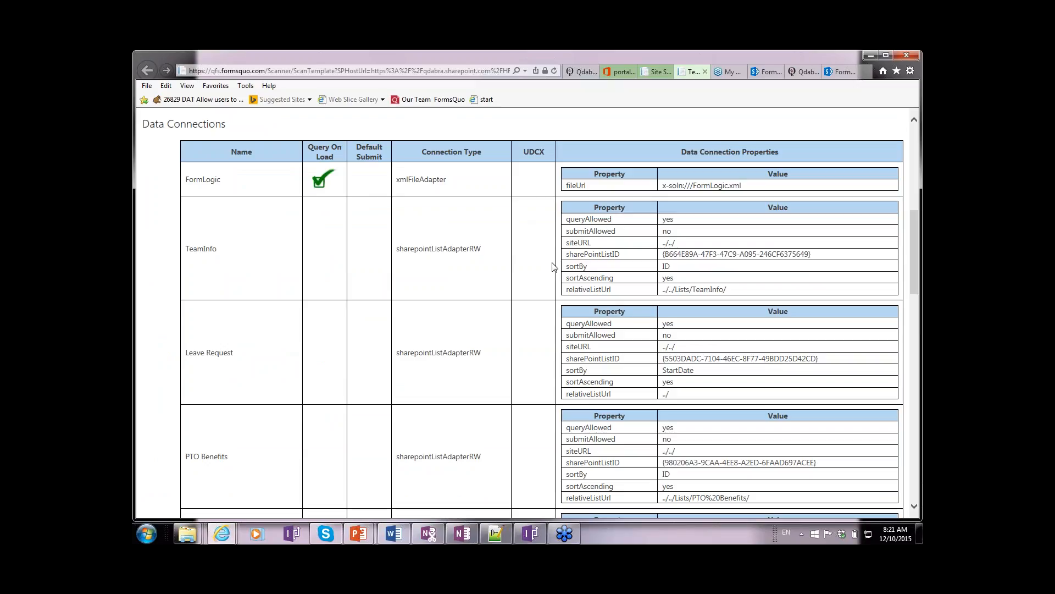
pyautogui.scroll(-3)
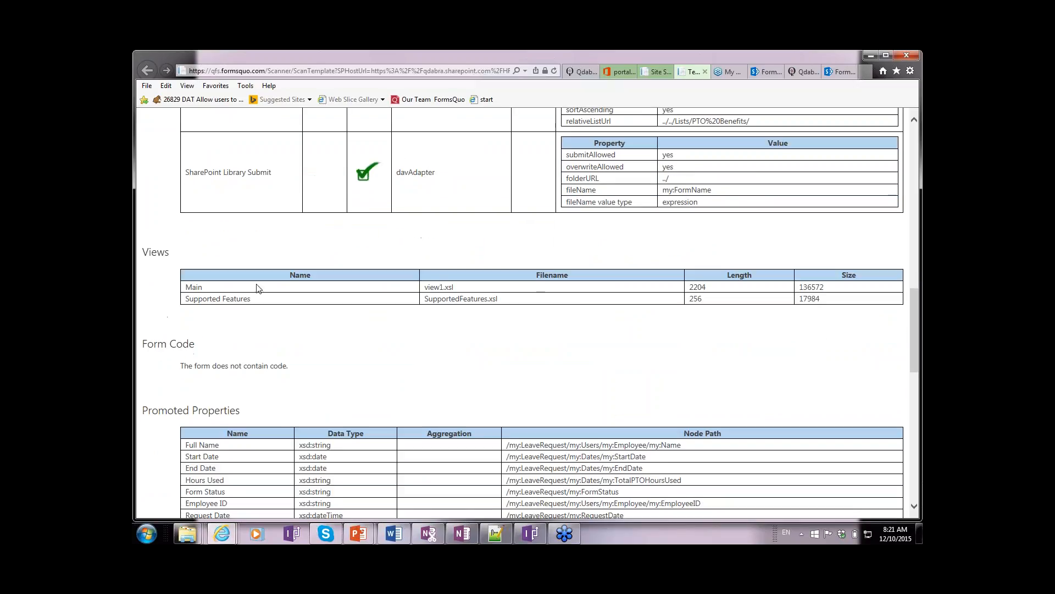
pyautogui.moveTo(538, 301)
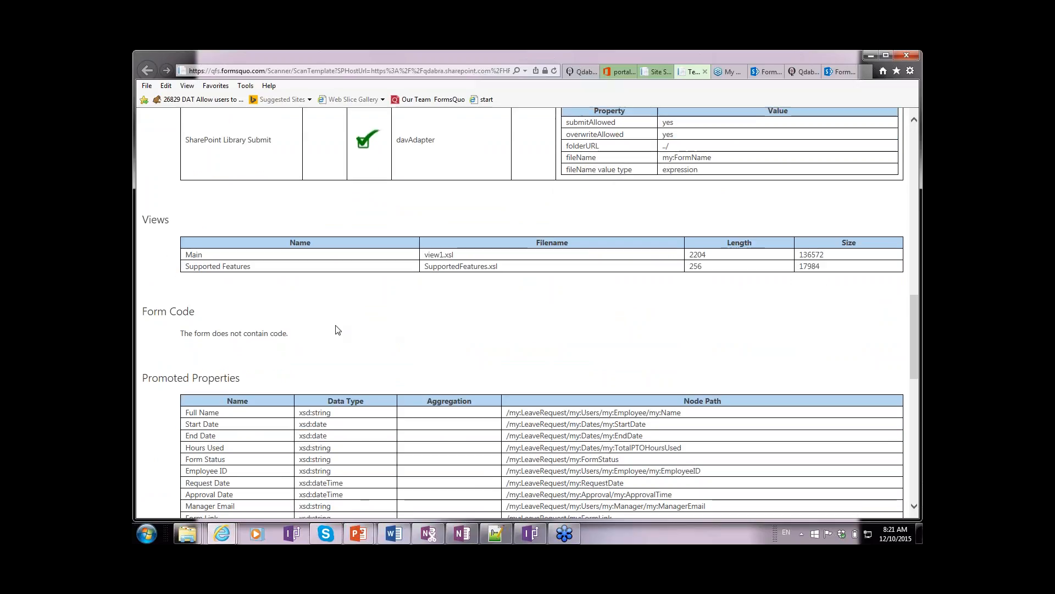
pyautogui.scroll(-3)
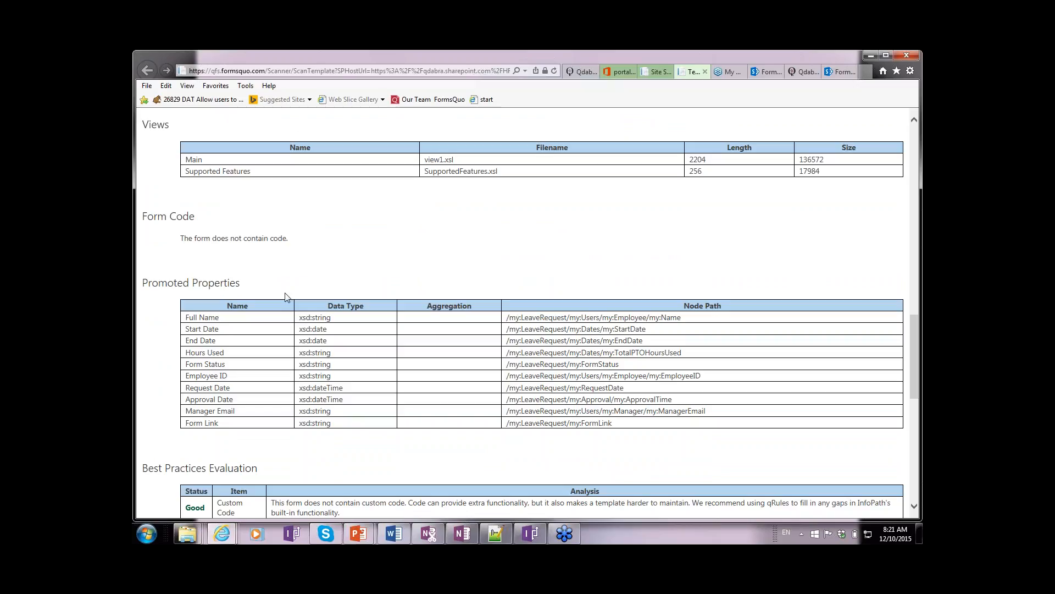
pyautogui.scroll(-3)
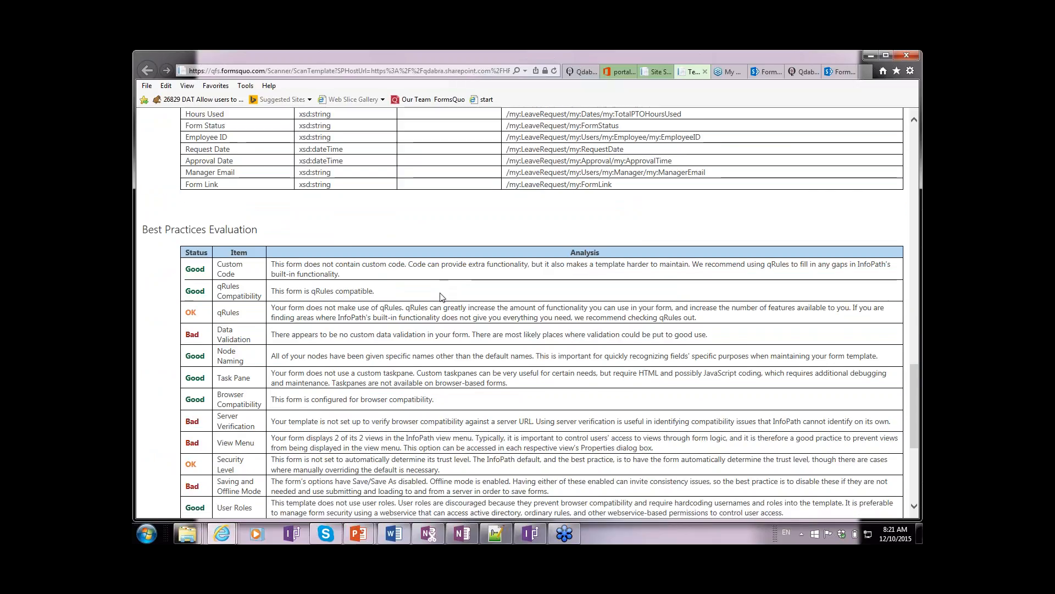
pyautogui.scroll(-3)
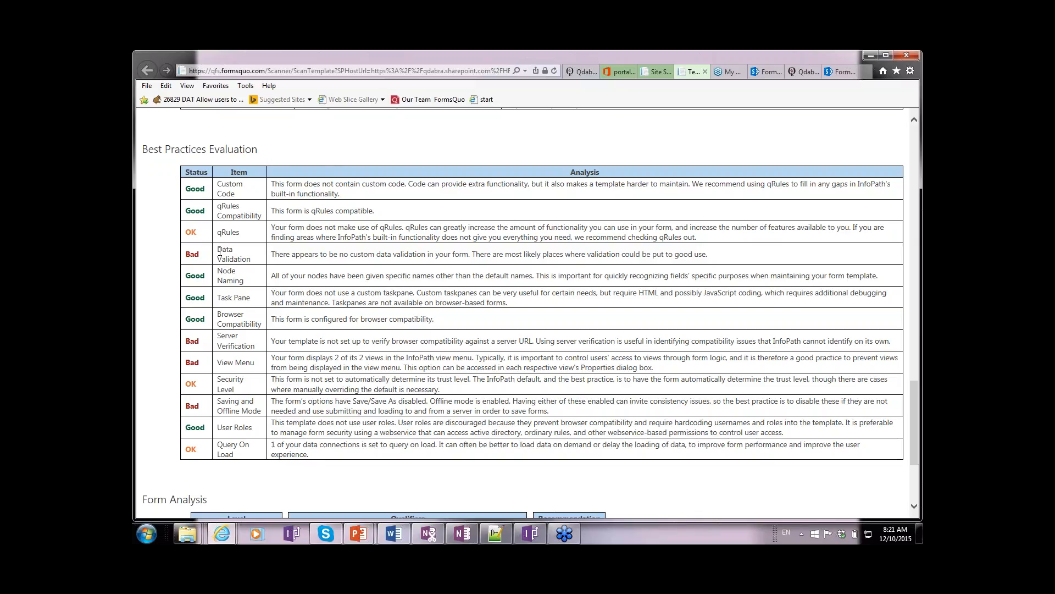
# Highlight the Bad data validation finding and the FormsViewer migration verdict.
pyautogui.moveTo(217, 249); pyautogui.dragTo(707, 254)
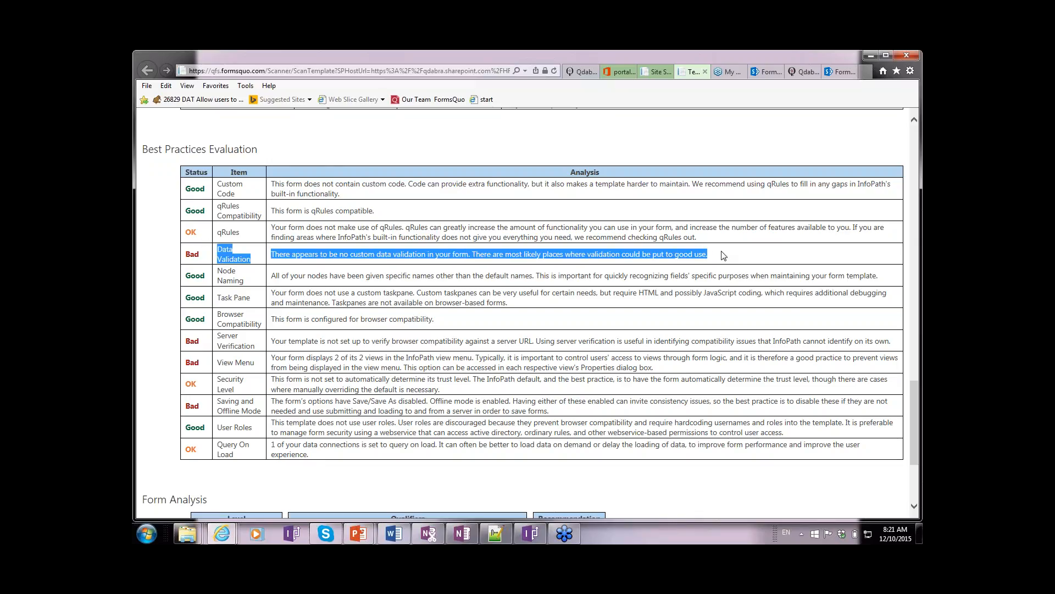
pyautogui.click(322, 279)
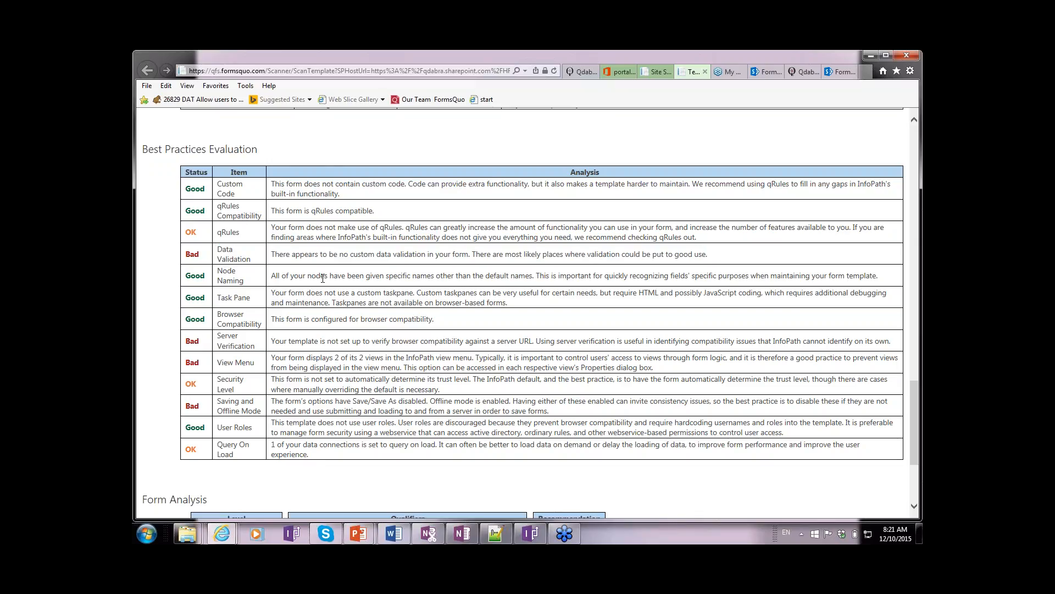
pyautogui.scroll(-3)
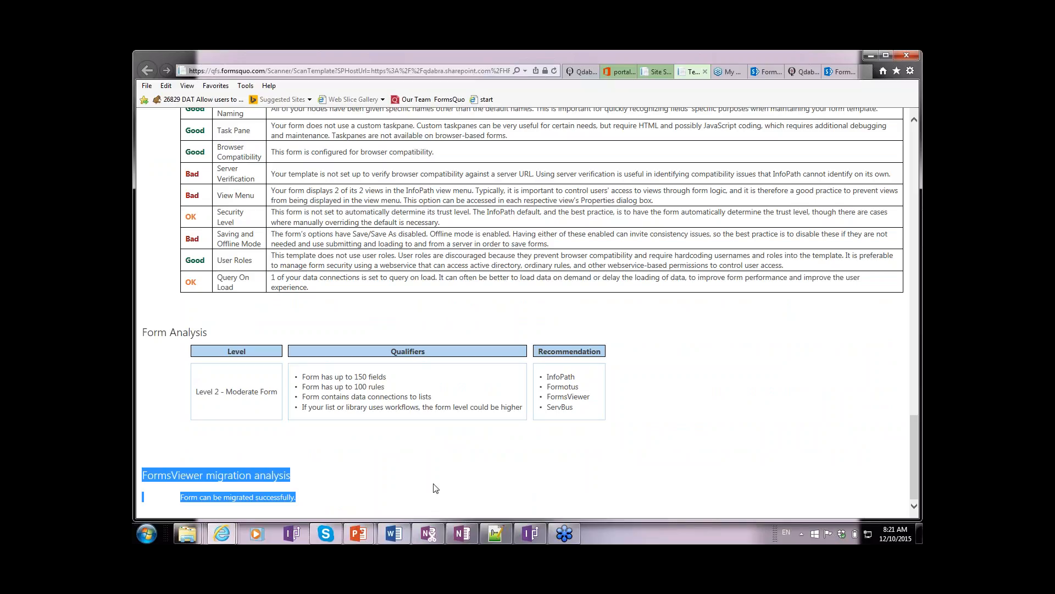
pyautogui.click(301, 503)
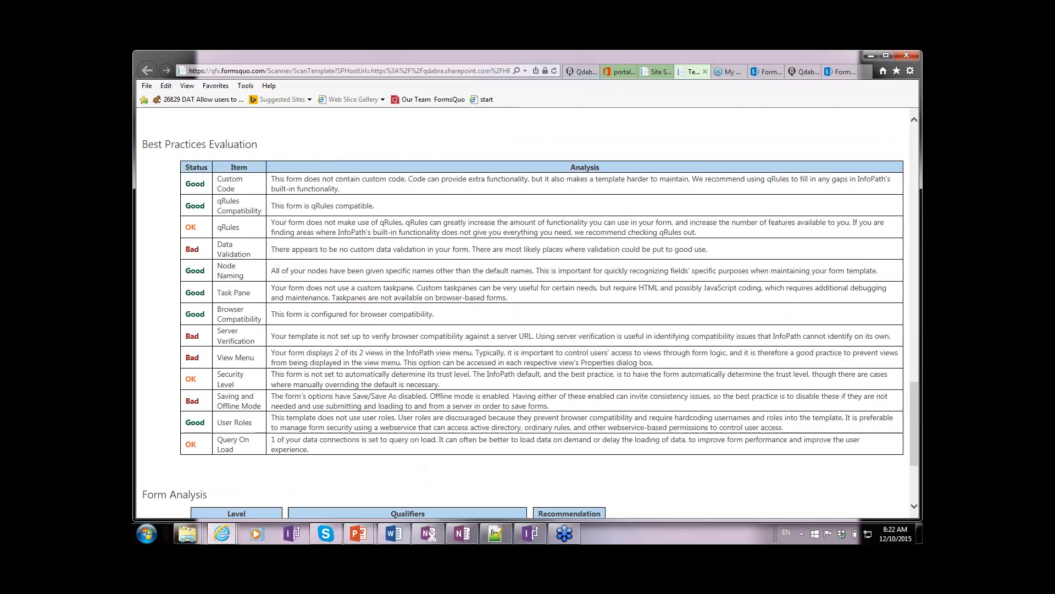
# On Forms Viewer 2, refresh Site Scanner and scan the FormsViewerTestIPFS template.
pyautogui.click(762, 71)
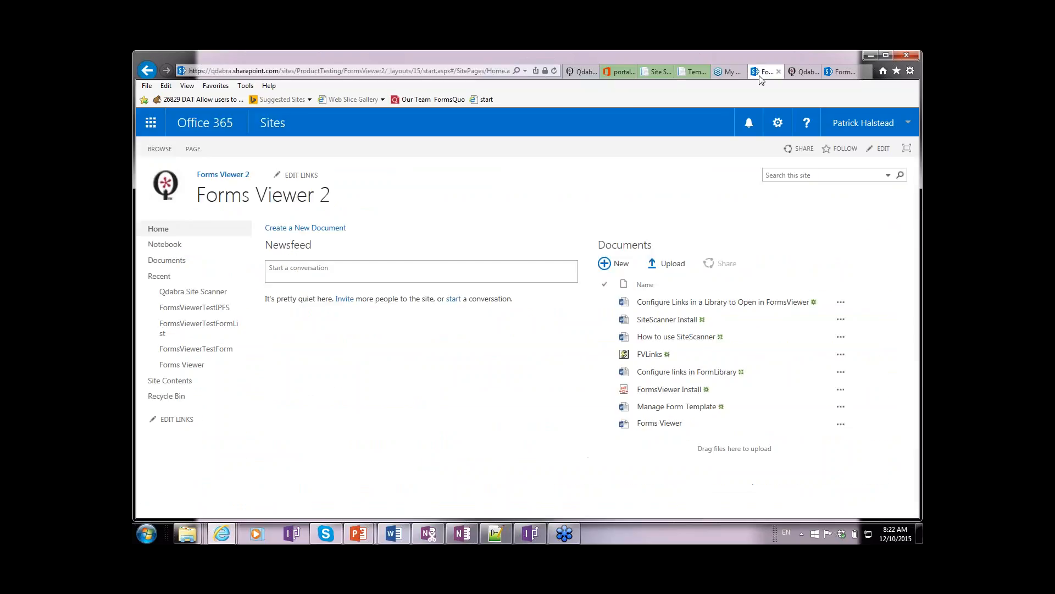
pyautogui.moveTo(171, 381)
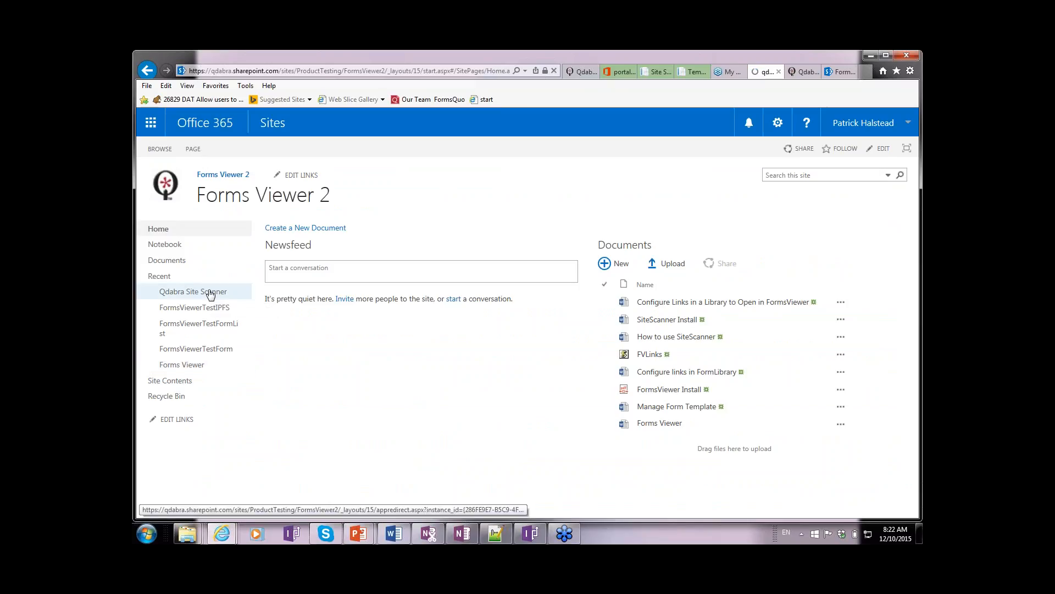
pyautogui.click(204, 291)
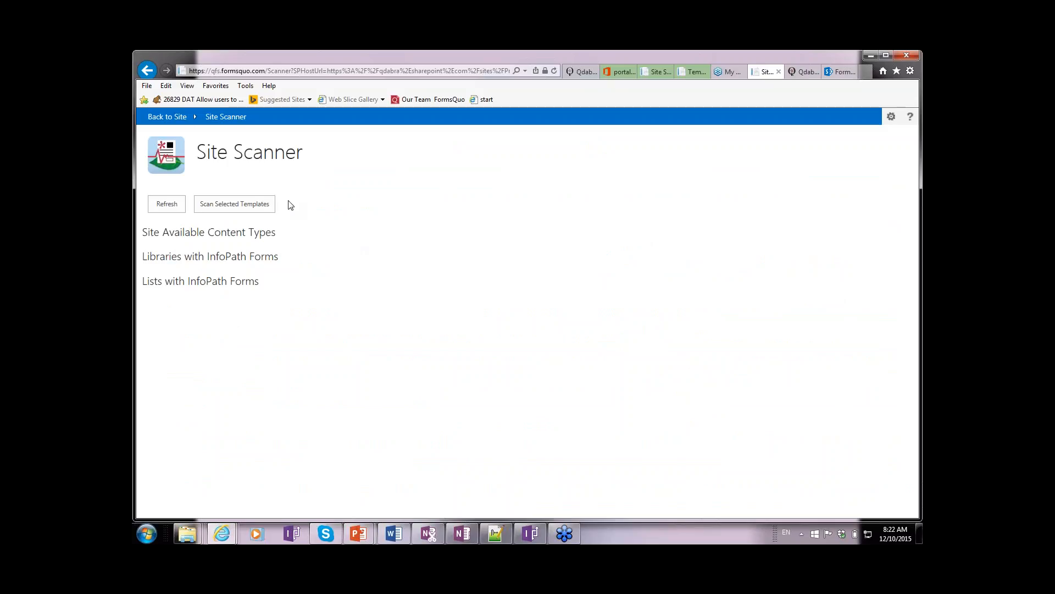
pyautogui.click(166, 203)
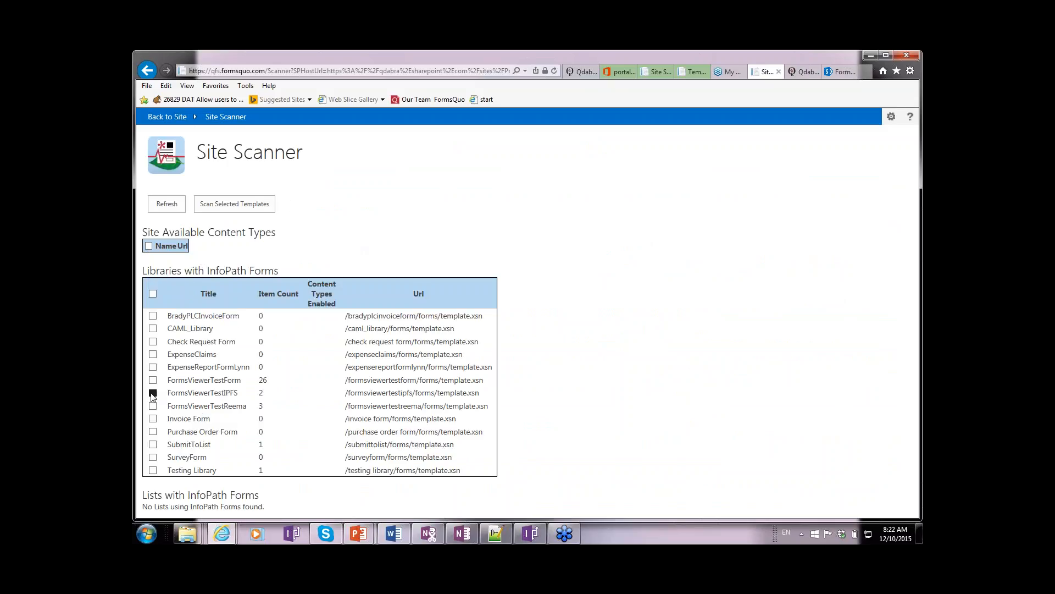
pyautogui.click(152, 392)
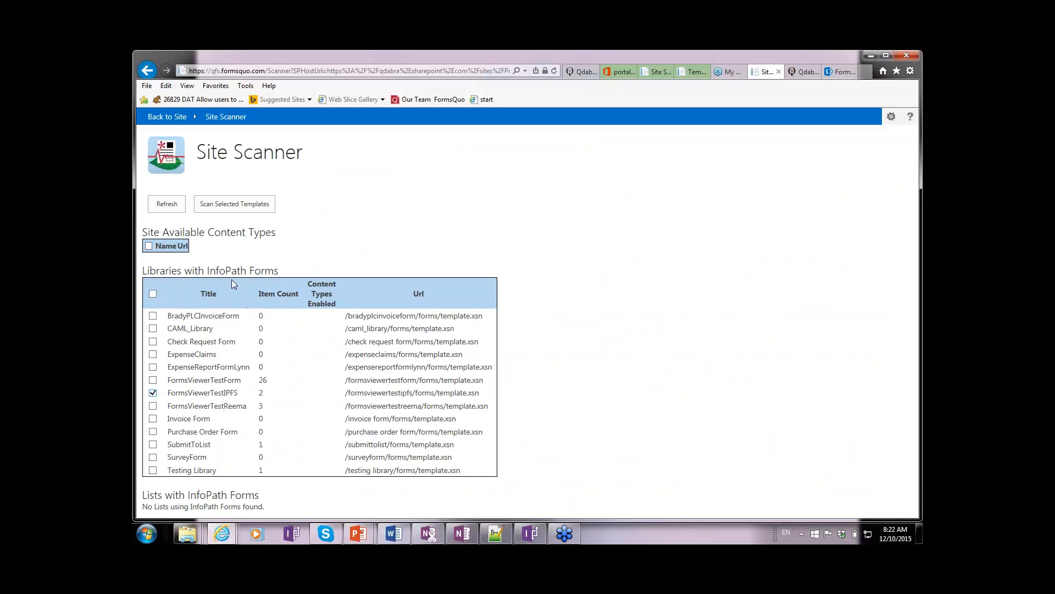
pyautogui.click(233, 203)
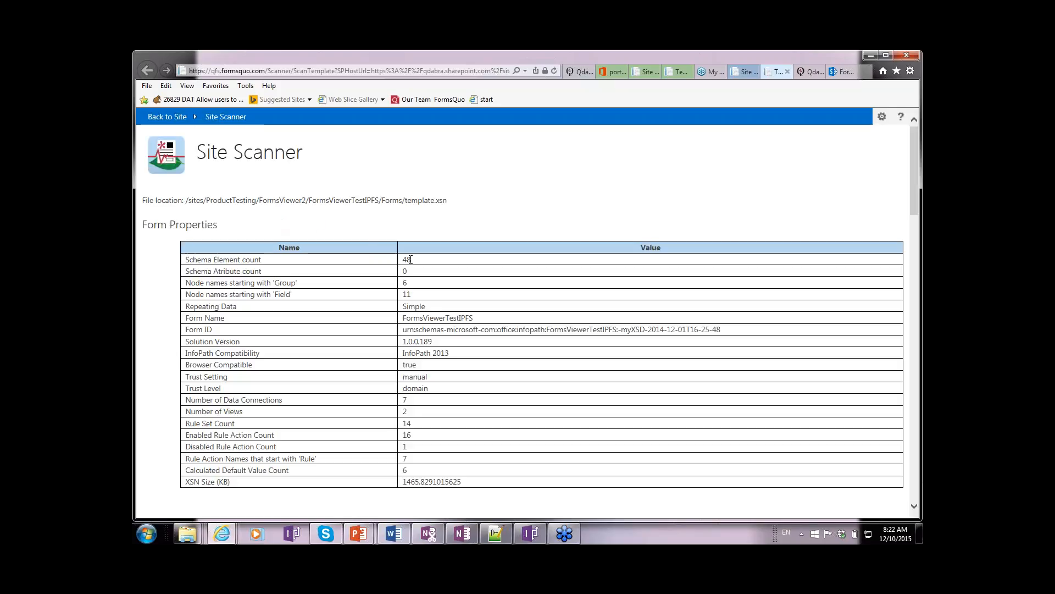
pyautogui.scroll(-3)
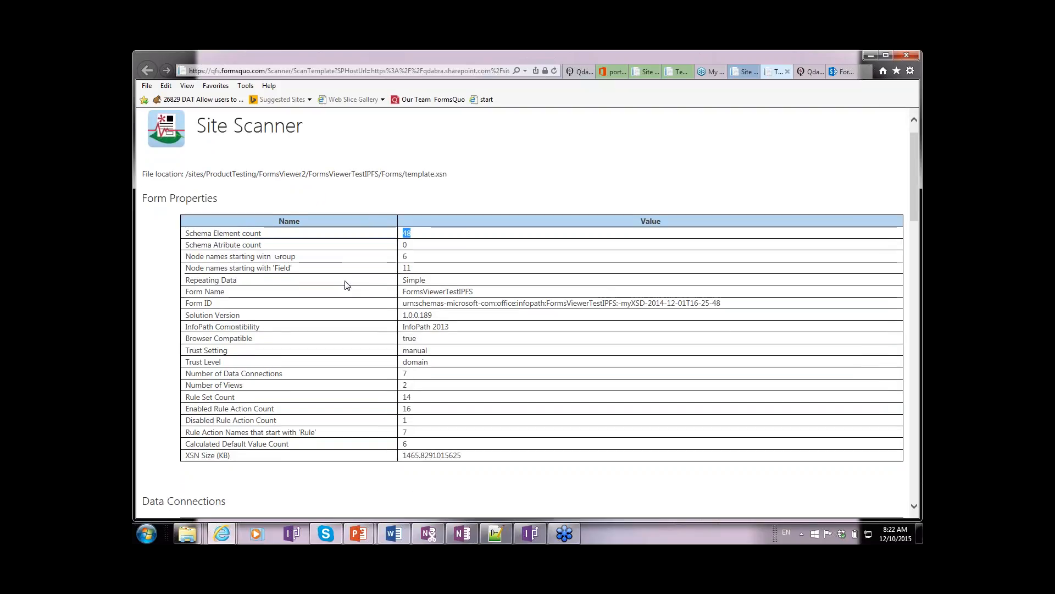
pyautogui.scroll(-3)
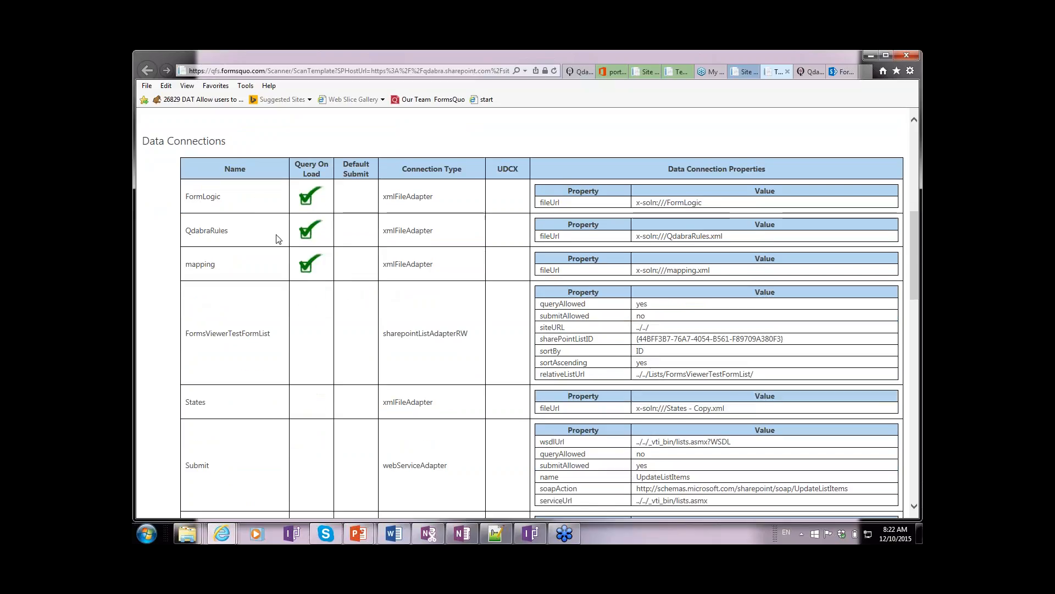
pyautogui.scroll(-3)
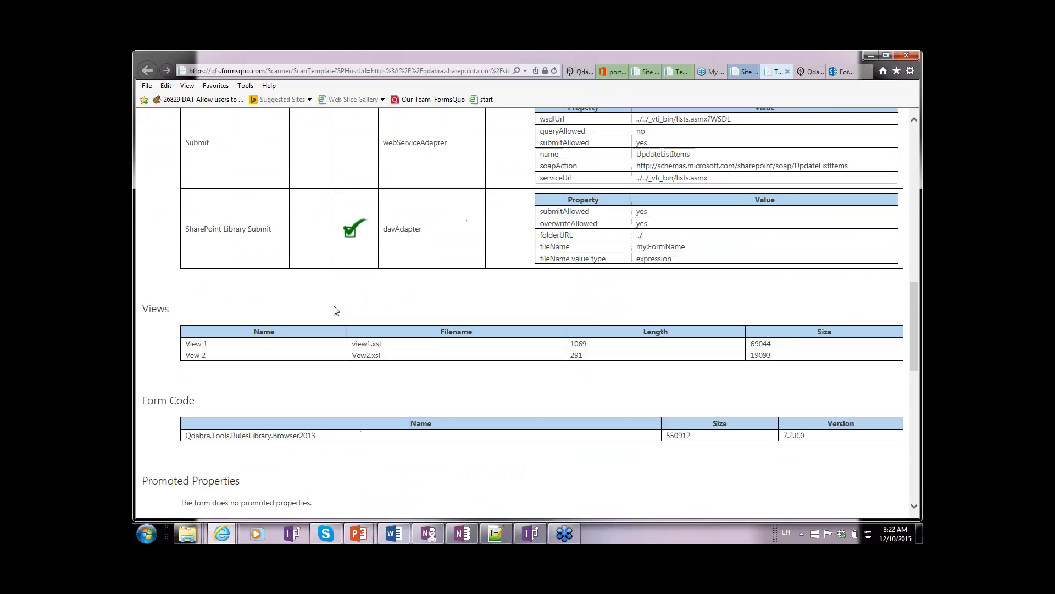
pyautogui.scroll(-3)
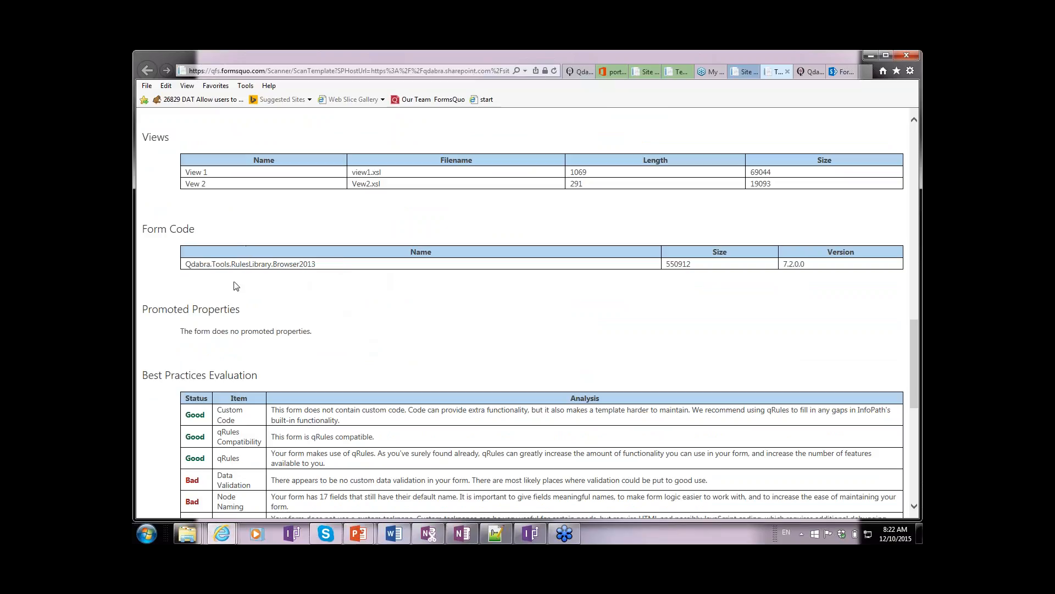
pyautogui.scroll(-3)
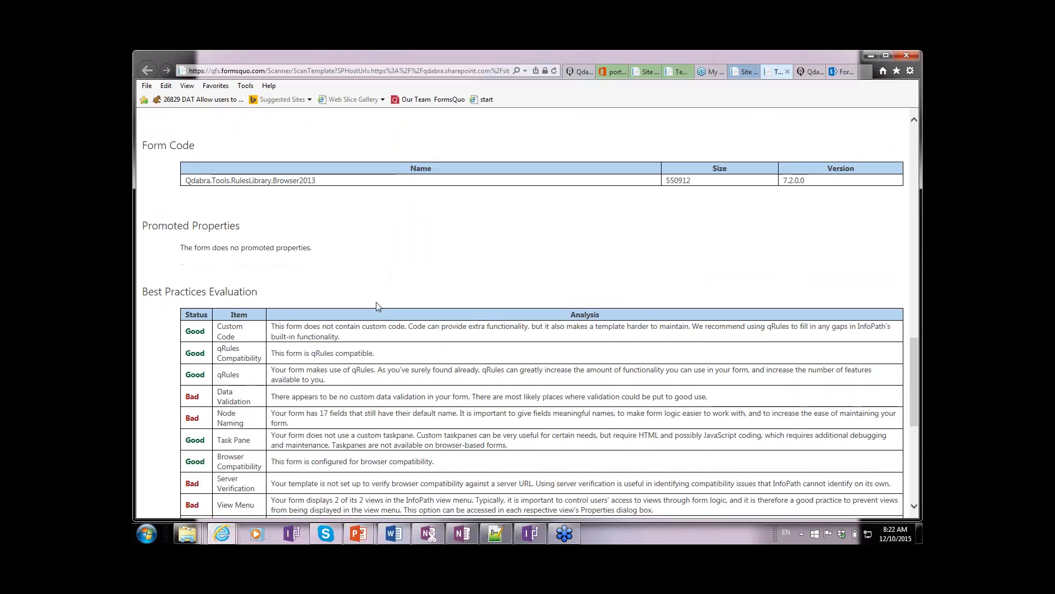
pyautogui.scroll(-3)
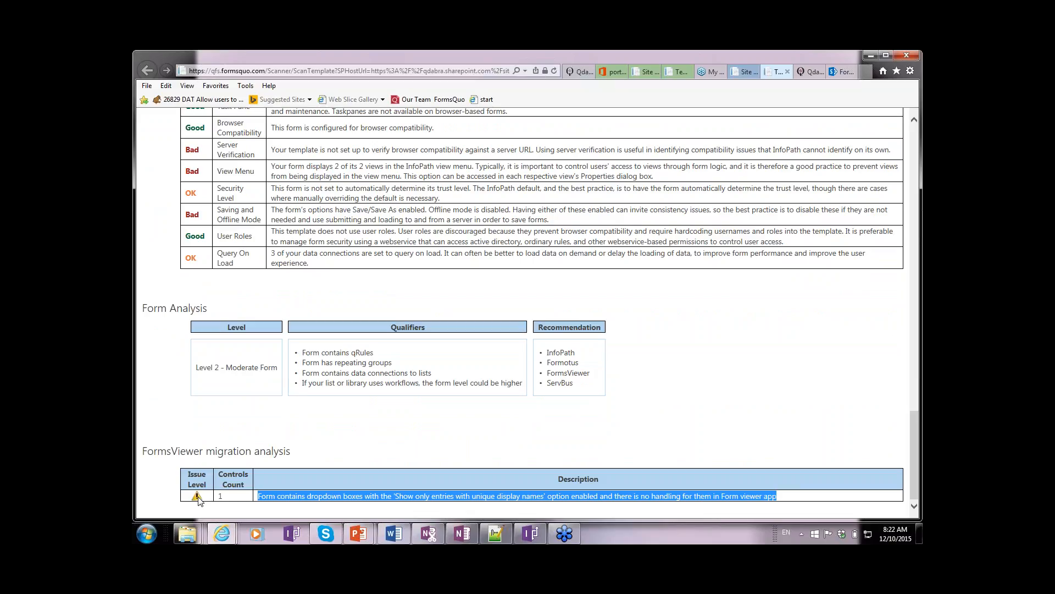
pyautogui.moveTo(209, 506)
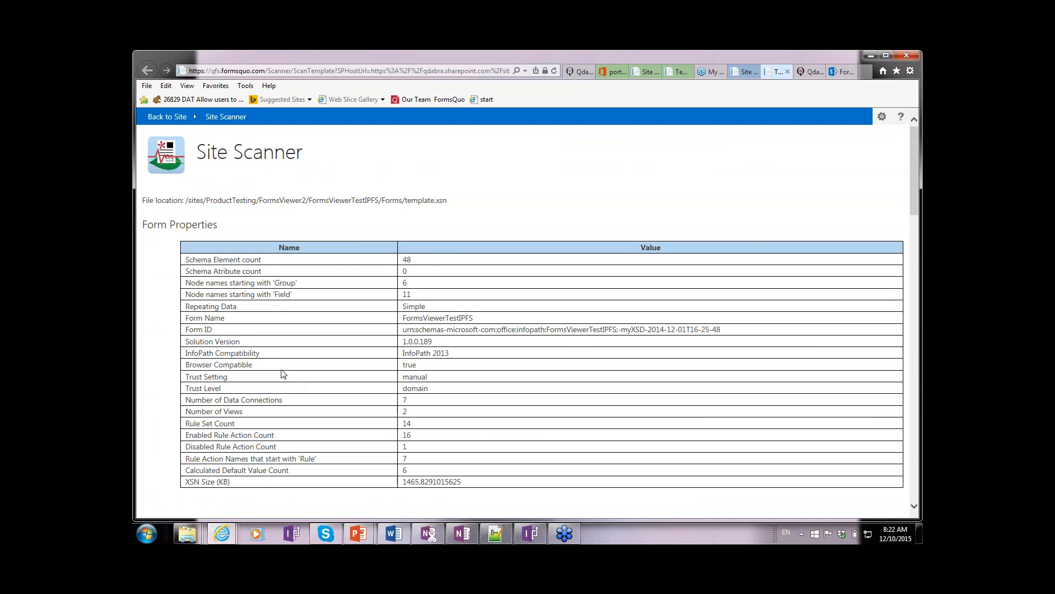
pyautogui.press('alt+tab')
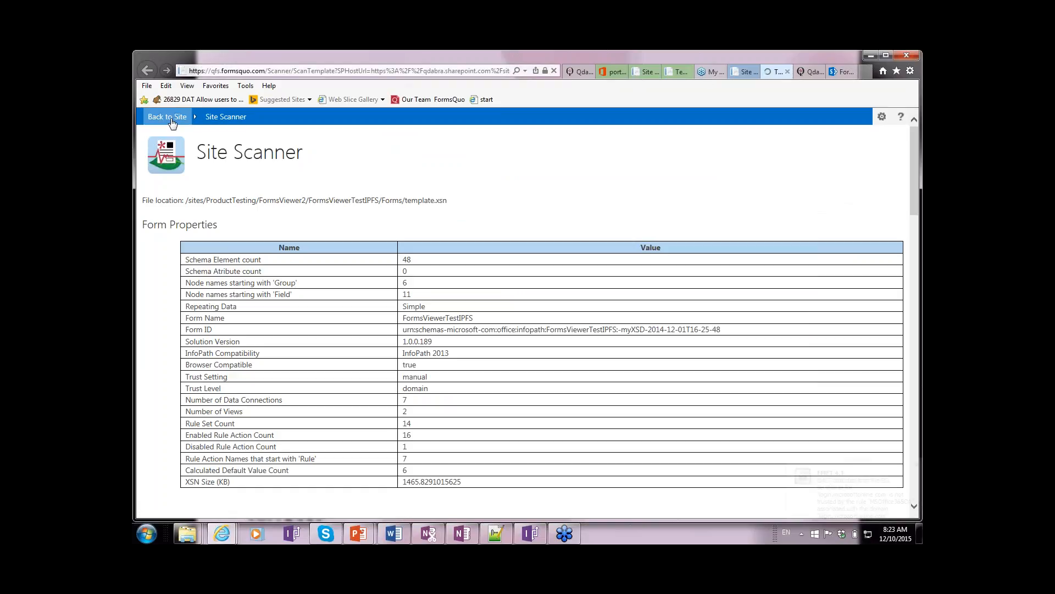
# Return to the site, show Forms Viewer 1.1 Test Form in InfoPath Designer, then Alt+Tab back.
pyautogui.click(166, 116)
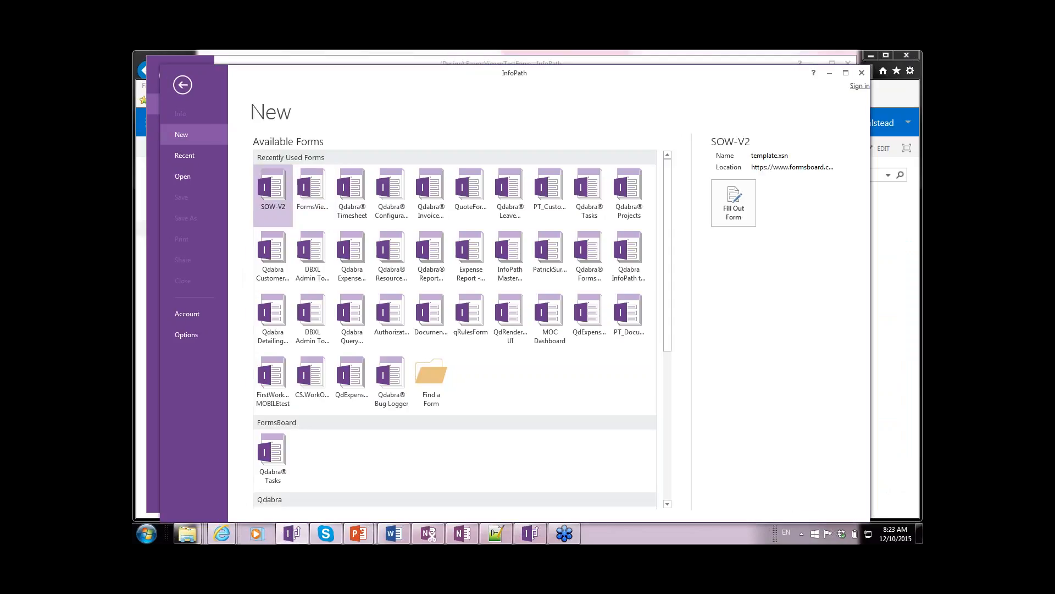
pyautogui.click(166, 103)
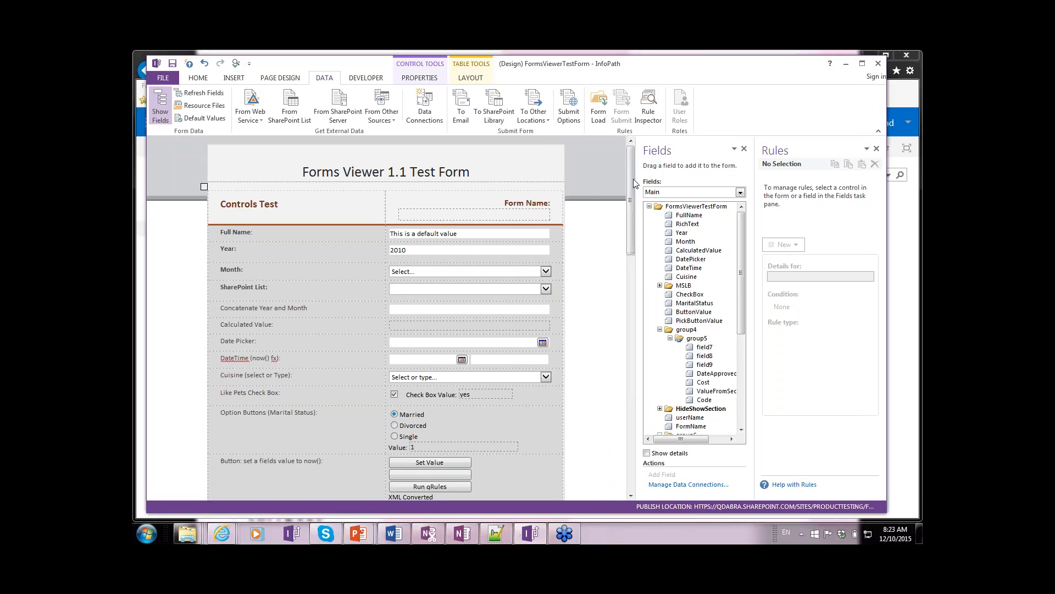
pyautogui.scroll(-3)
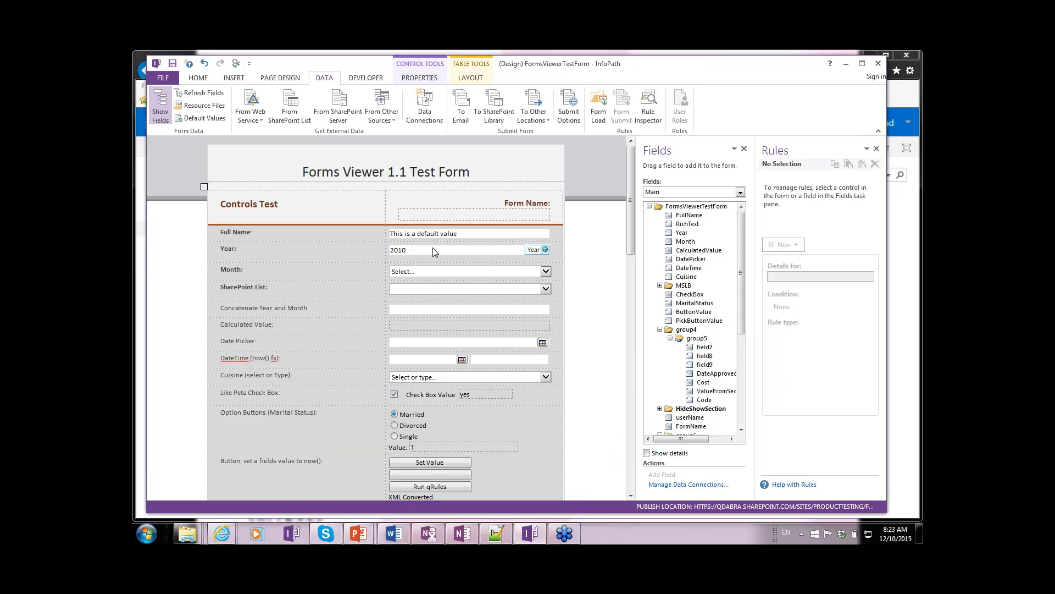
pyautogui.moveTo(489, 251)
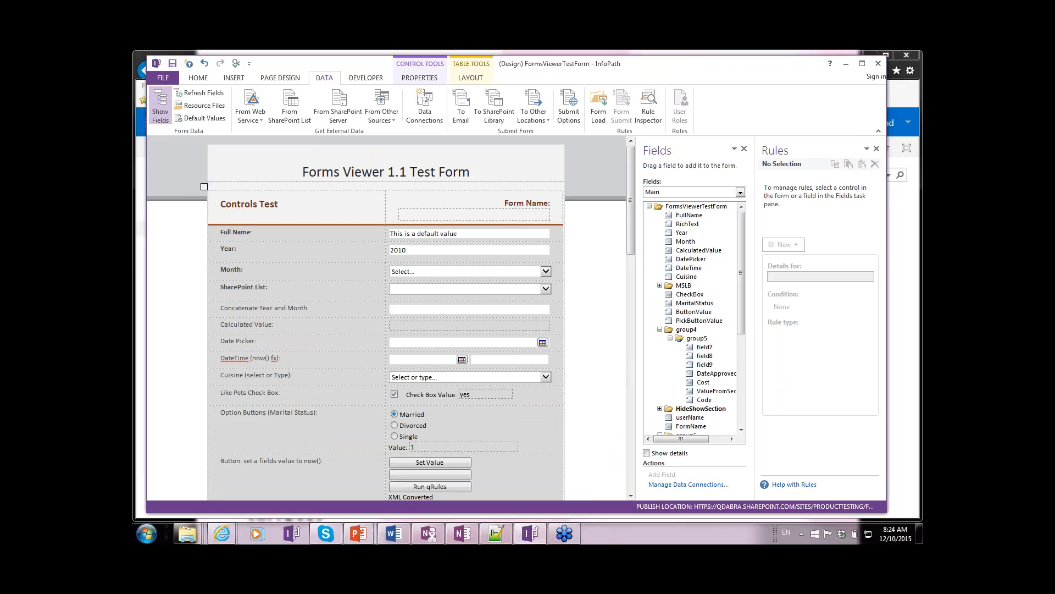
pyautogui.scroll(-3)
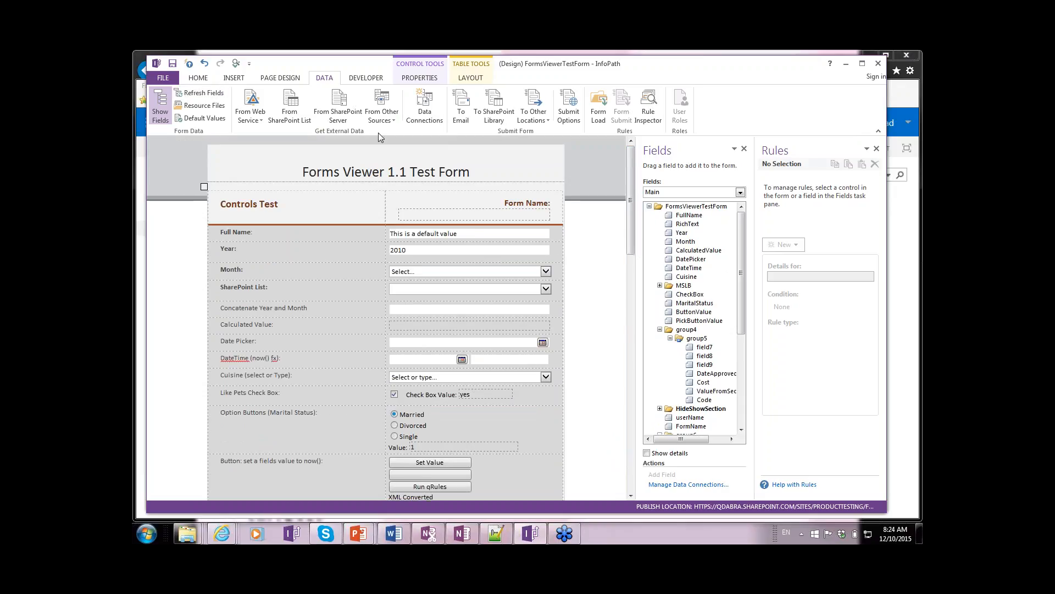
pyautogui.press('alt+tab')
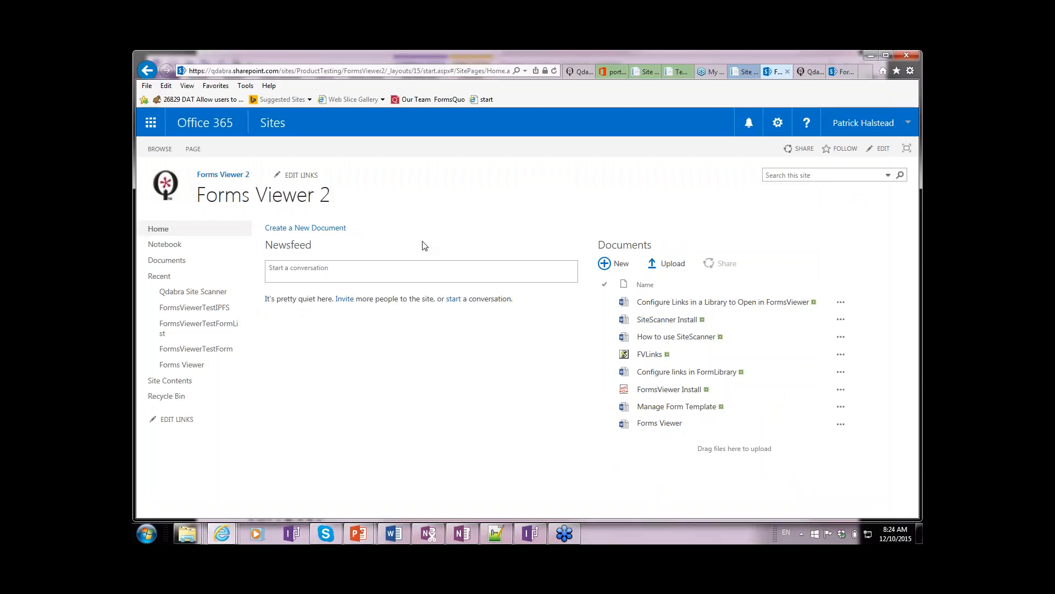
pyautogui.moveTo(224, 334)
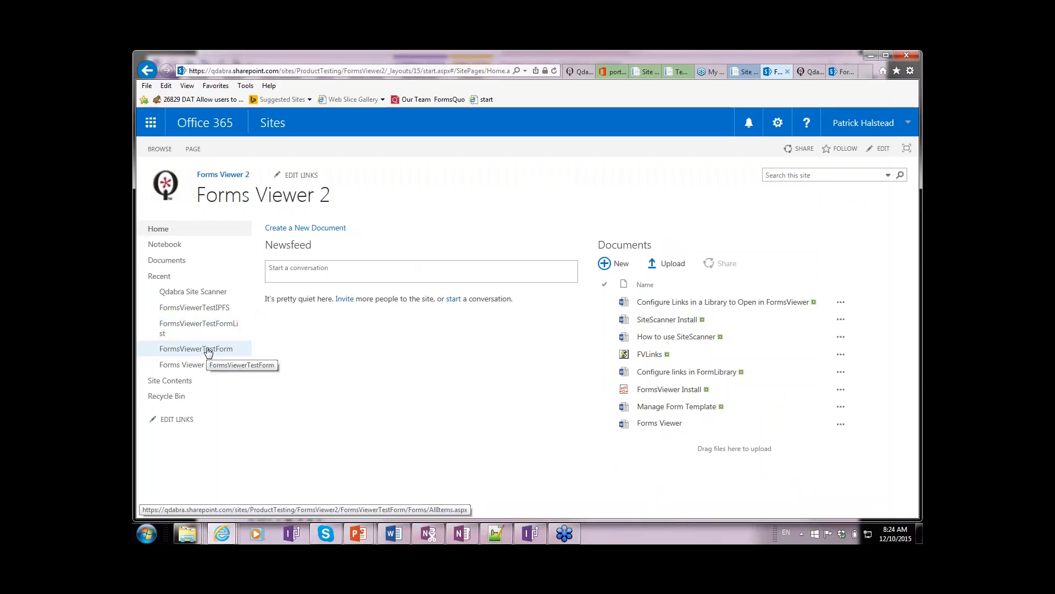
# Open the FormsViewerTestIPFS library from Recent and close the Configure Open Links document.
pyautogui.click(195, 306)
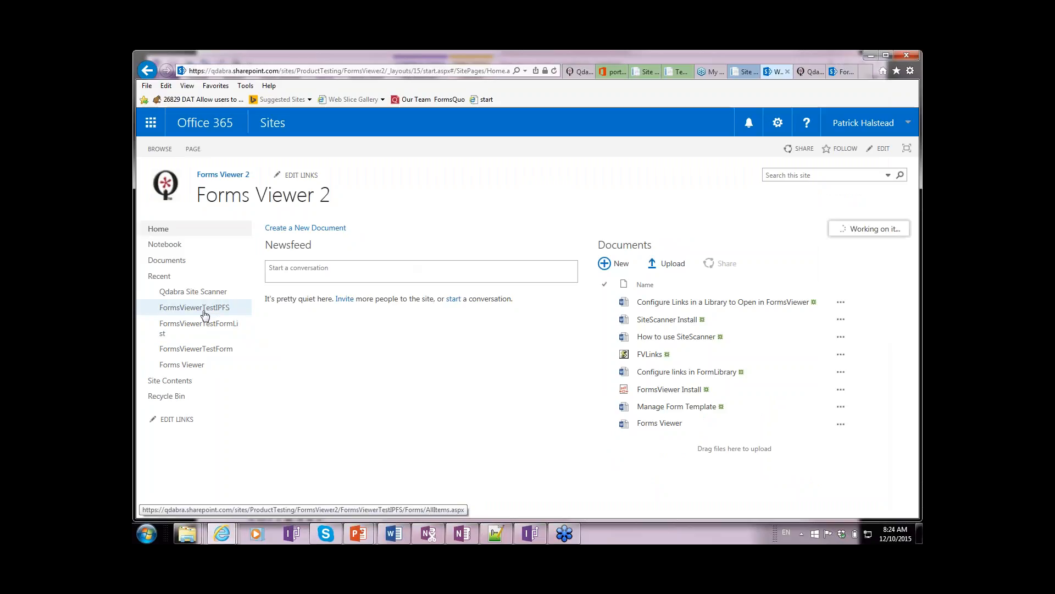
pyautogui.click(194, 307)
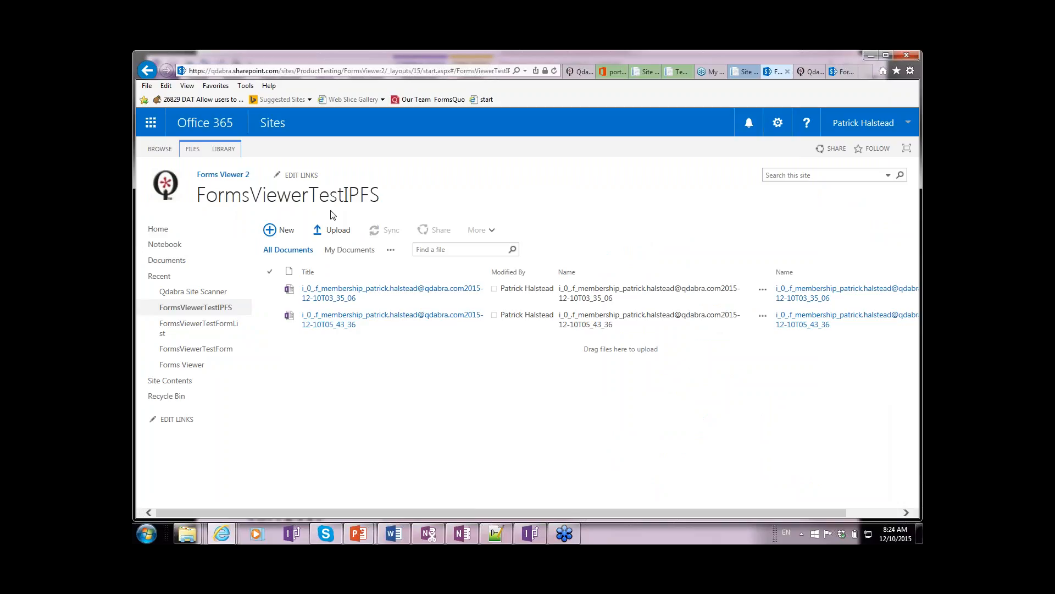
pyautogui.moveTo(487, 430)
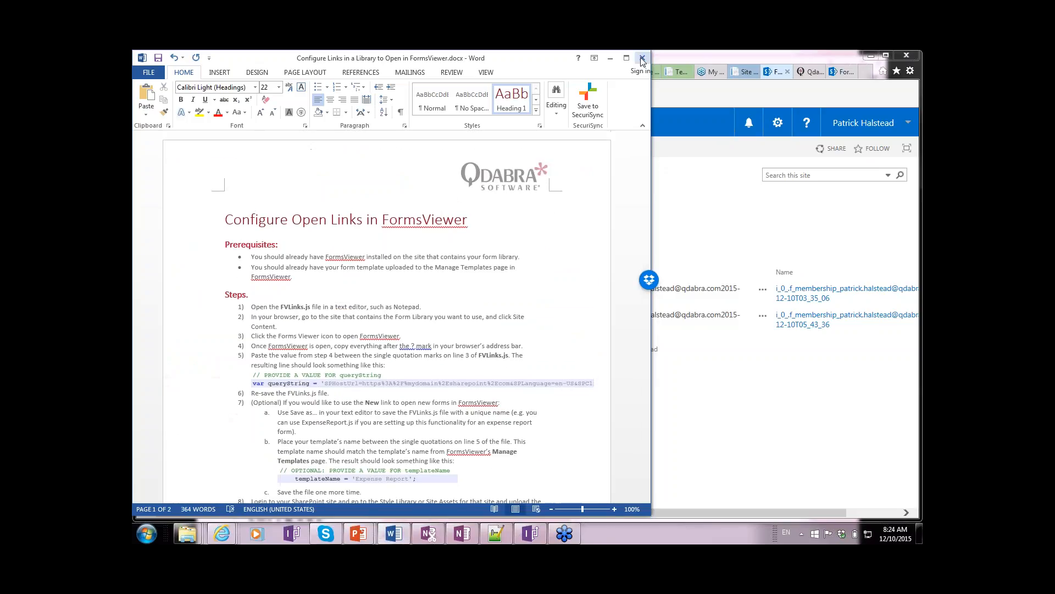
pyautogui.click(641, 58)
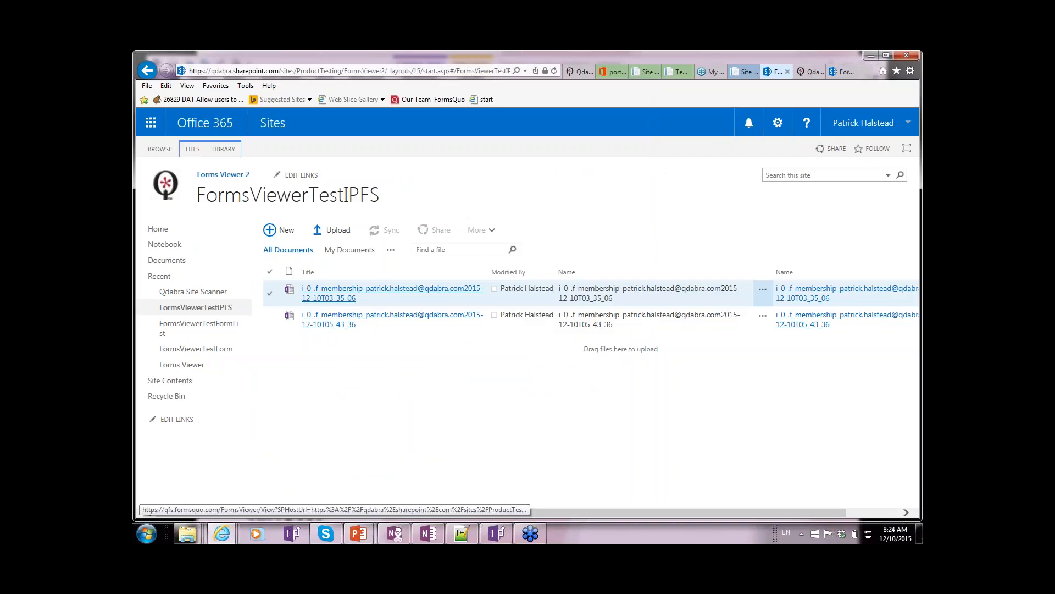
# Open the second saved form in Forms Viewer and select the Full Name default text.
pyautogui.click(392, 319)
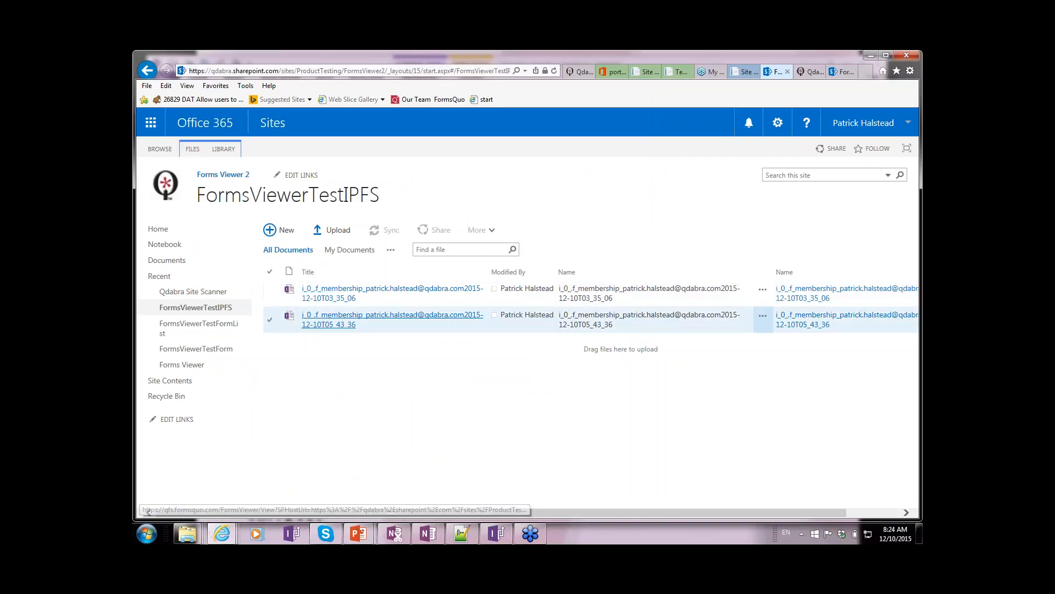
pyautogui.click(328, 319)
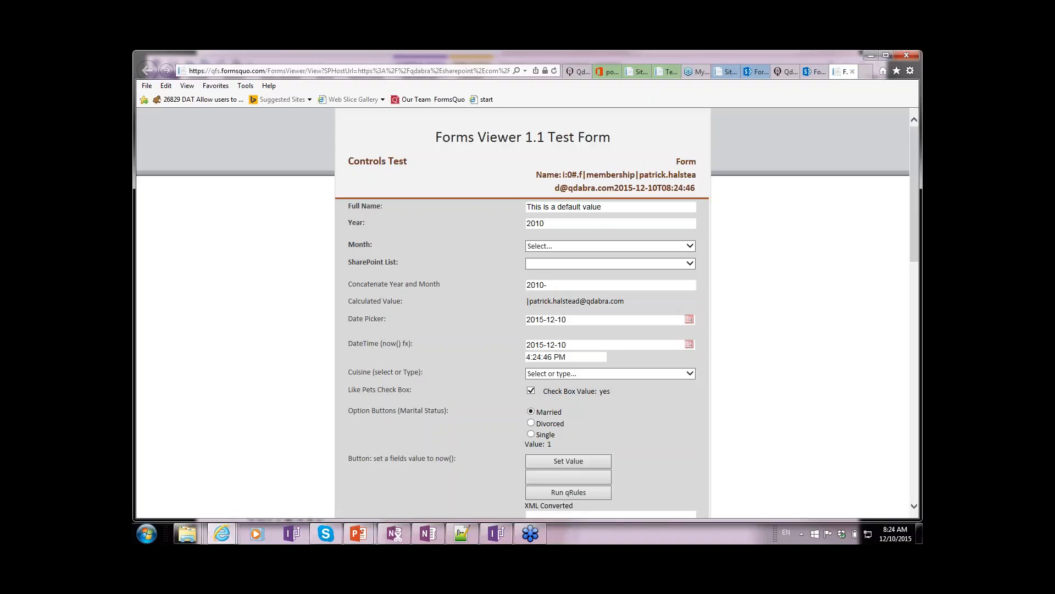
pyautogui.moveTo(706, 328)
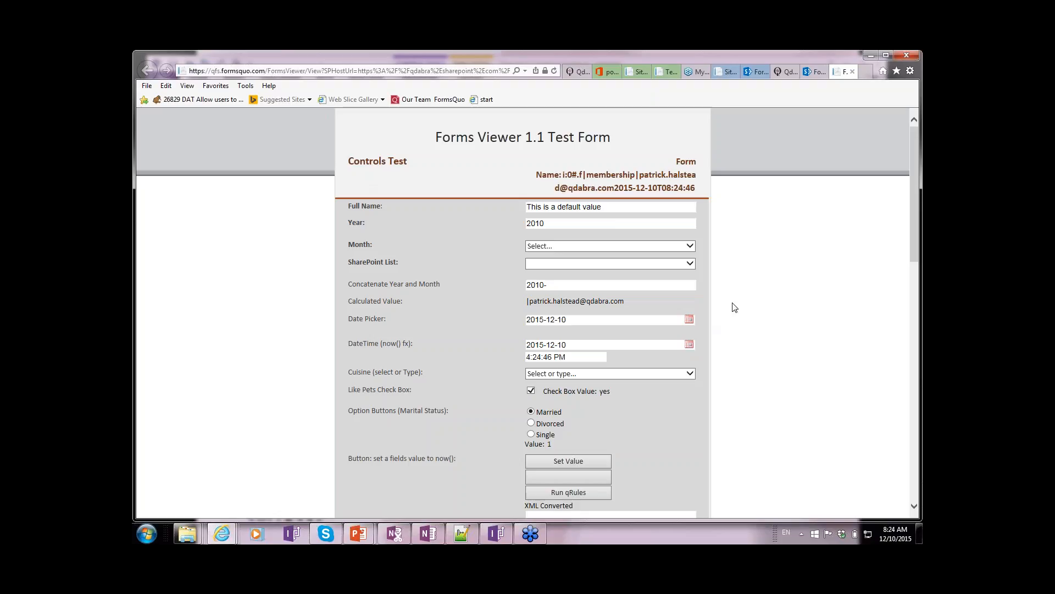
pyautogui.moveTo(637, 214)
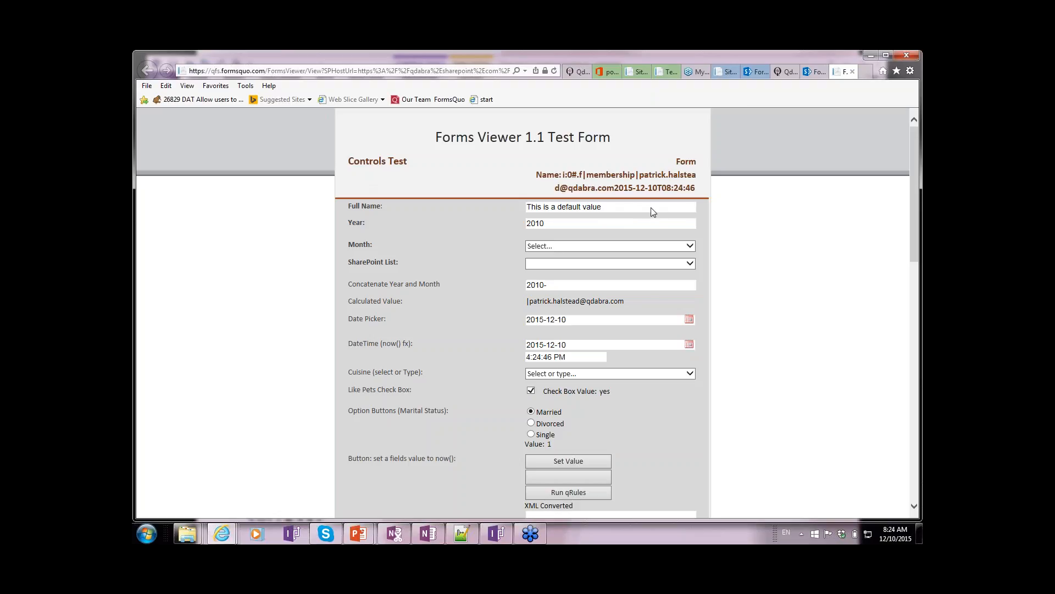
pyautogui.moveTo(565, 175); pyautogui.dragTo(666, 175)
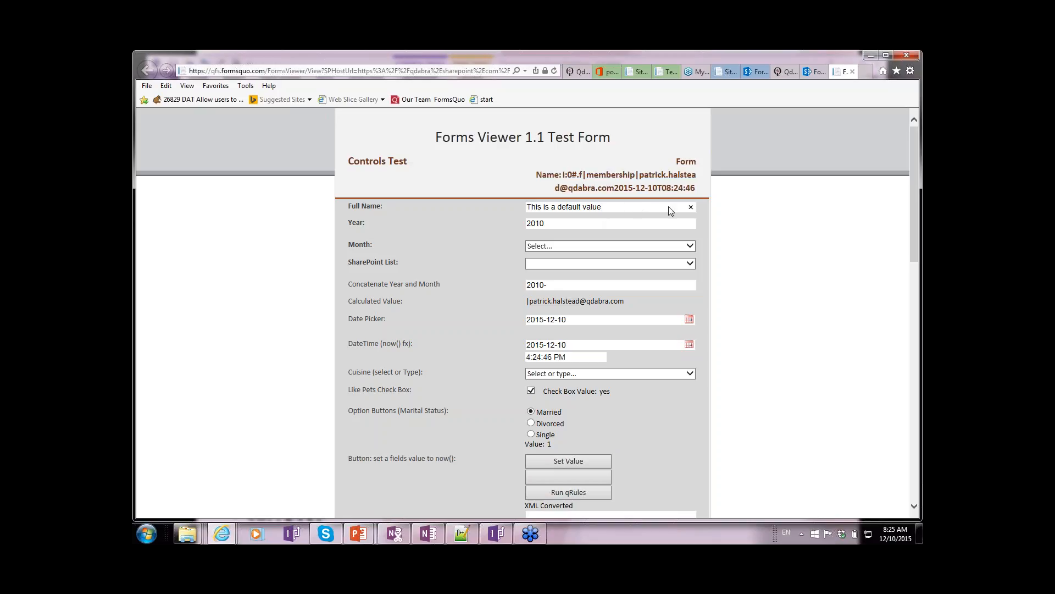
# Enter Year 2, Month March and SharePoint List Georgia so the field reads 2-March.
pyautogui.click(606, 224)
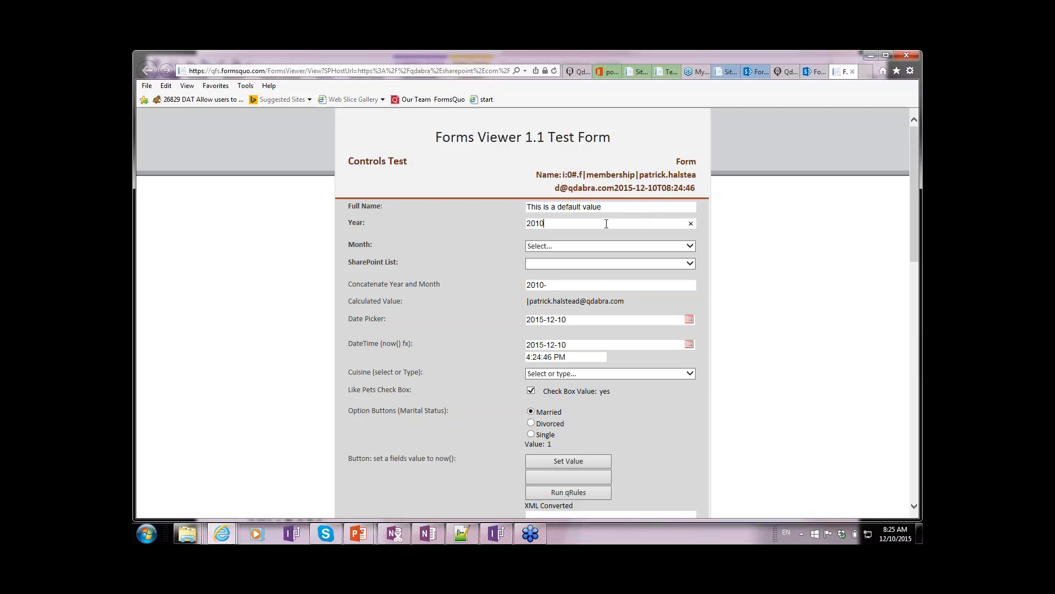
pyautogui.click(690, 223)
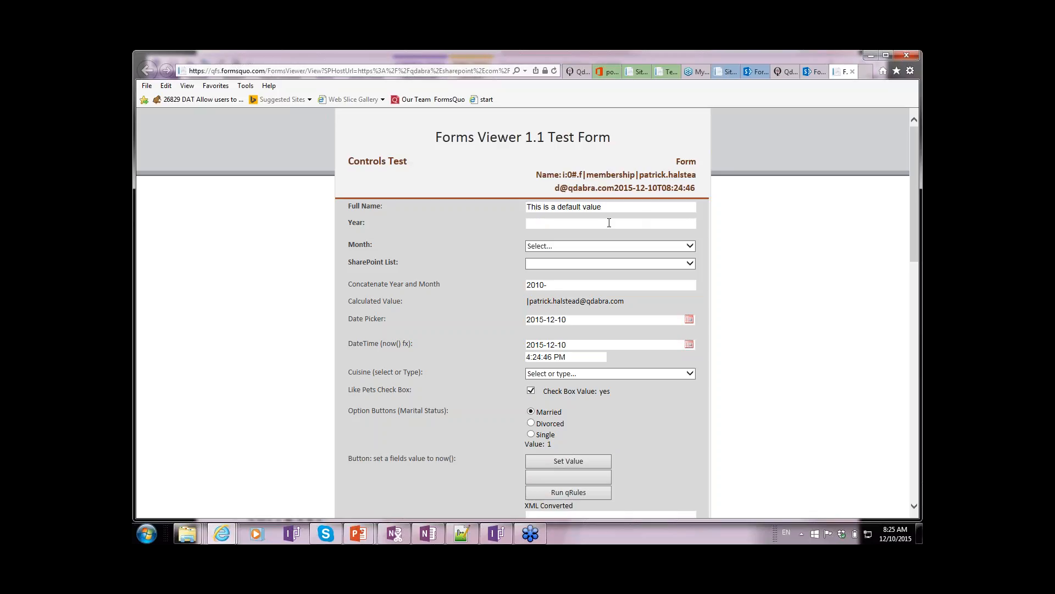
pyautogui.write('2')
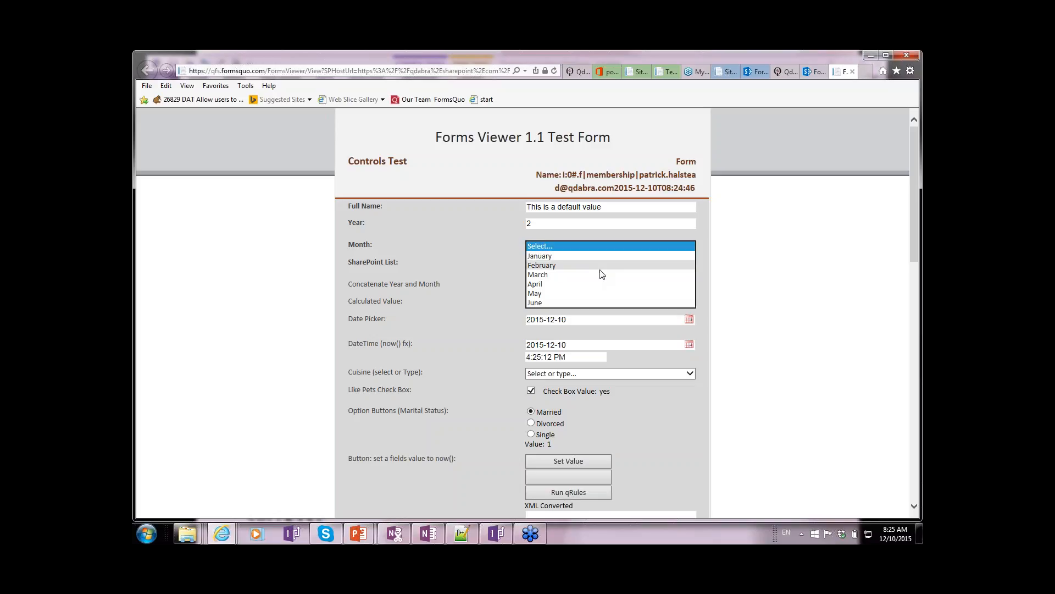
pyautogui.click(538, 274)
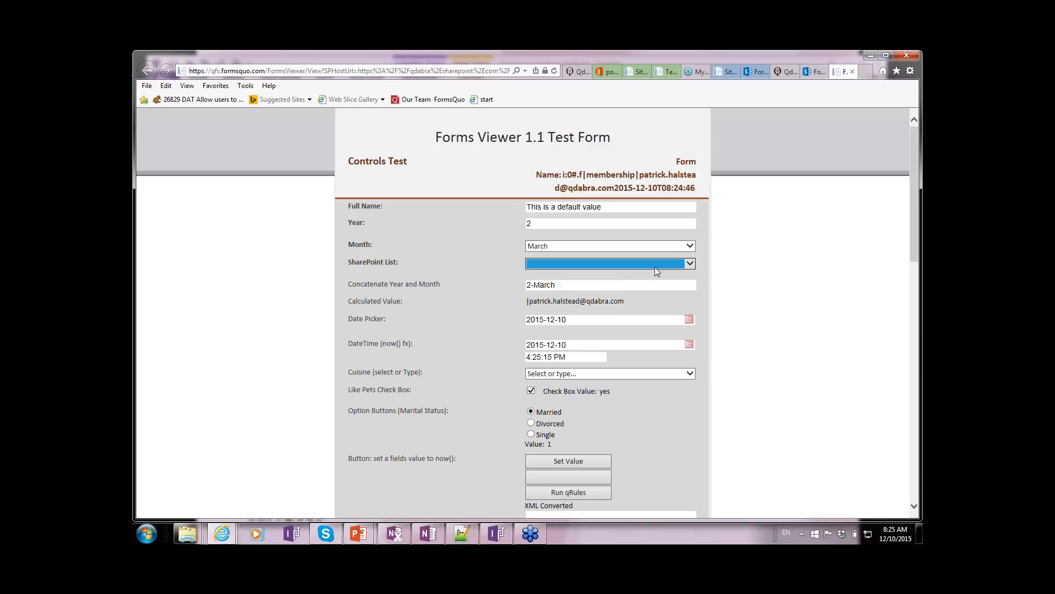
pyautogui.click(606, 263)
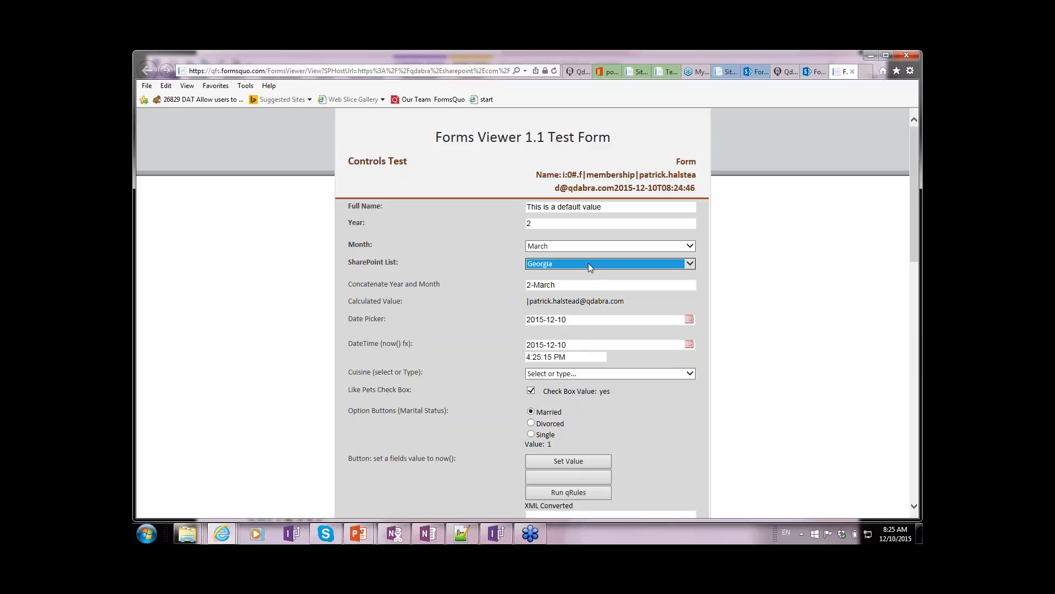
pyautogui.click(739, 282)
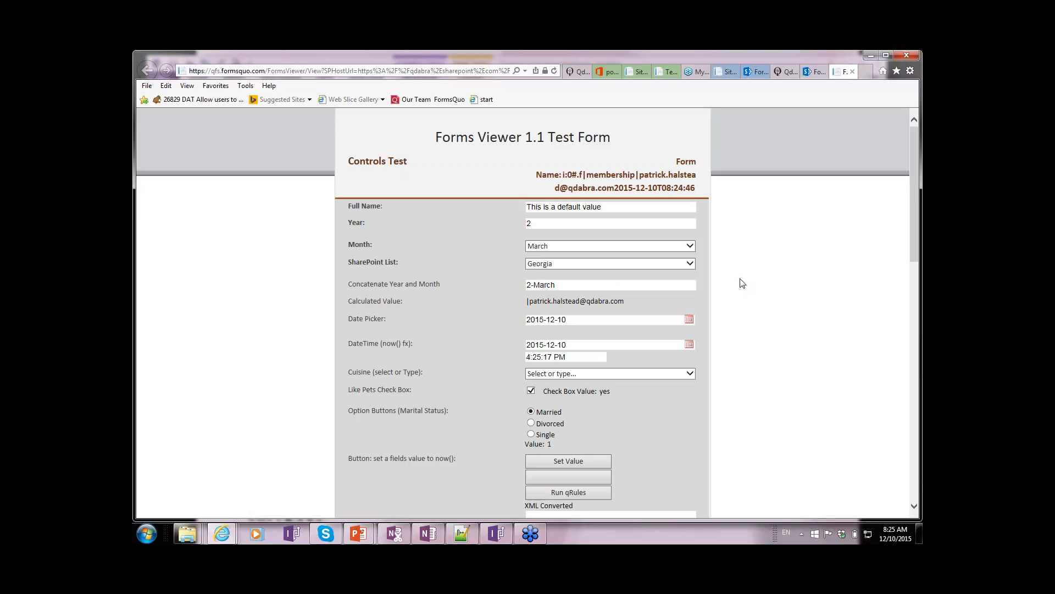
pyautogui.scroll(-3)
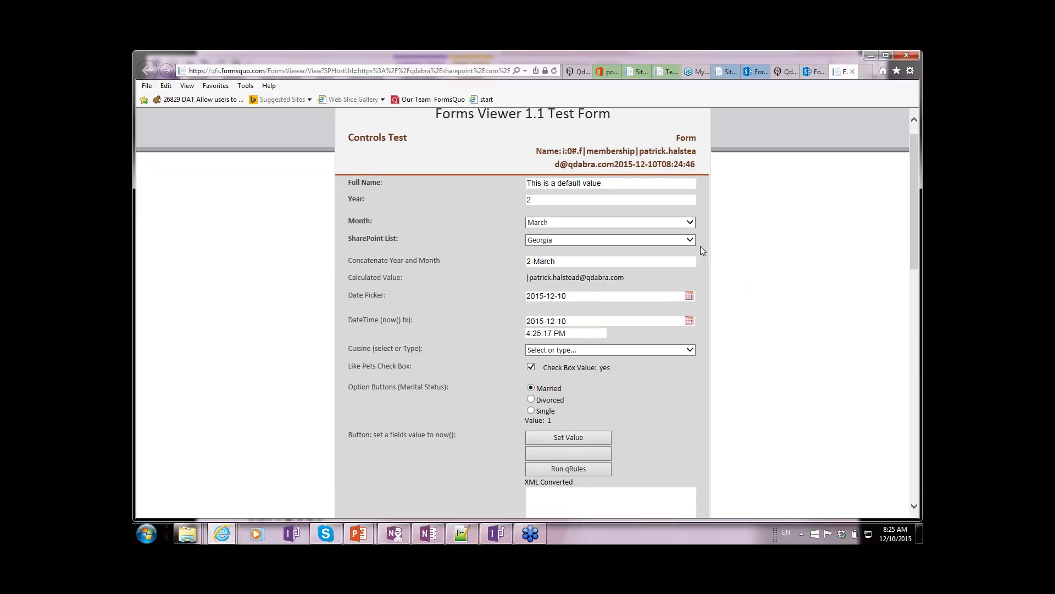
pyautogui.moveTo(673, 259)
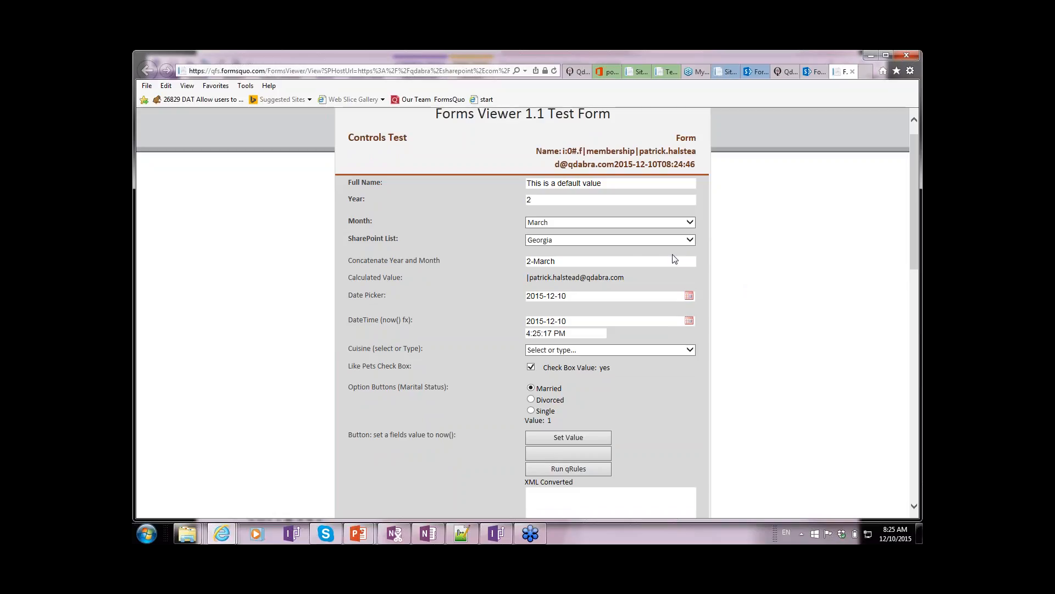
pyautogui.moveTo(693, 322)
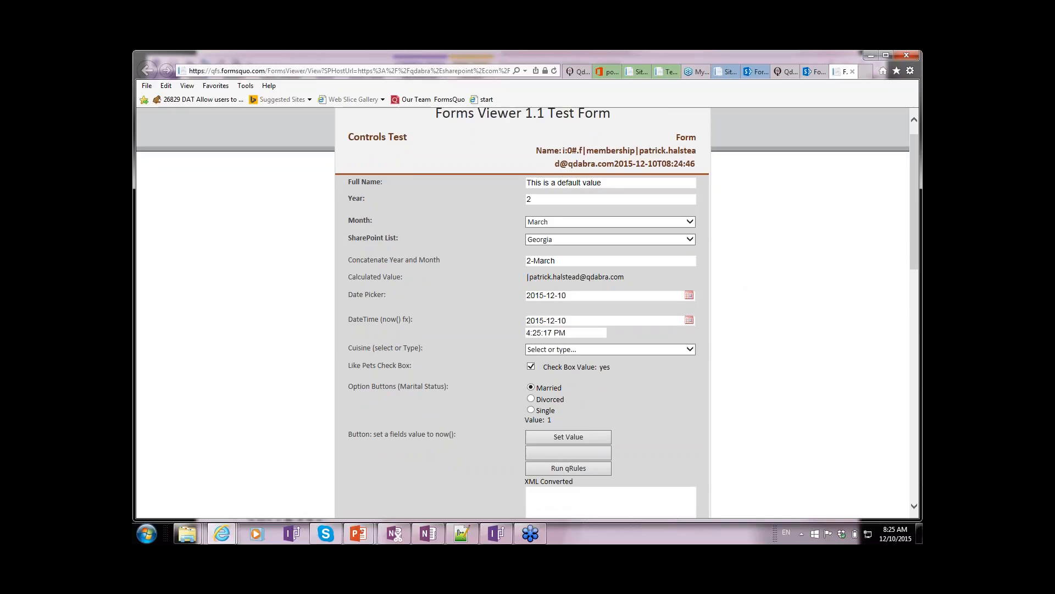
# Pick 12/31/2015 for Date1 and 12/24/2015 for Date2, giving 7 days between them.
pyautogui.scroll(-3)
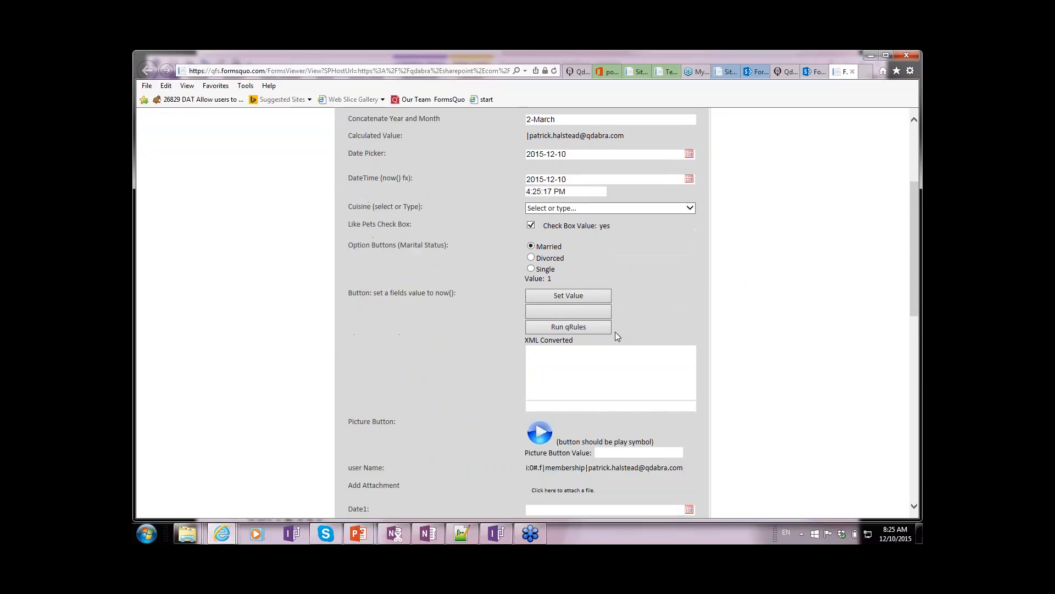
pyautogui.scroll(-3)
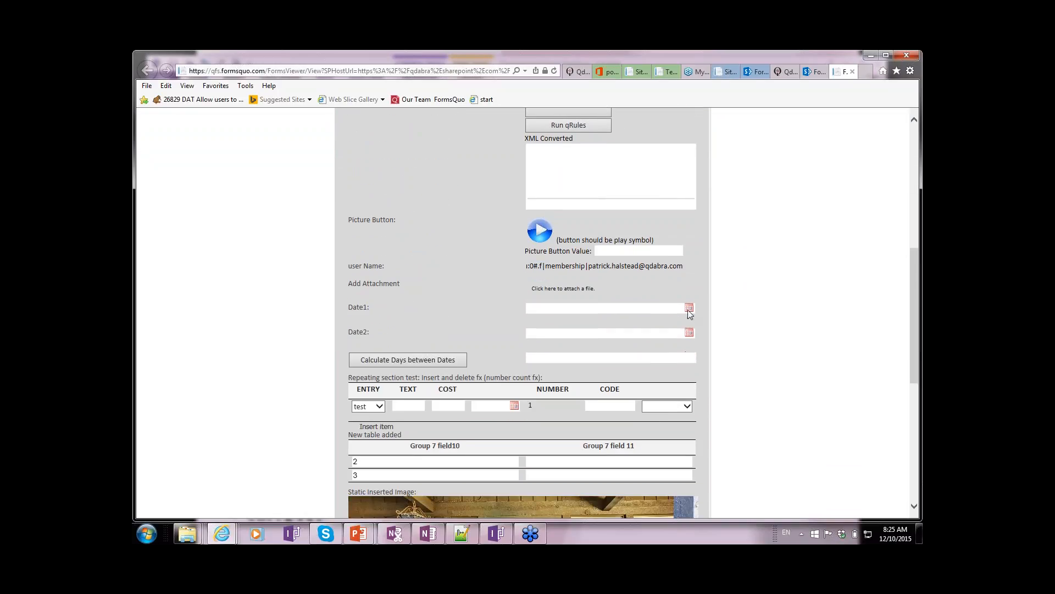
pyautogui.click(688, 307)
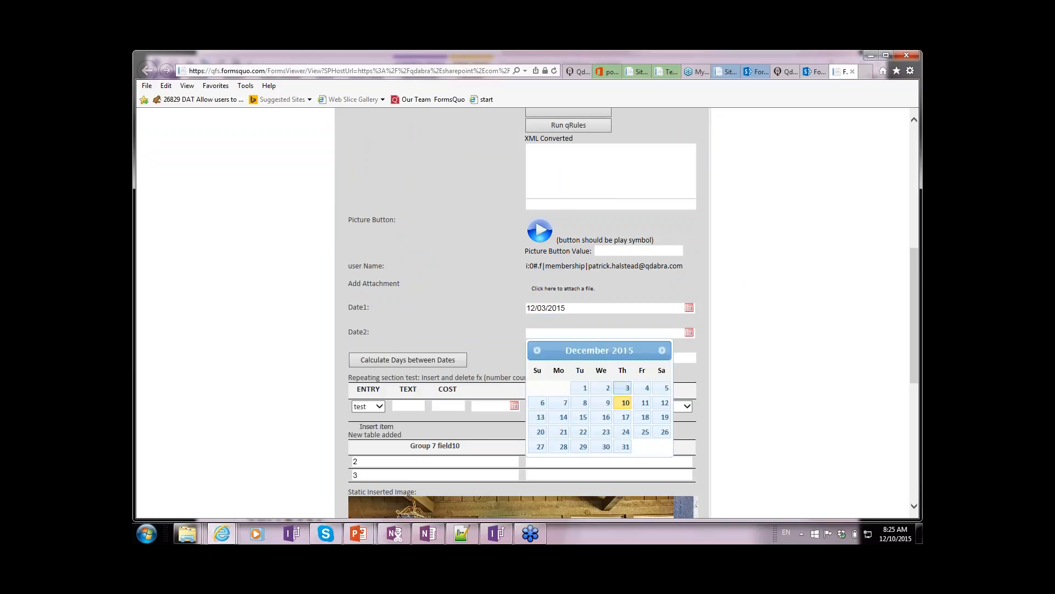
pyautogui.click(624, 431)
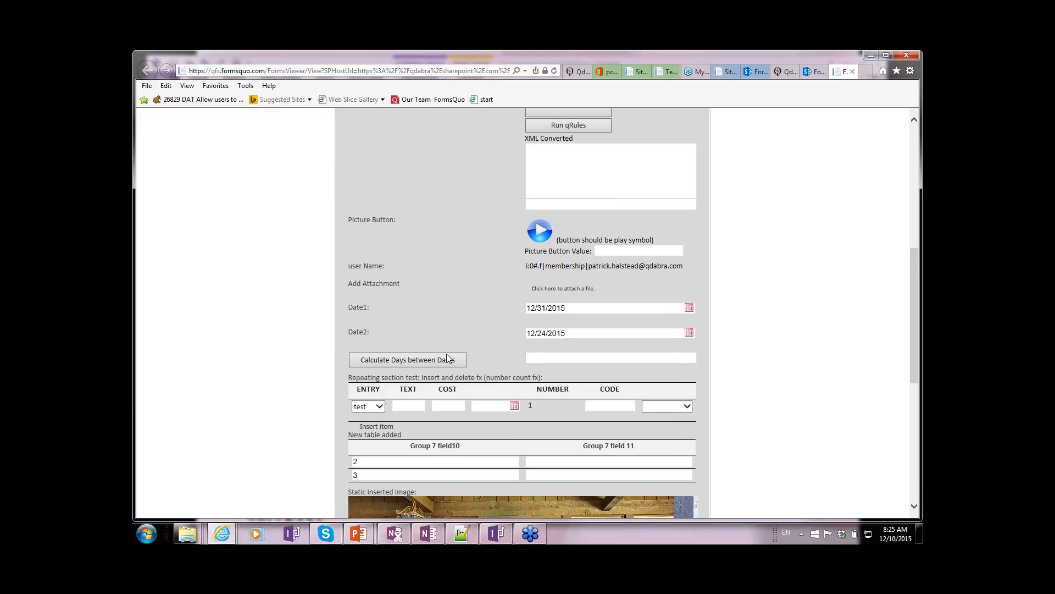
pyautogui.click(407, 360)
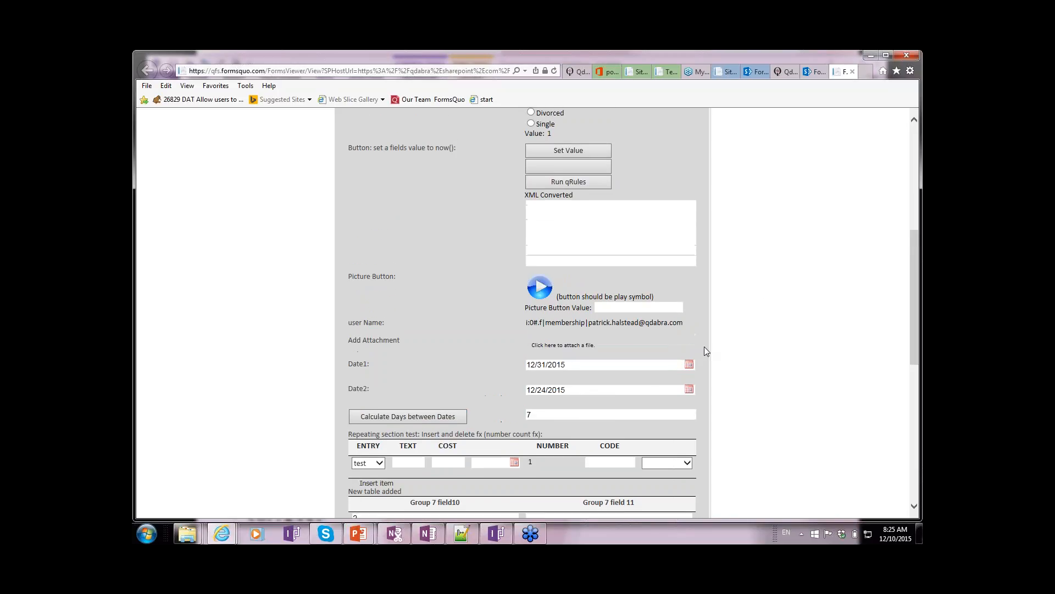
pyautogui.click(688, 363)
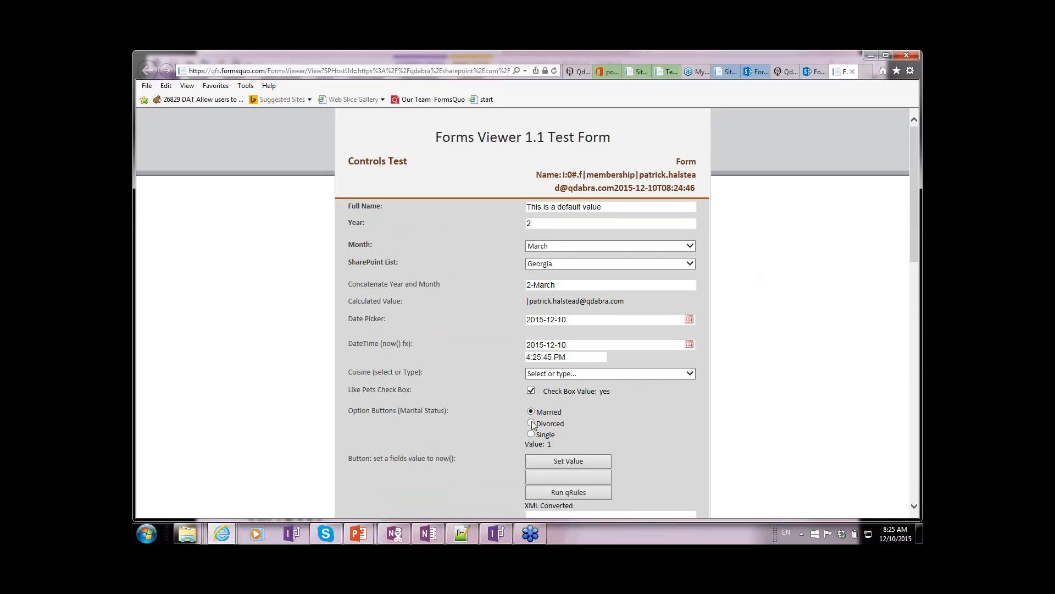
# Set marital status to Divorced and cuisine to Test 2.
pyautogui.click(530, 422)
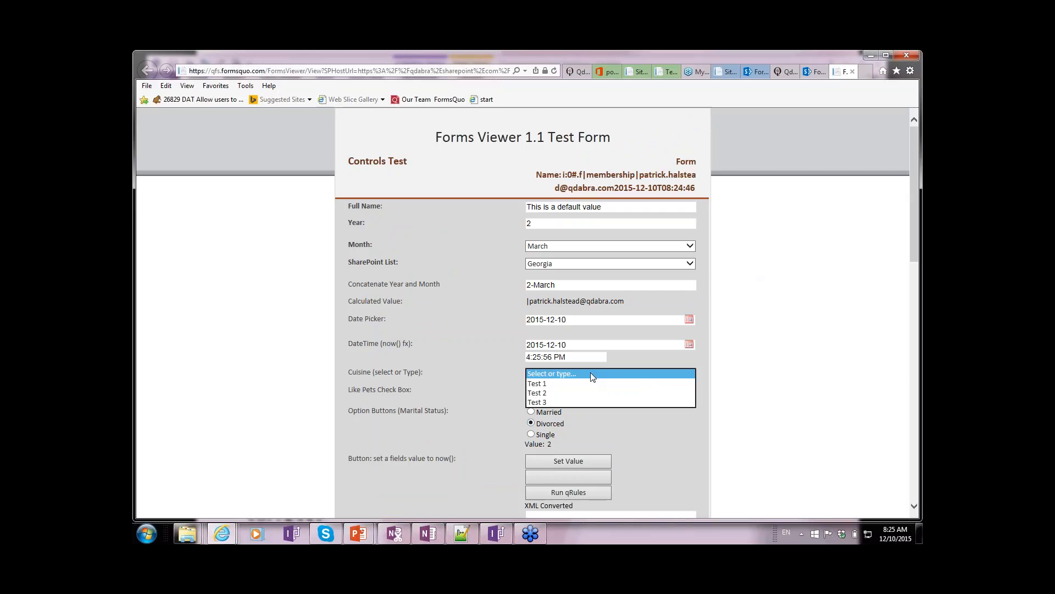
pyautogui.click(537, 393)
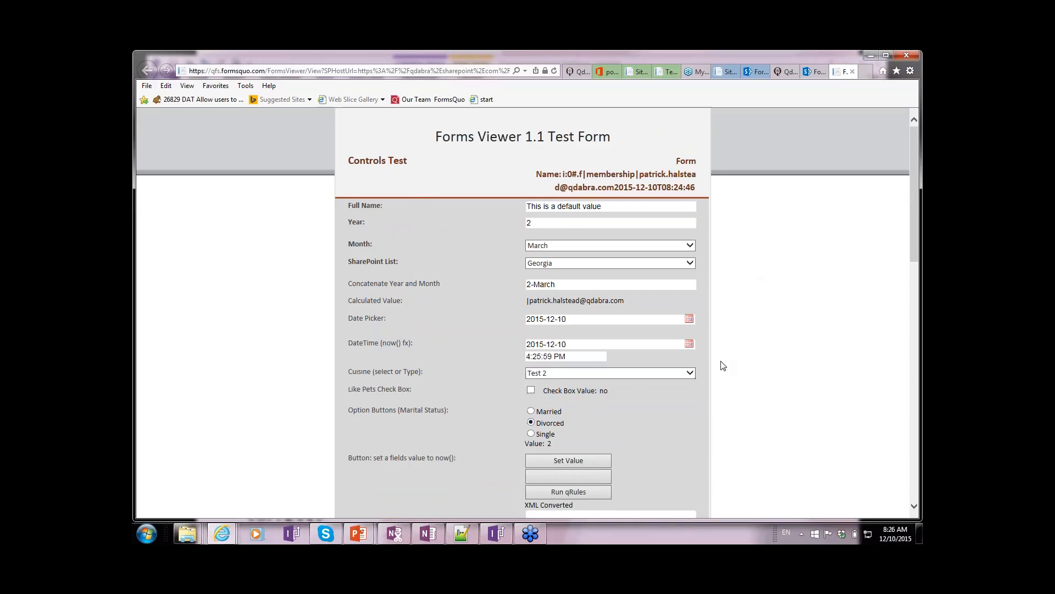
pyautogui.scroll(-3)
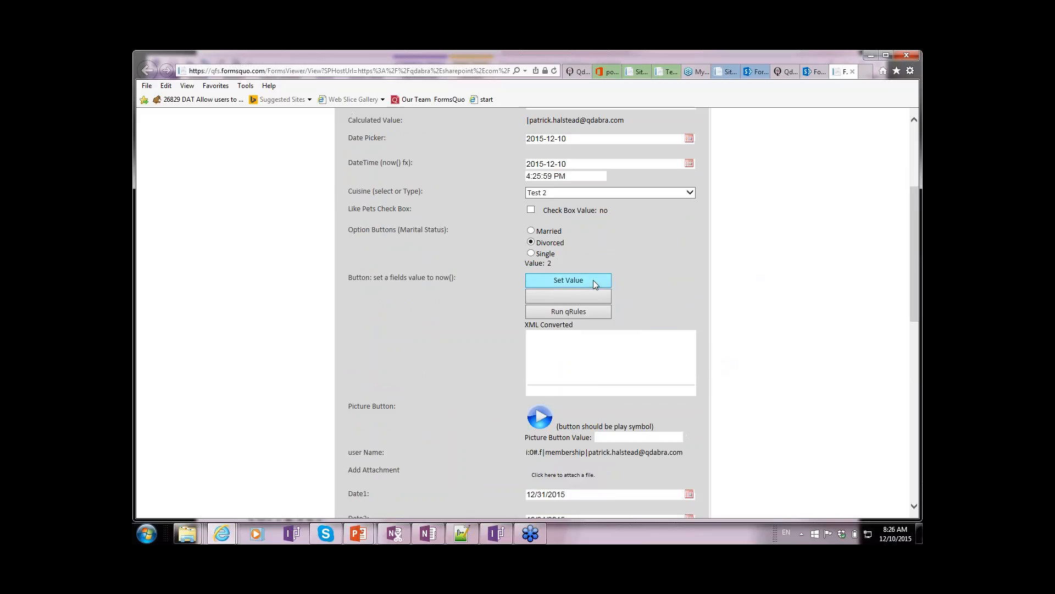
# Stamp the current date-time value and run the form's qRules, returning Dec8.
pyautogui.click(567, 280)
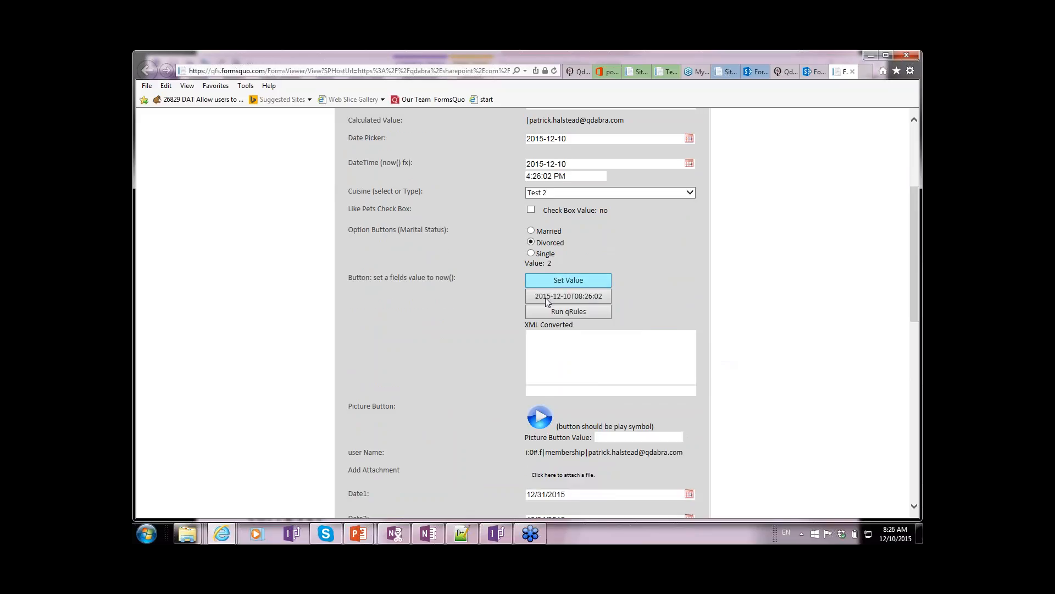
pyautogui.click(567, 296)
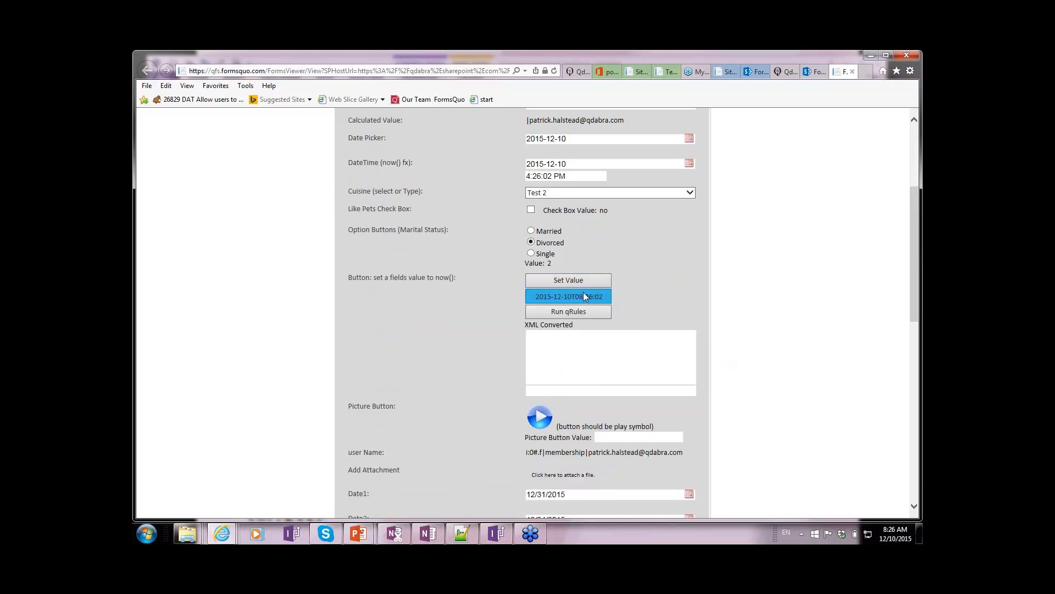
pyautogui.click(568, 279)
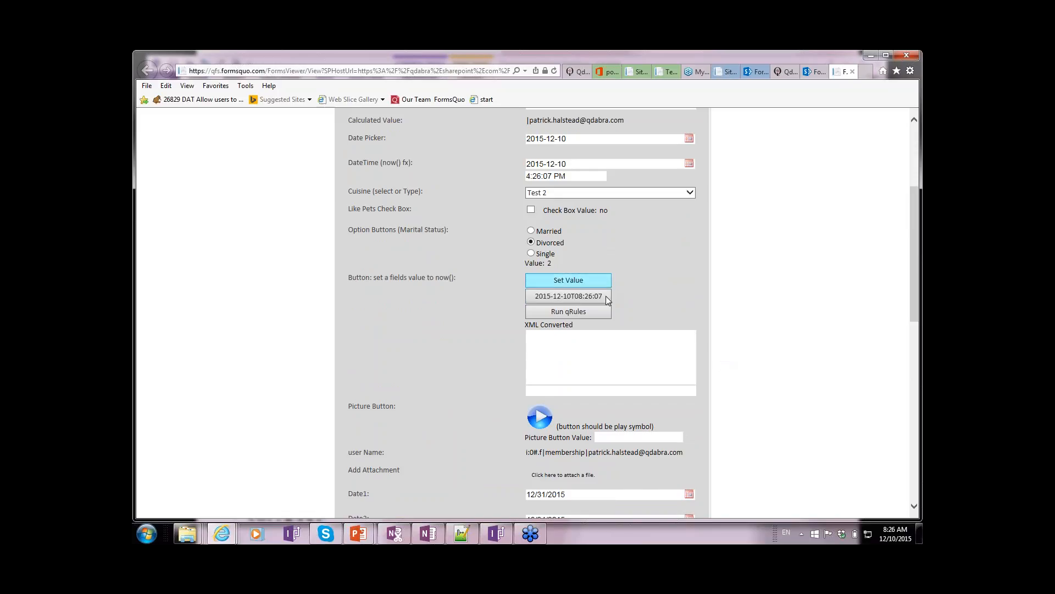
pyautogui.click(567, 311)
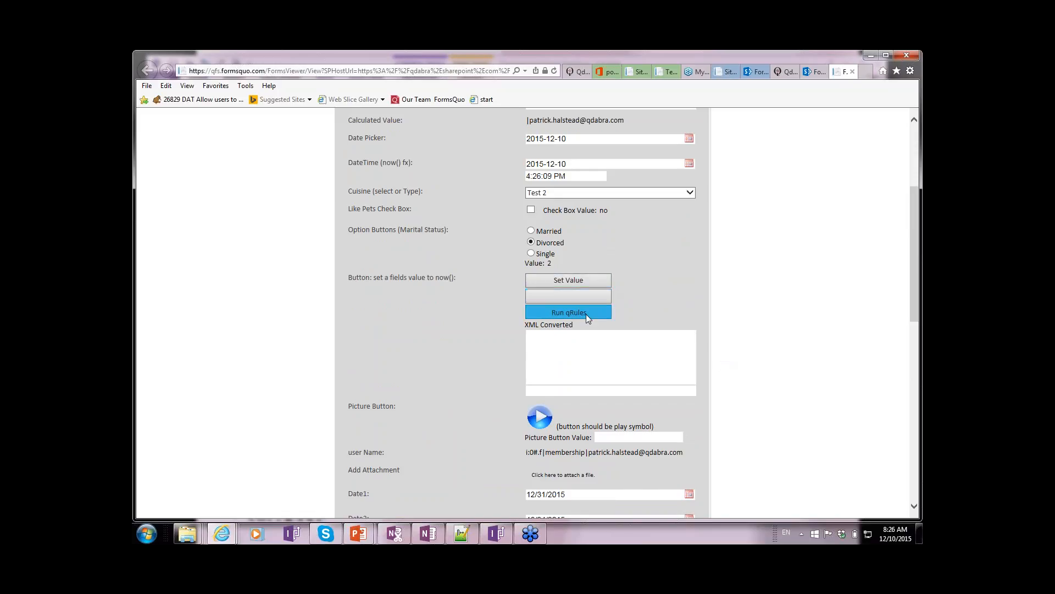
pyautogui.click(568, 311)
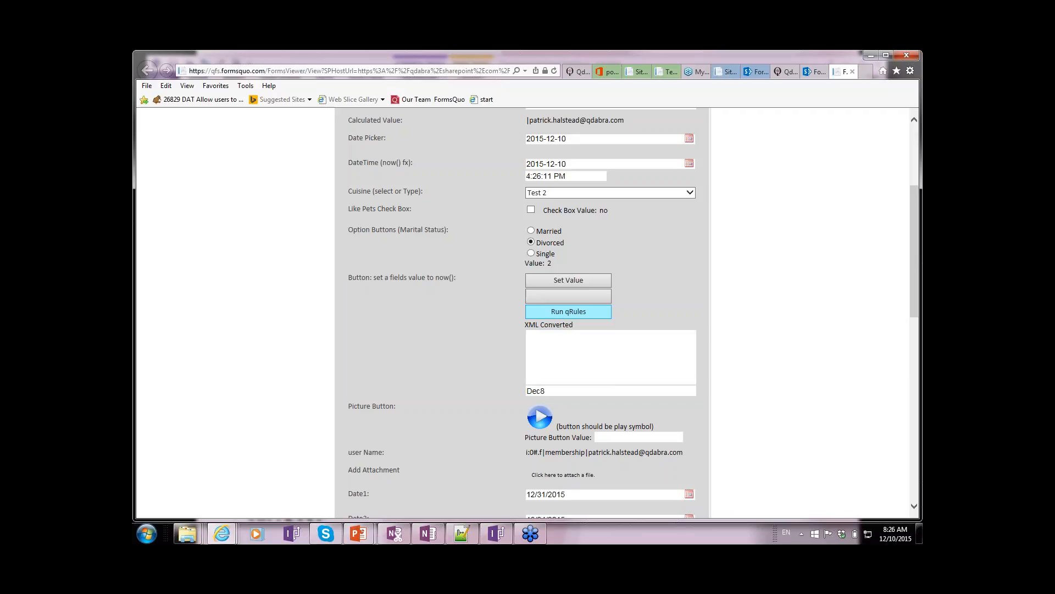
# Expand the Help Section text, then switch the form to its Second View.
pyautogui.scroll(-3)
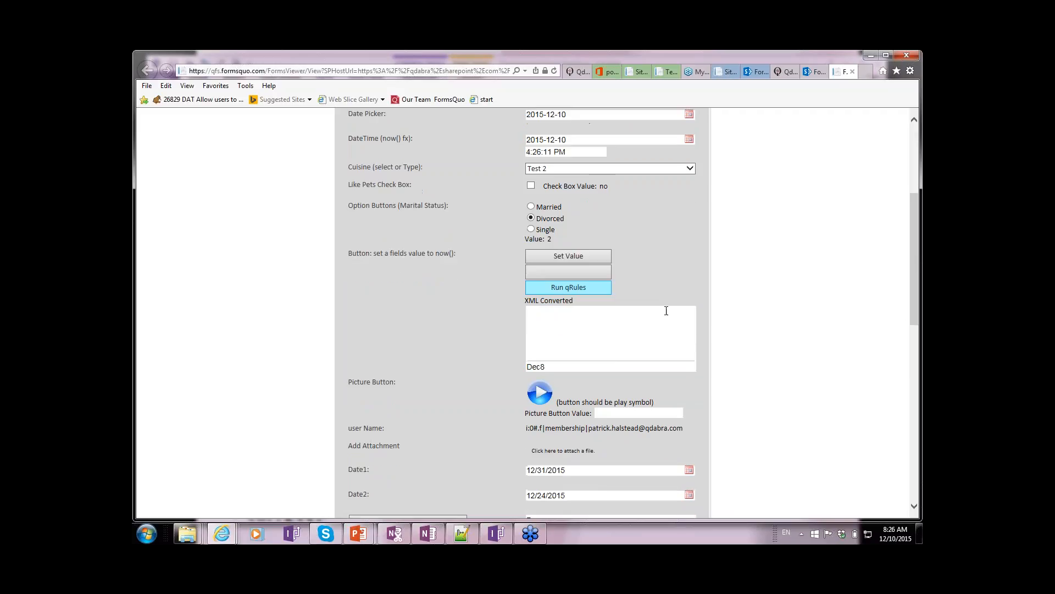
pyautogui.scroll(-3)
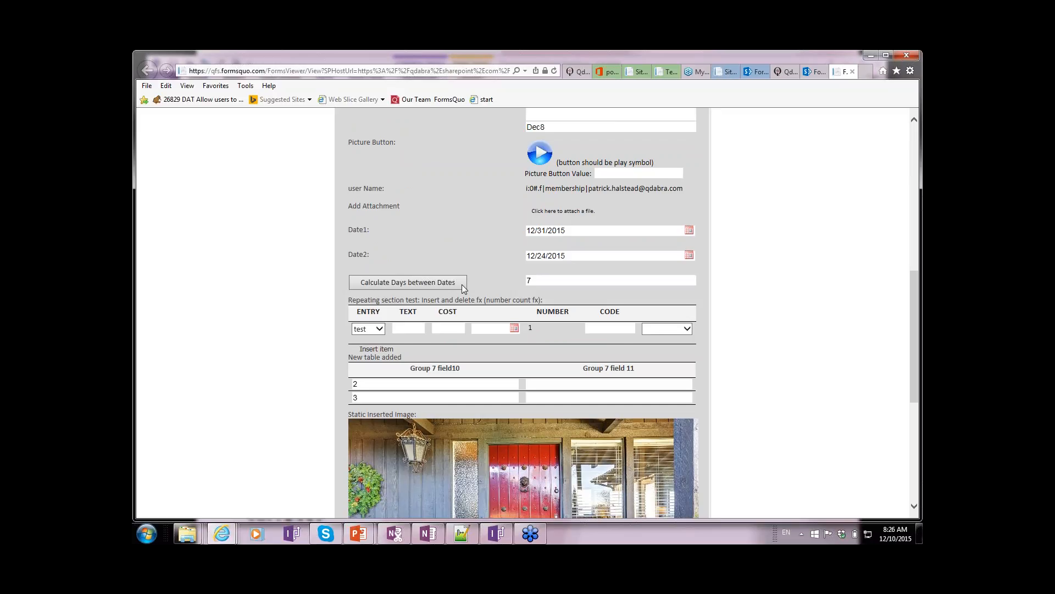
pyautogui.scroll(-3)
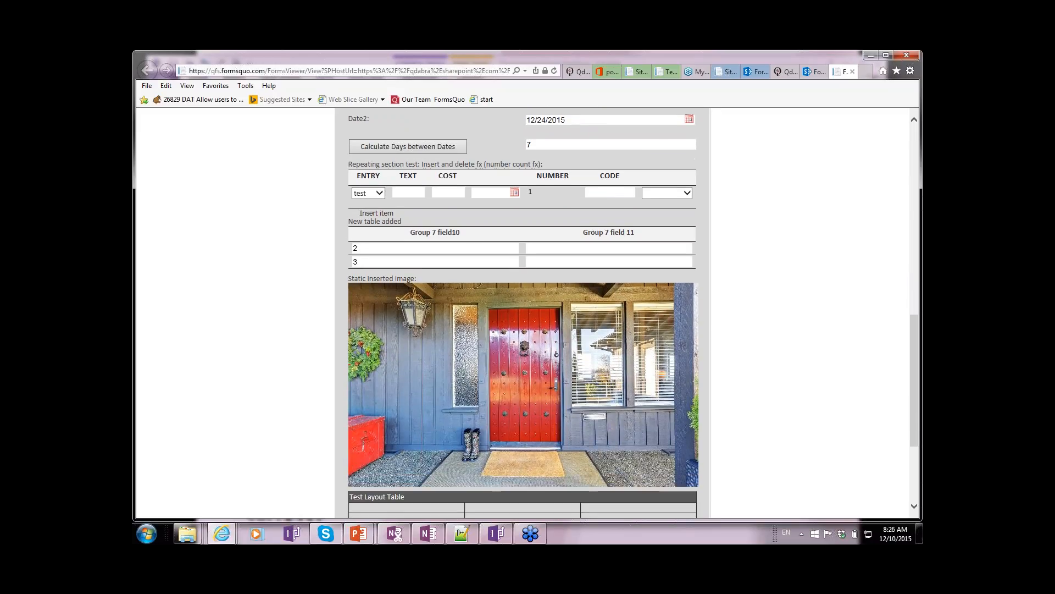
pyautogui.scroll(-3)
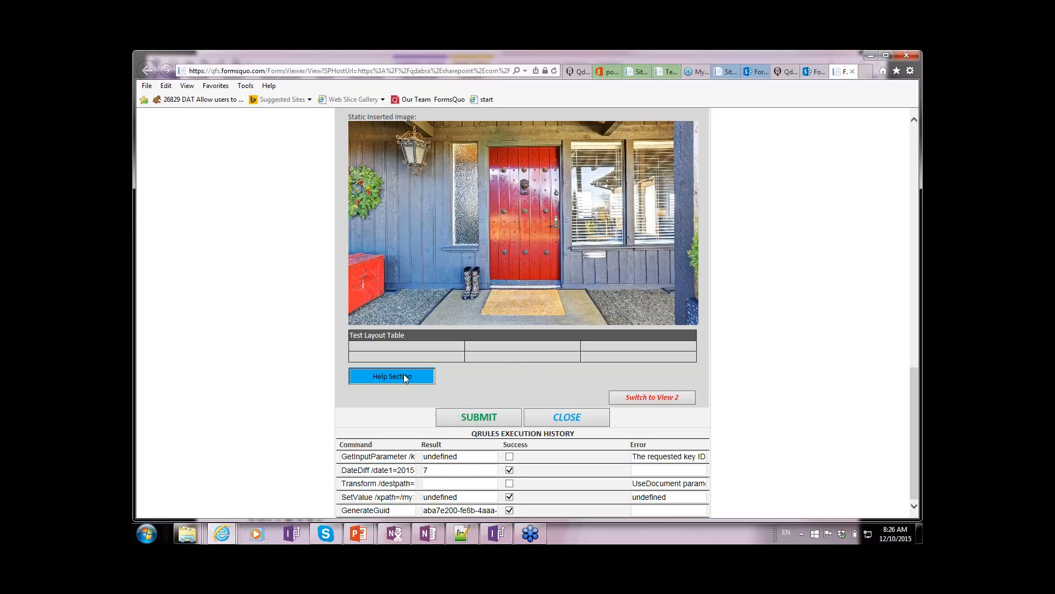
pyautogui.click(391, 376)
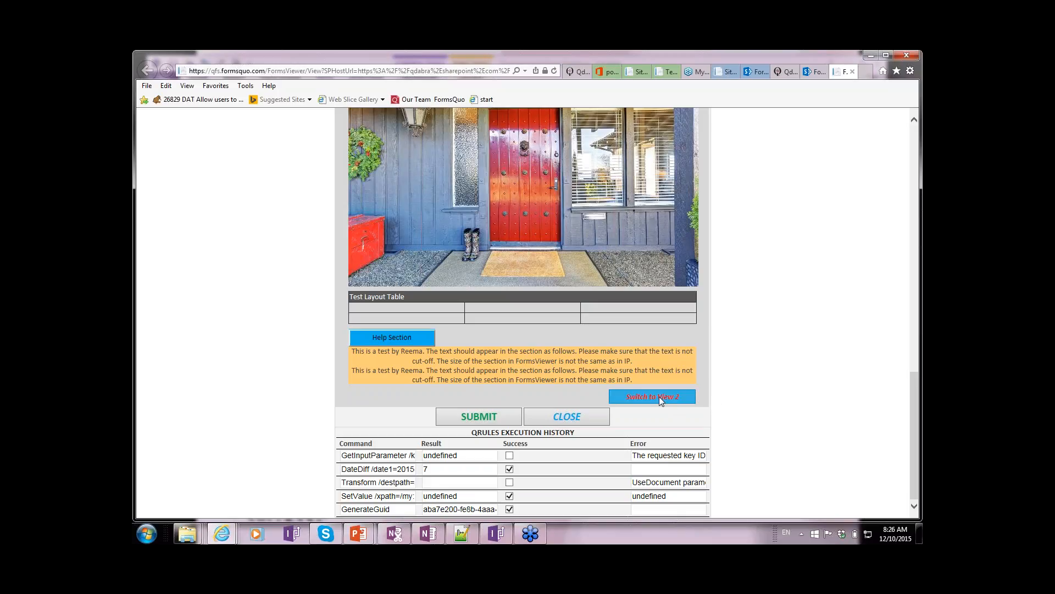
pyautogui.click(651, 396)
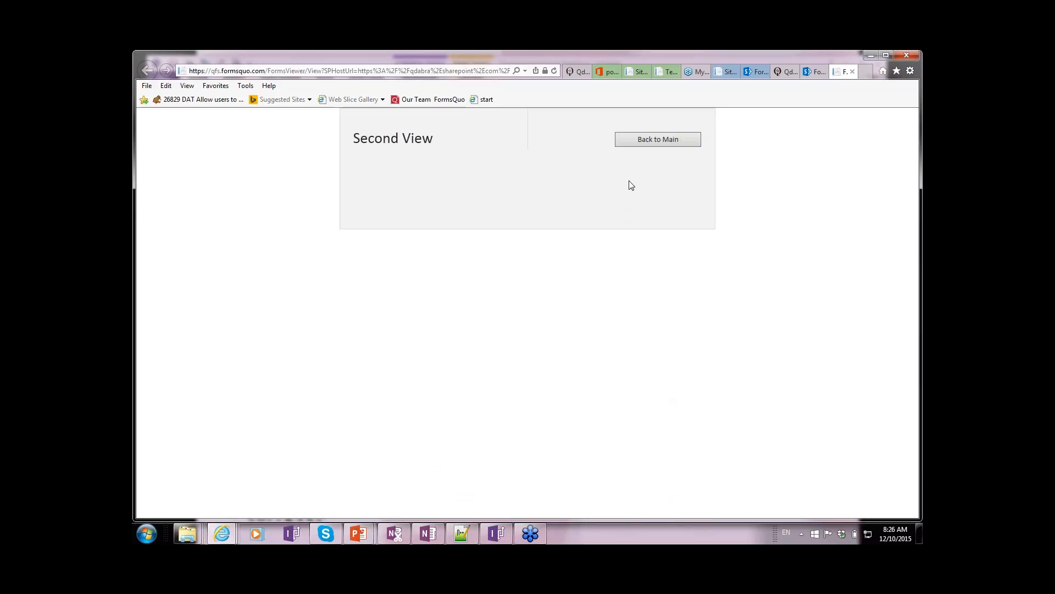
# Go Back to Main and scroll through the retained values down to the help section.
pyautogui.click(657, 140)
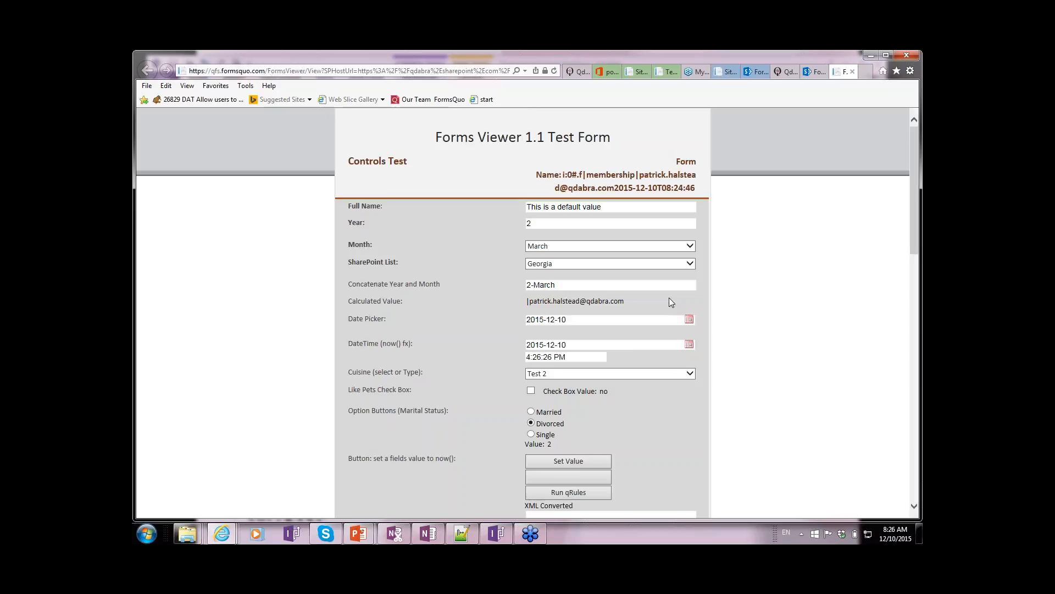
pyautogui.scroll(-3)
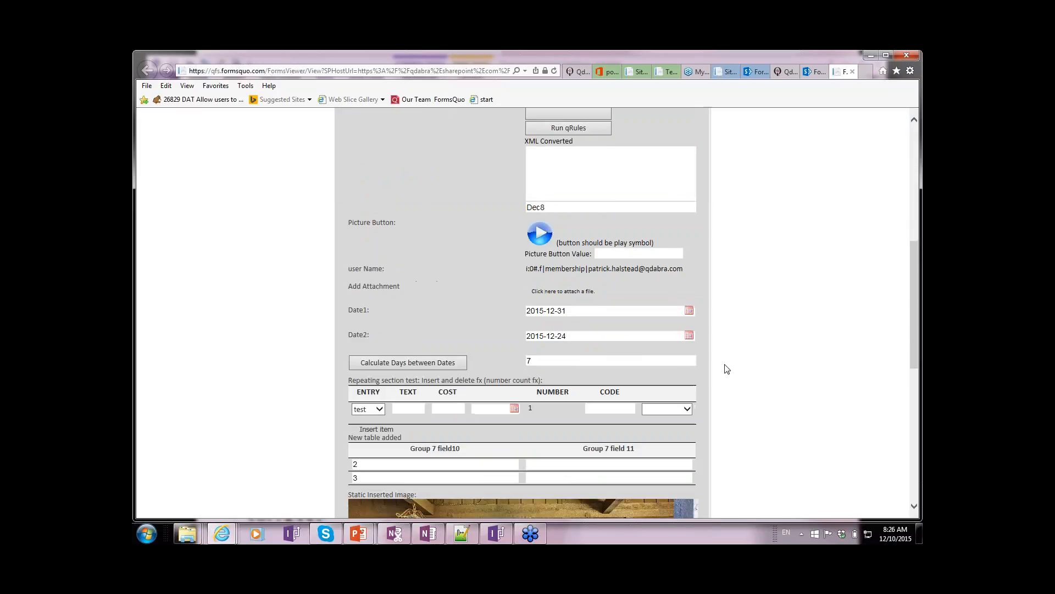
pyautogui.scroll(-3)
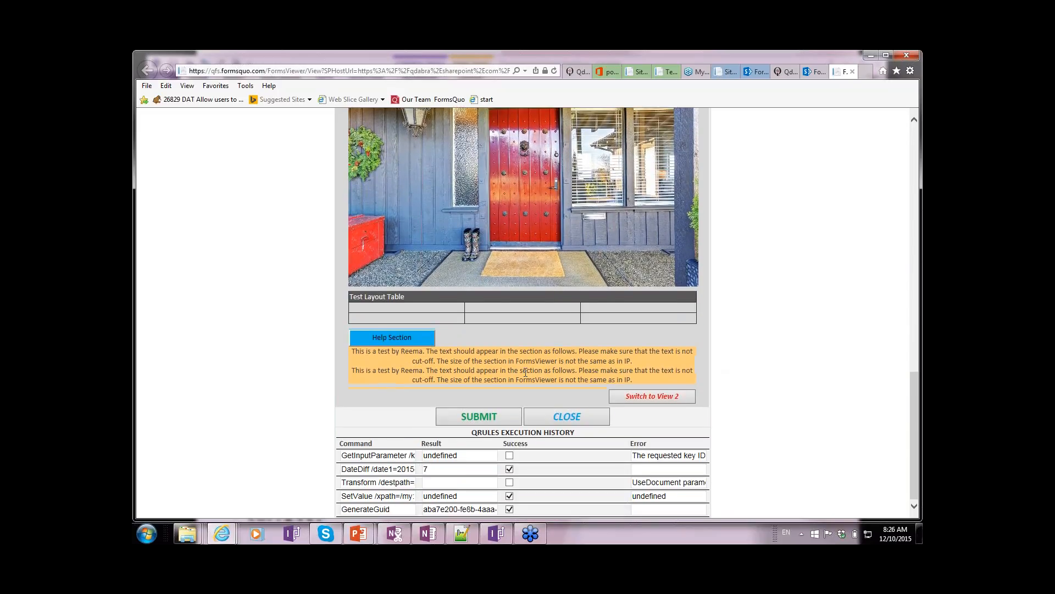
# Submit the test form so the FormsViewerTestIPFS library loads with three saved forms.
pyautogui.click(478, 415)
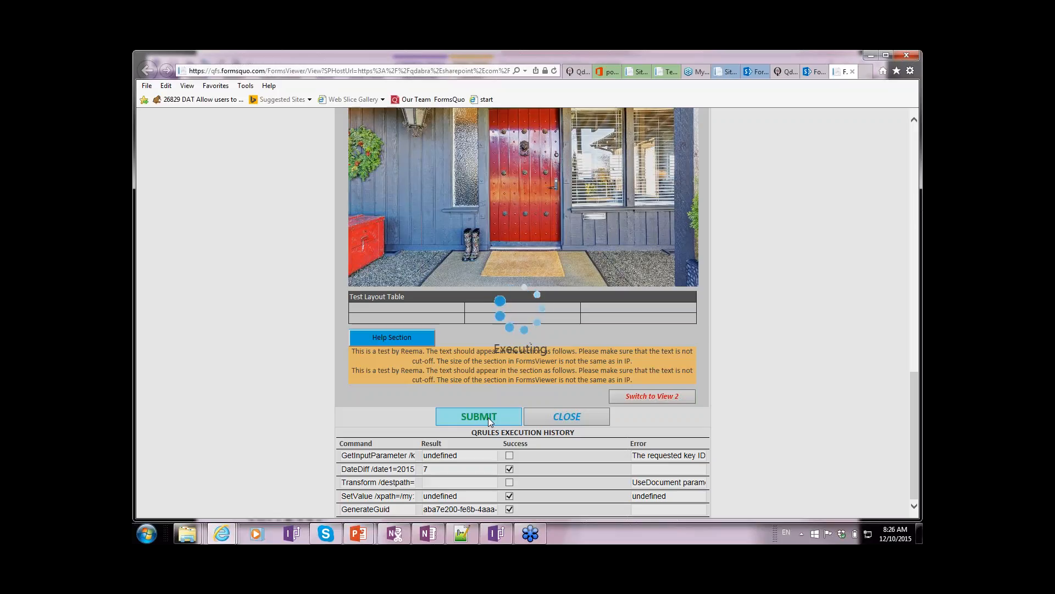
pyautogui.click(478, 416)
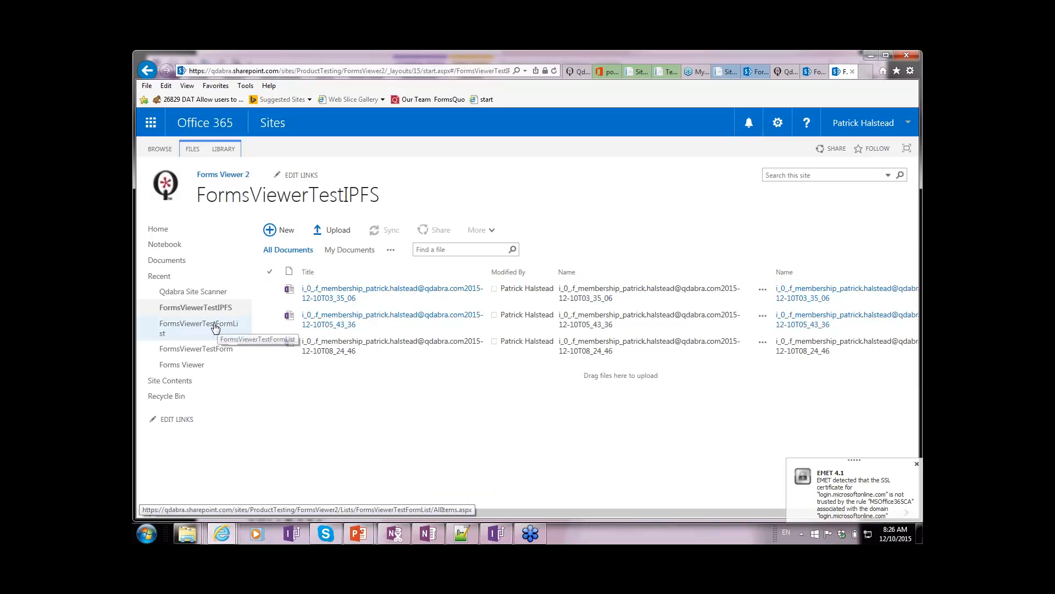
# Open FormsViewerTestFormList and check the new item showing year 2, March, Test 2.
pyautogui.click(199, 328)
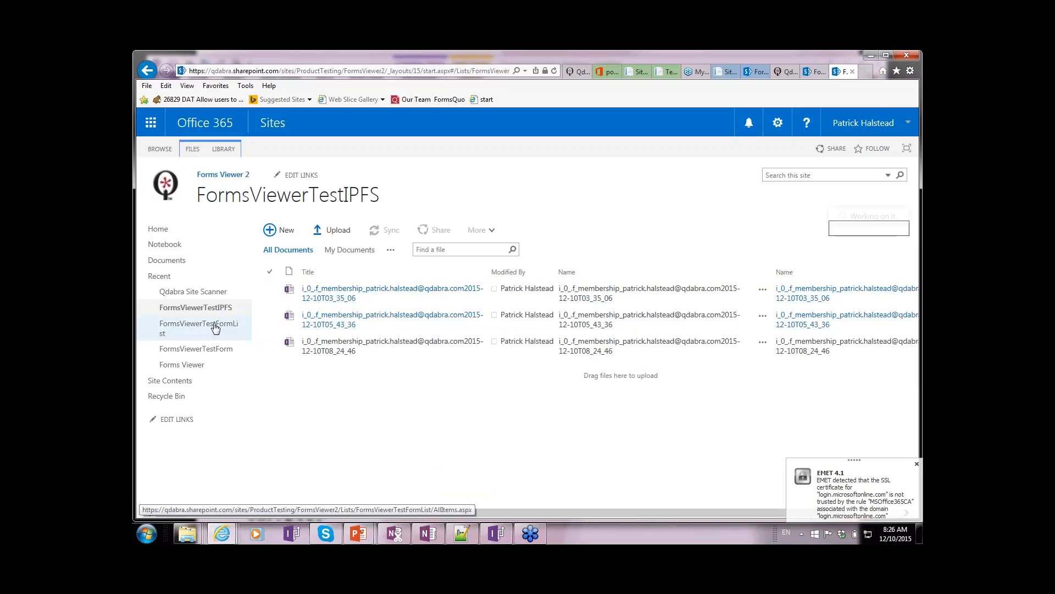
pyautogui.click(195, 328)
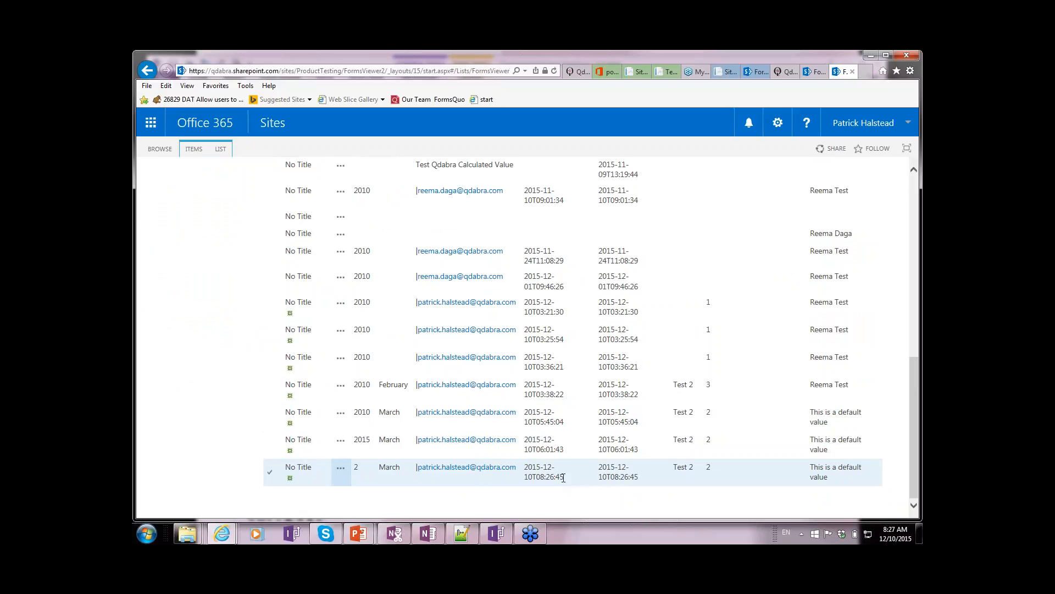
pyautogui.click(270, 472)
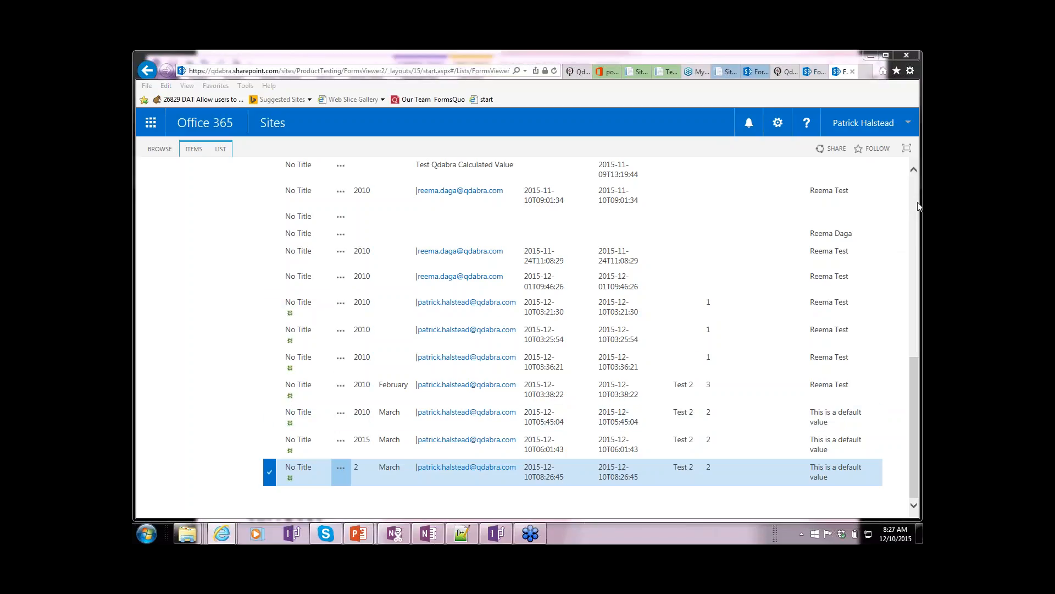
pyautogui.moveTo(825, 323)
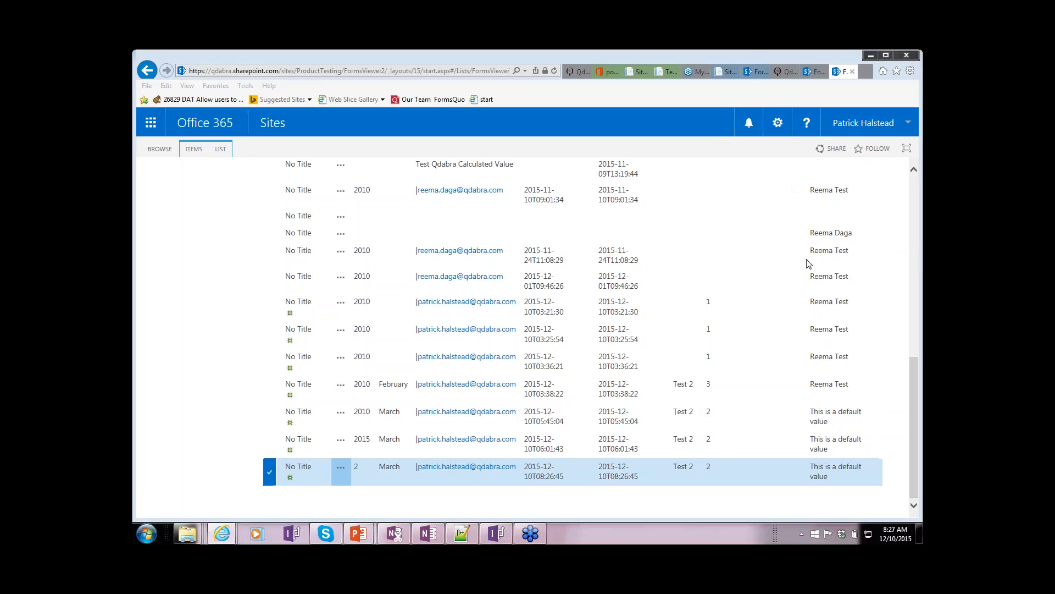
pyautogui.moveTo(827, 261)
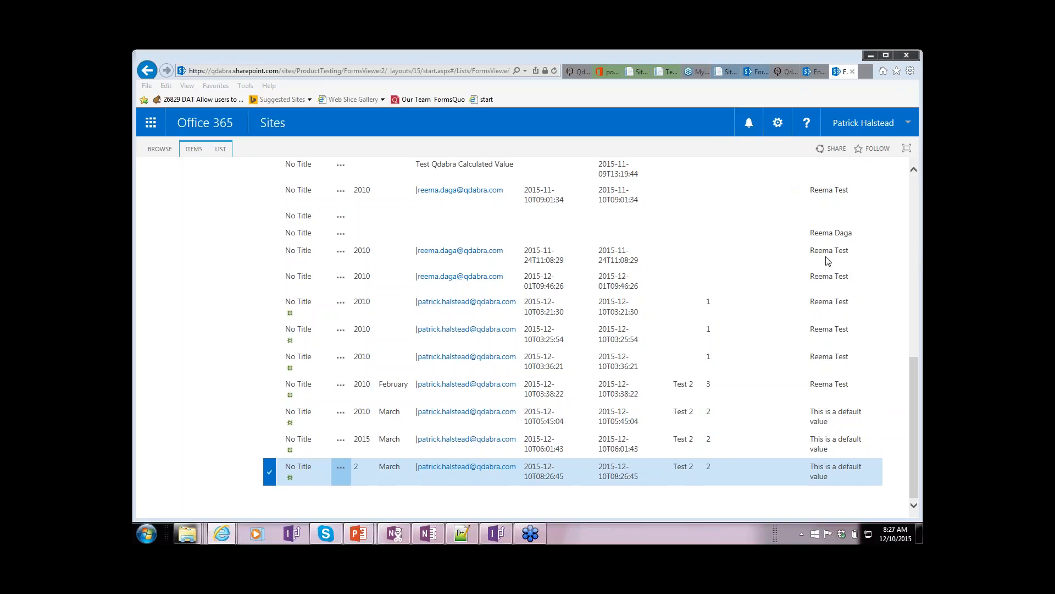
pyautogui.moveTo(782, 362)
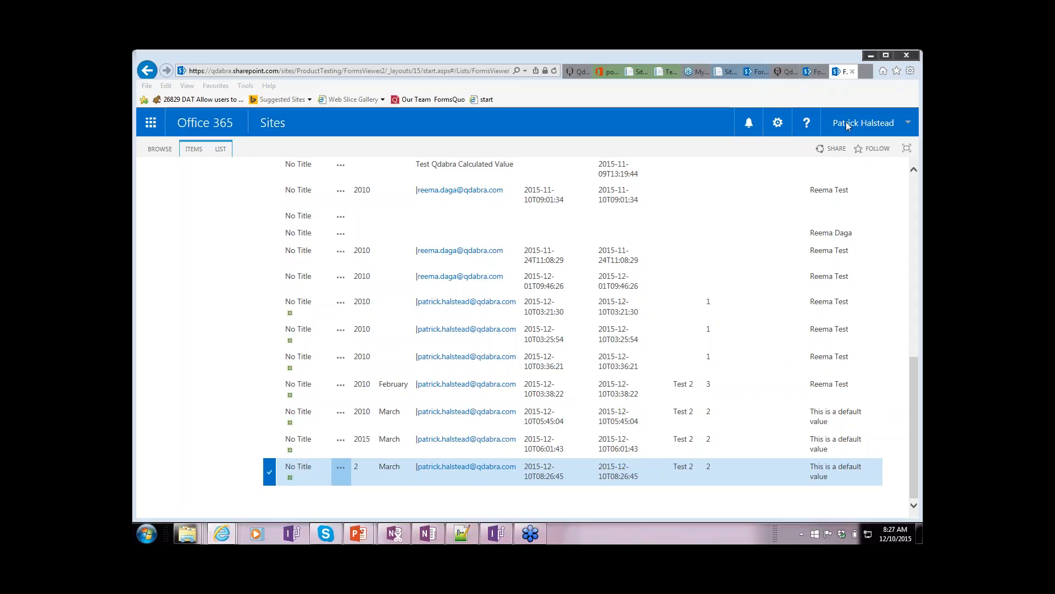
pyautogui.moveTo(769, 68)
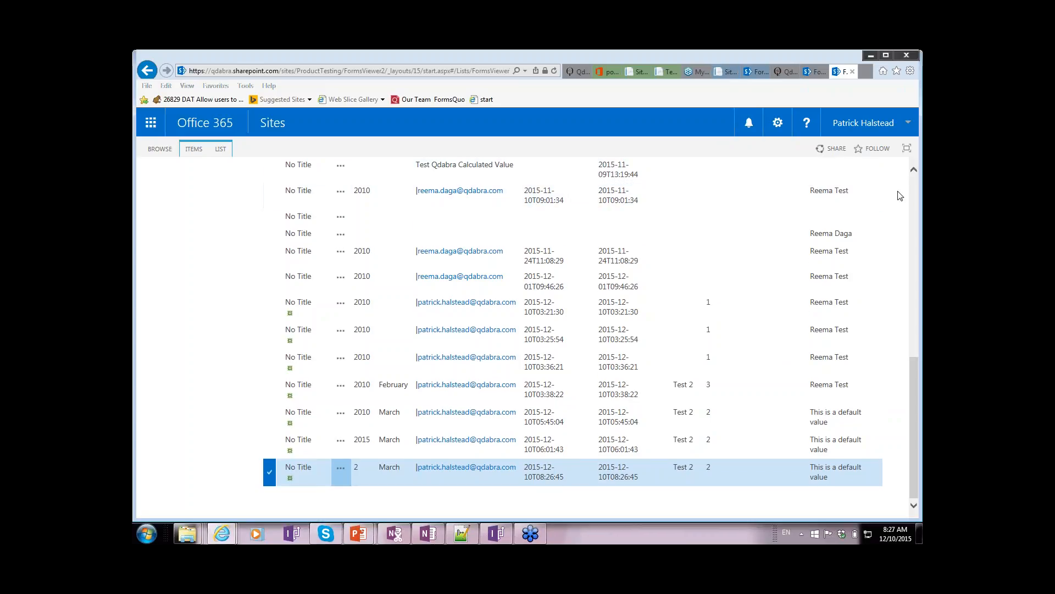
pyautogui.moveTo(920, 205)
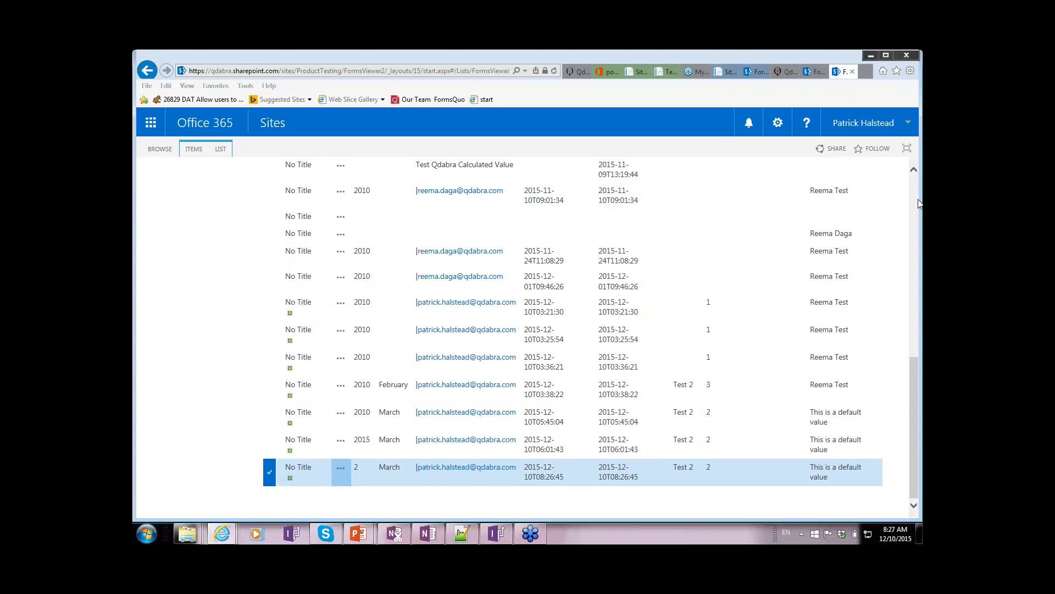
pyautogui.moveTo(460, 251)
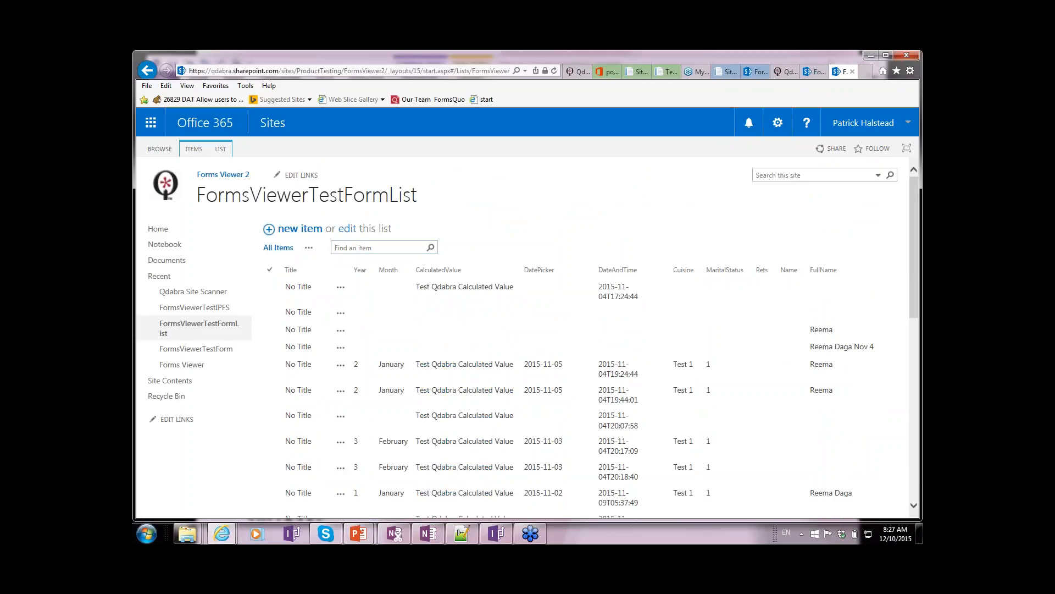
pyautogui.moveTo(196, 306)
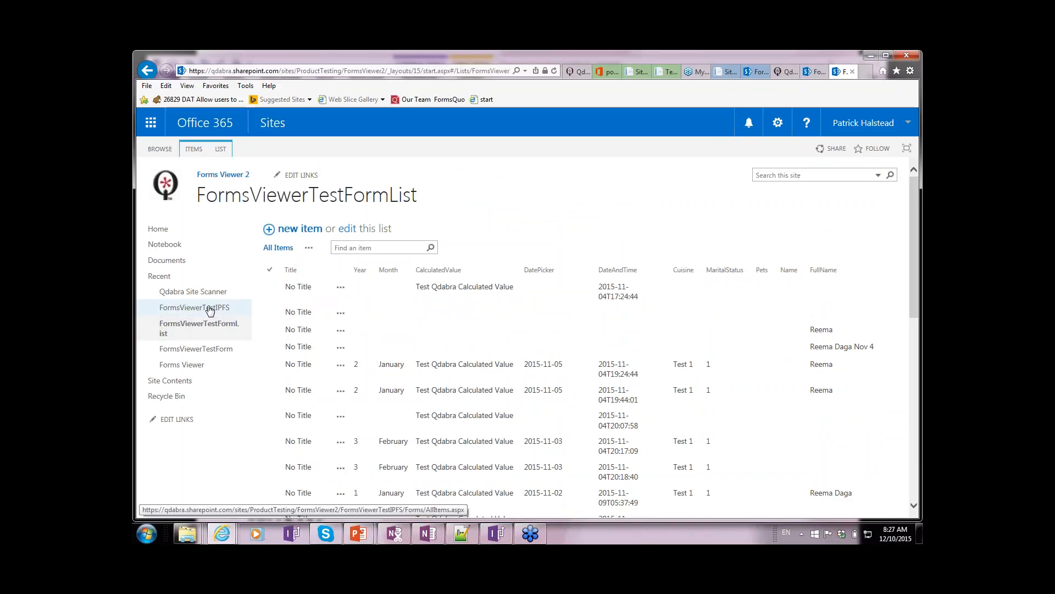
# Open the FormsViewerTestIPFS library and its newest submitted form file.
pyautogui.click(196, 307)
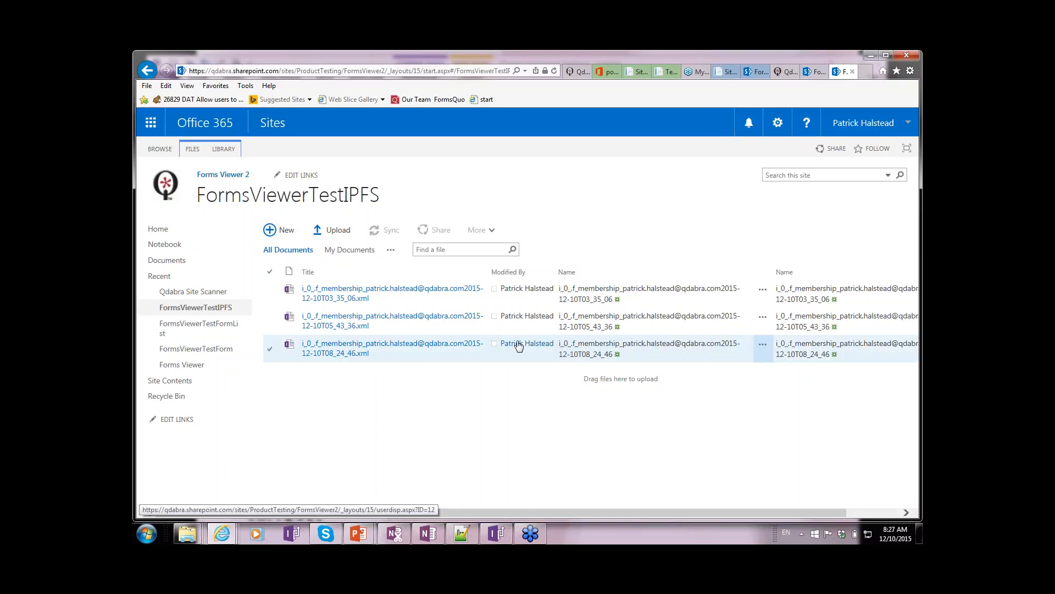
pyautogui.moveTo(526, 343)
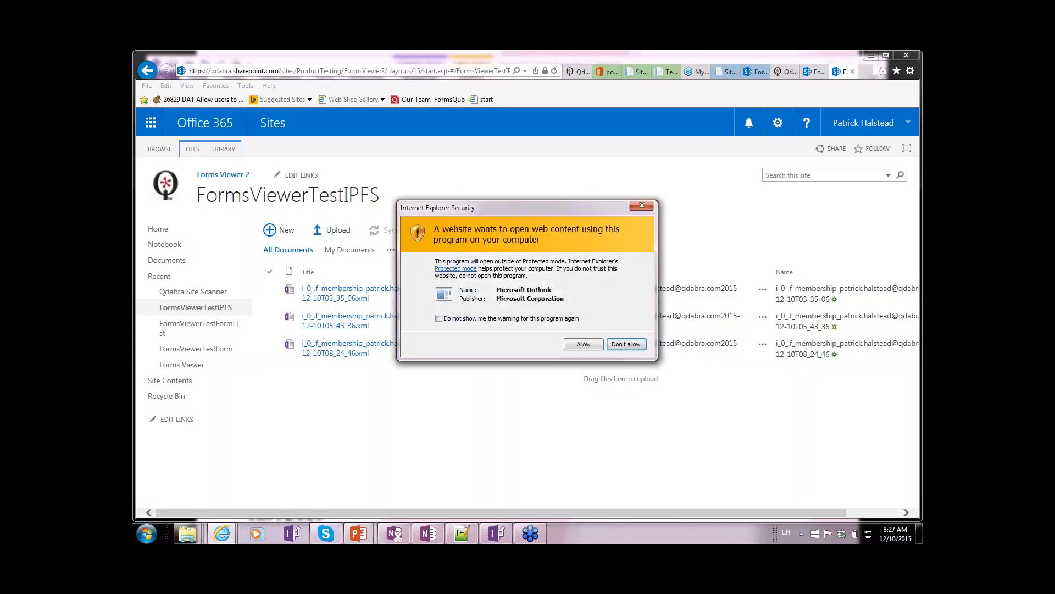
pyautogui.click(625, 344)
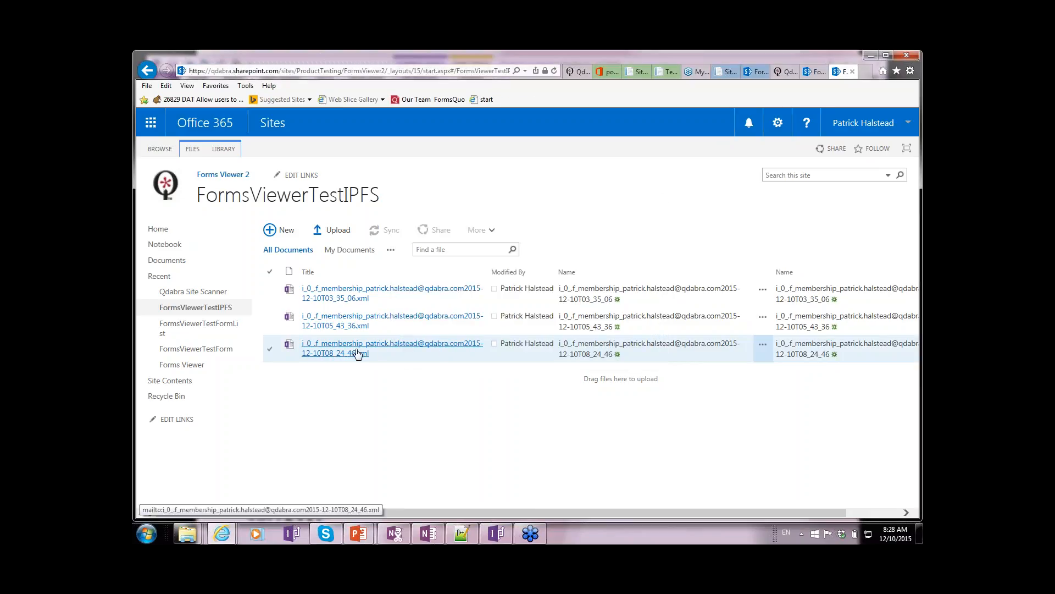
pyautogui.click(356, 353)
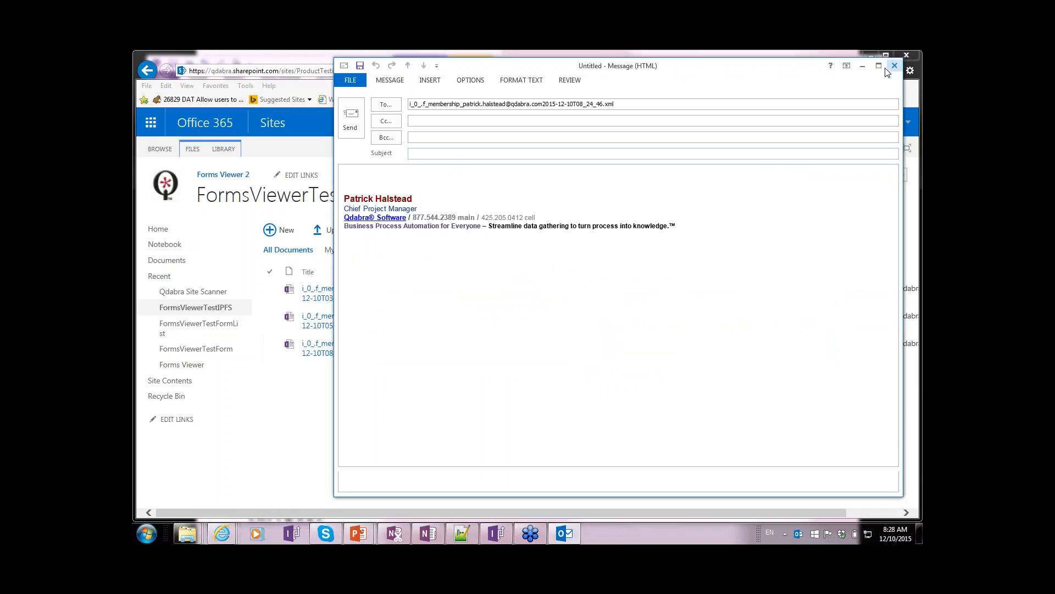
# Discard the unintended Outlook message unsaved and reload the library page.
pyautogui.click(895, 65)
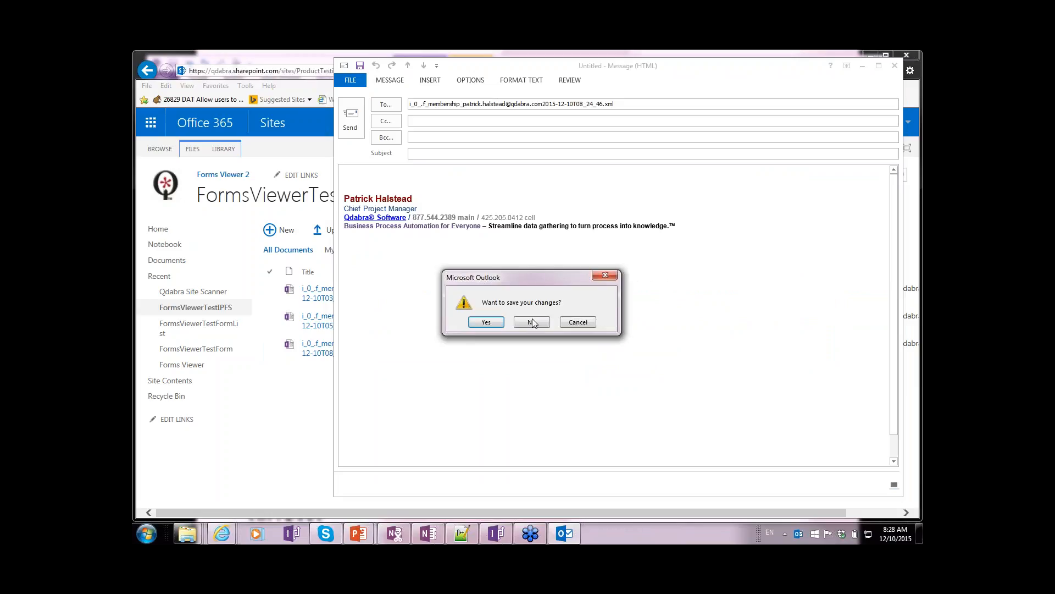
pyautogui.click(531, 322)
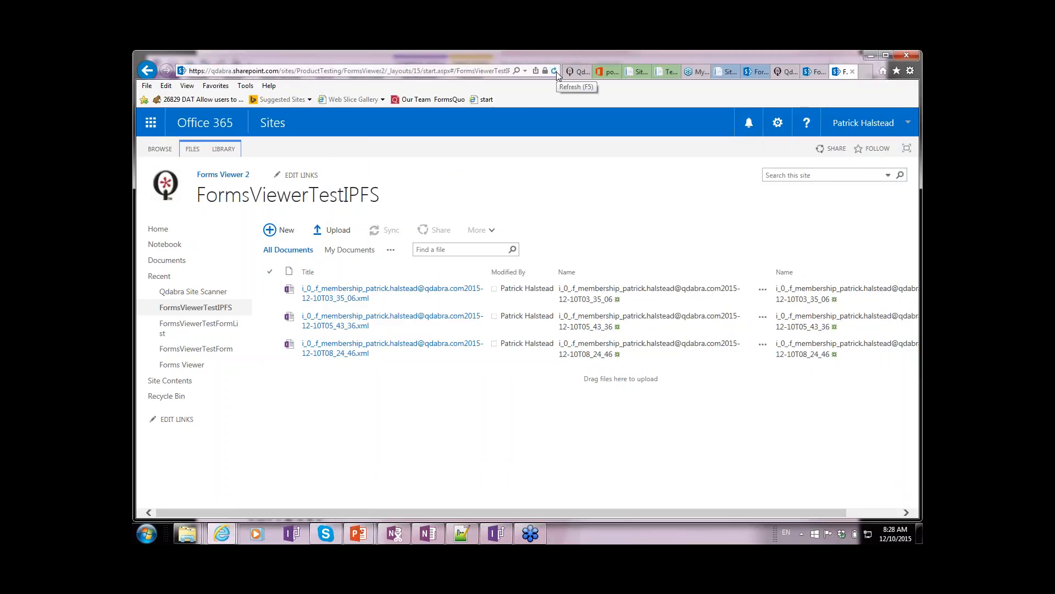
pyautogui.click(554, 71)
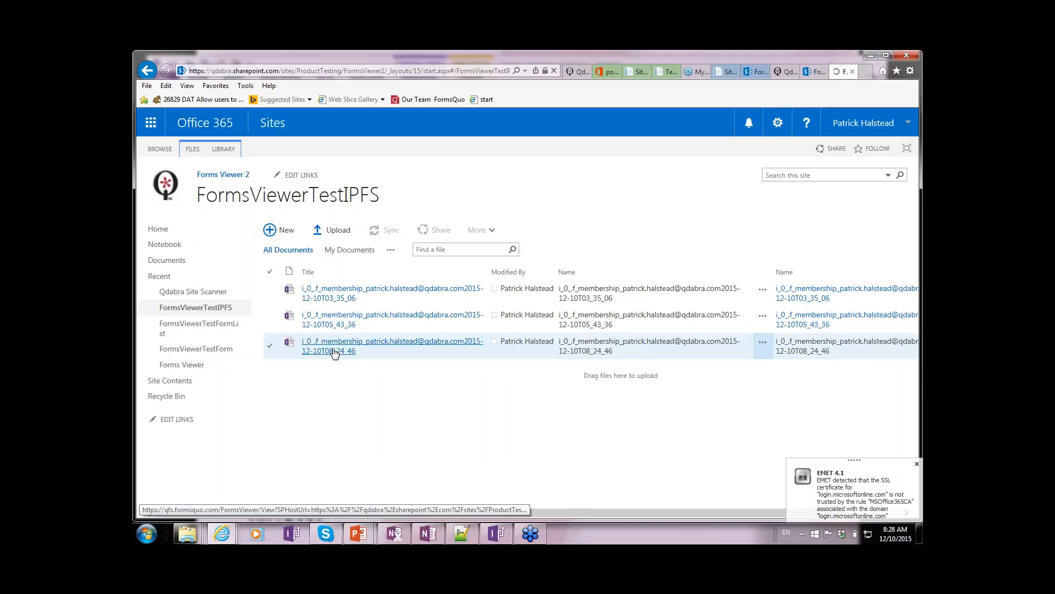
pyautogui.click(393, 345)
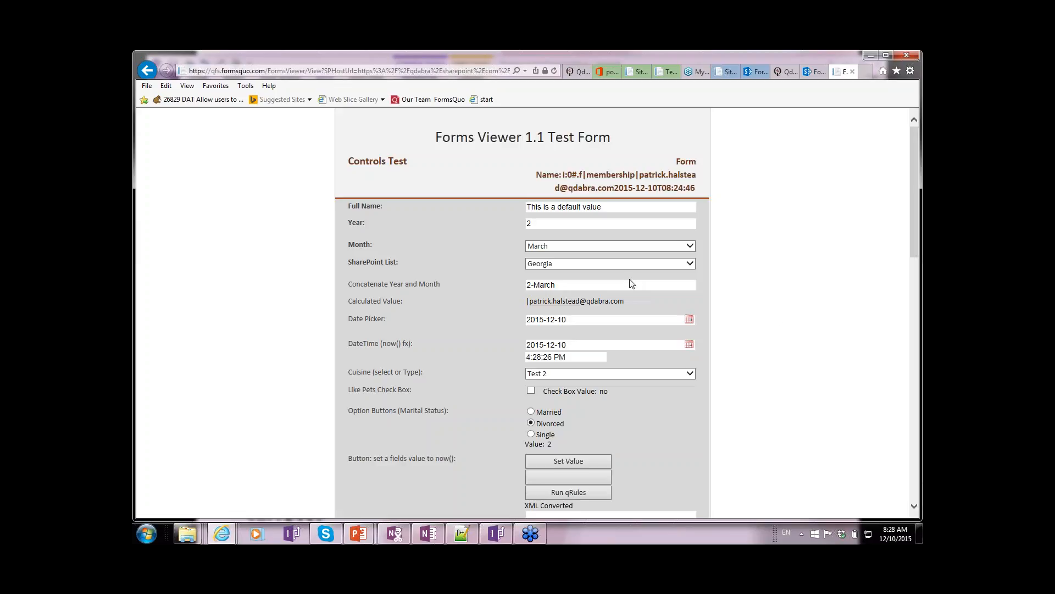
pyautogui.scroll(-3)
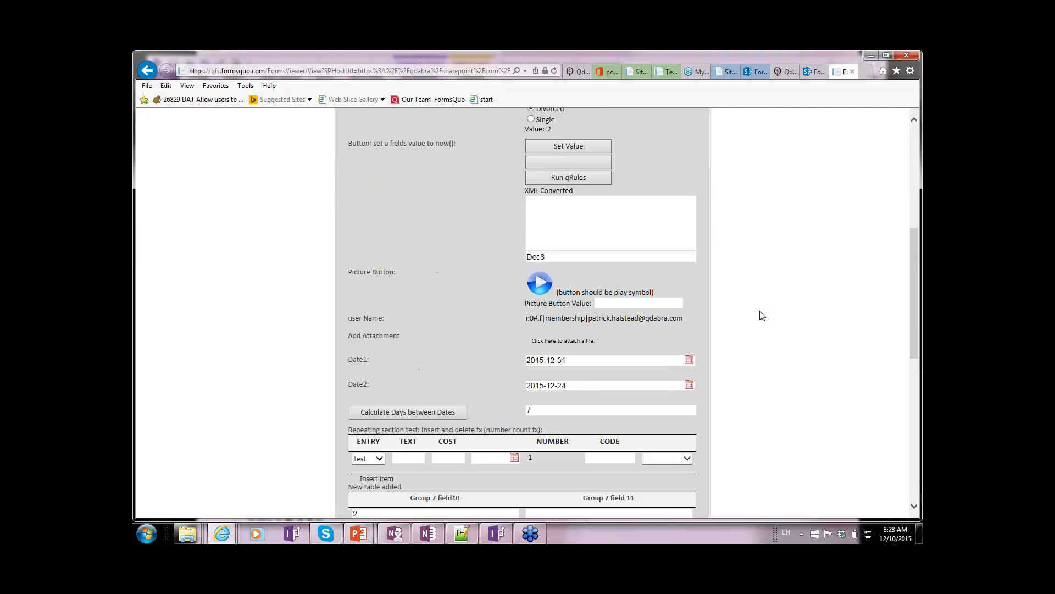
pyautogui.scroll(-3)
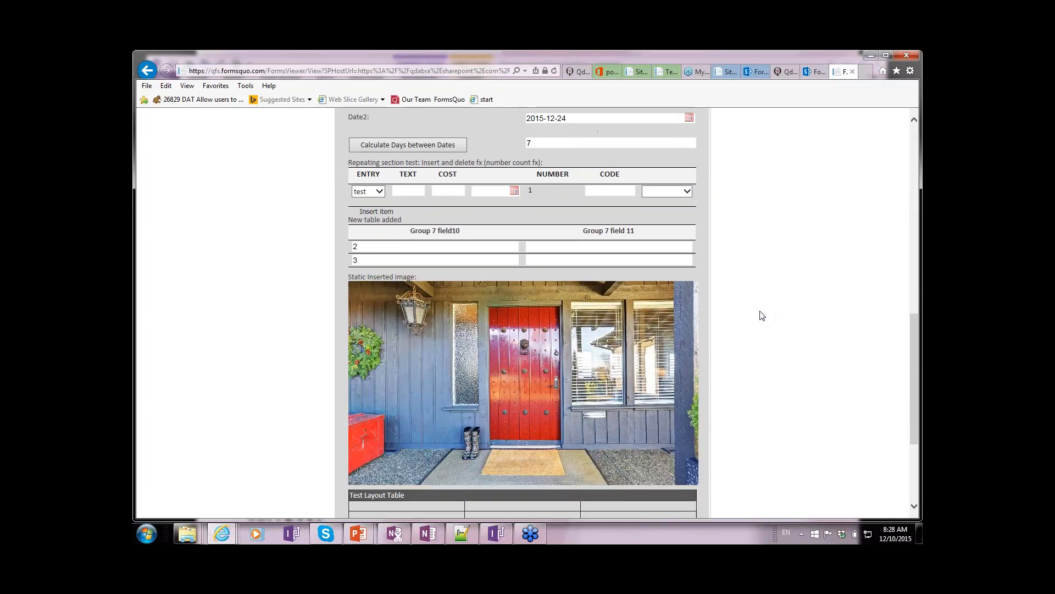
pyautogui.scroll(3)
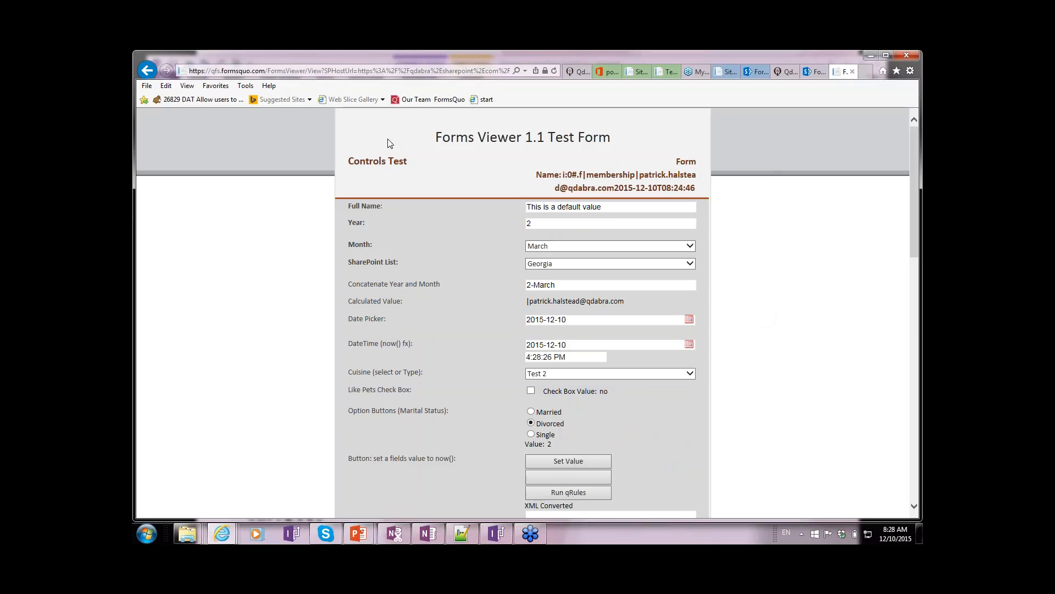
pyautogui.scroll(-3)
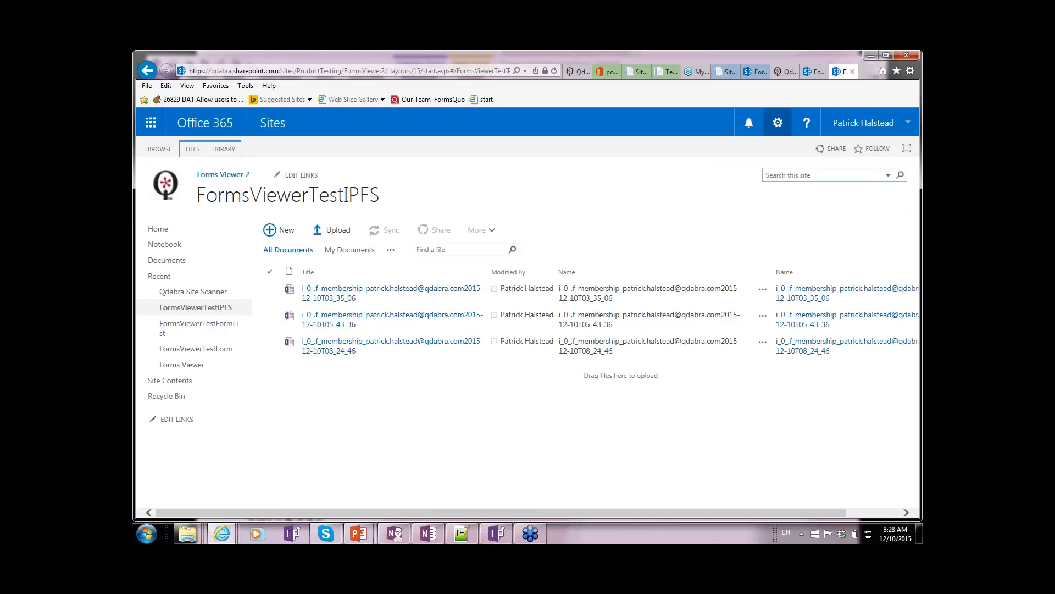
# Put the library page into Edit Page mode and select the FormsViewerTestIPFS web part.
pyautogui.click(777, 122)
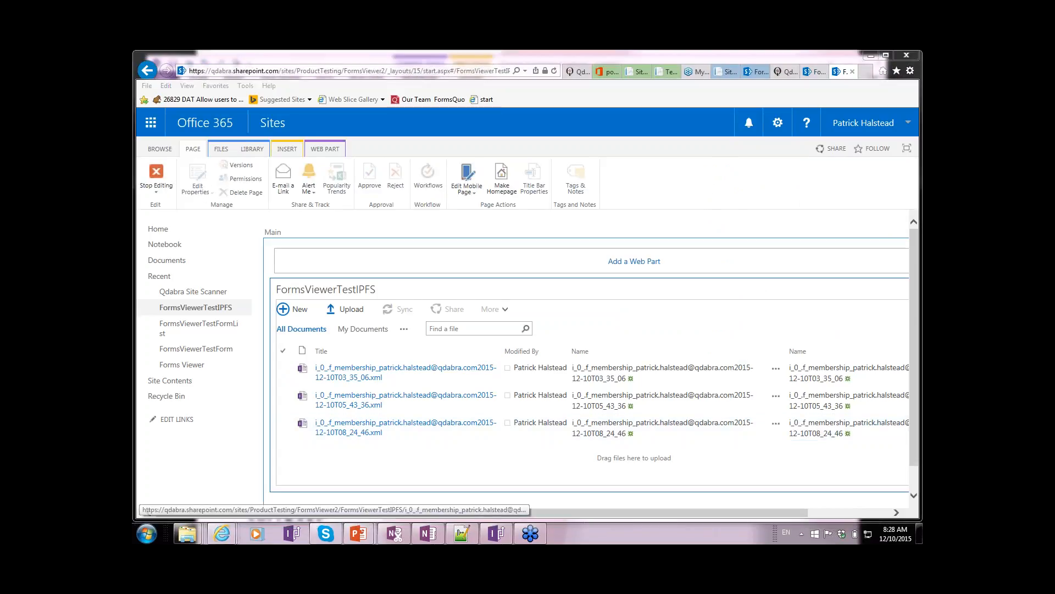
pyautogui.scroll(-3)
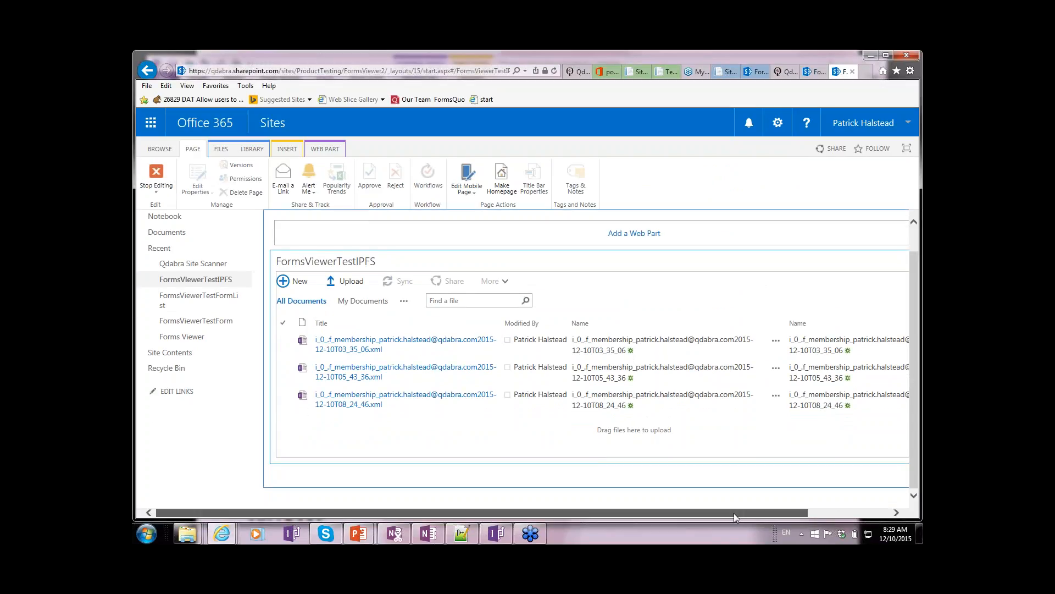
pyautogui.hscroll(3)
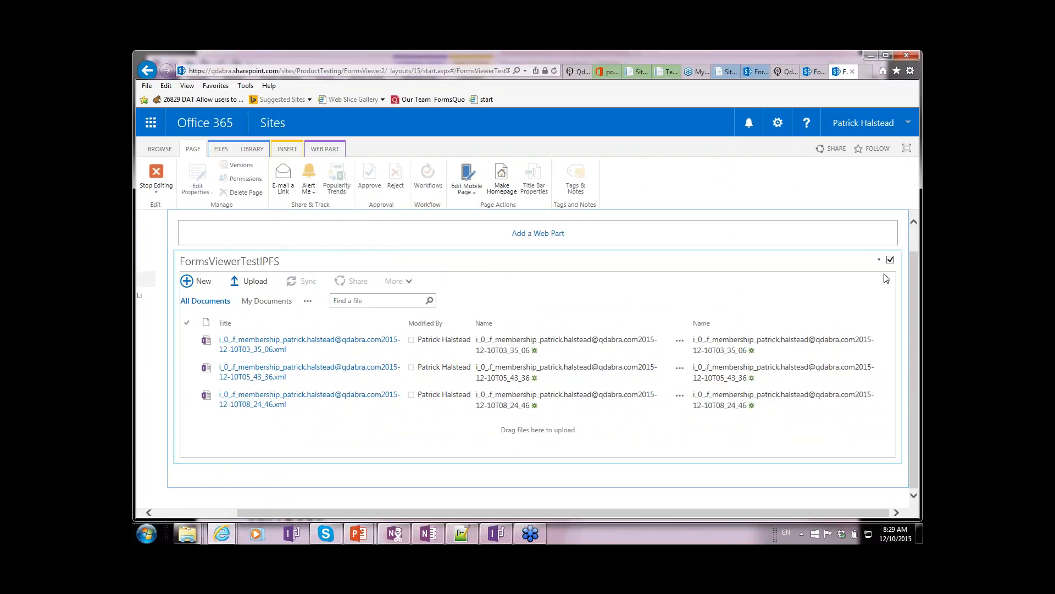
pyautogui.click(879, 260)
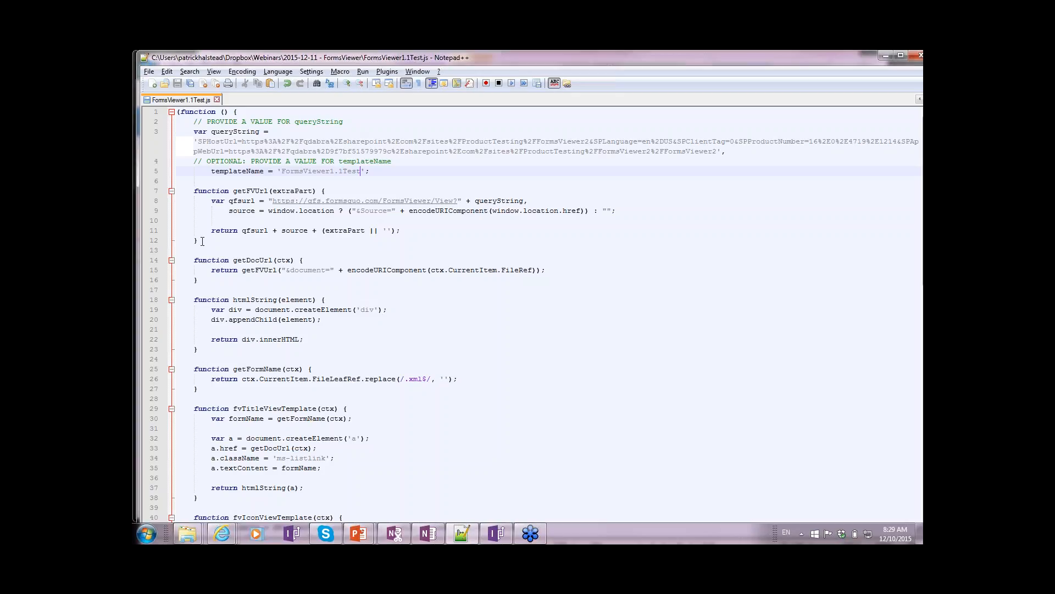
# Select the full quoted queryString value on line 3 of FormsViewer1.1Test.js.
pyautogui.moveTo(194, 142); pyautogui.dragTo(723, 150)
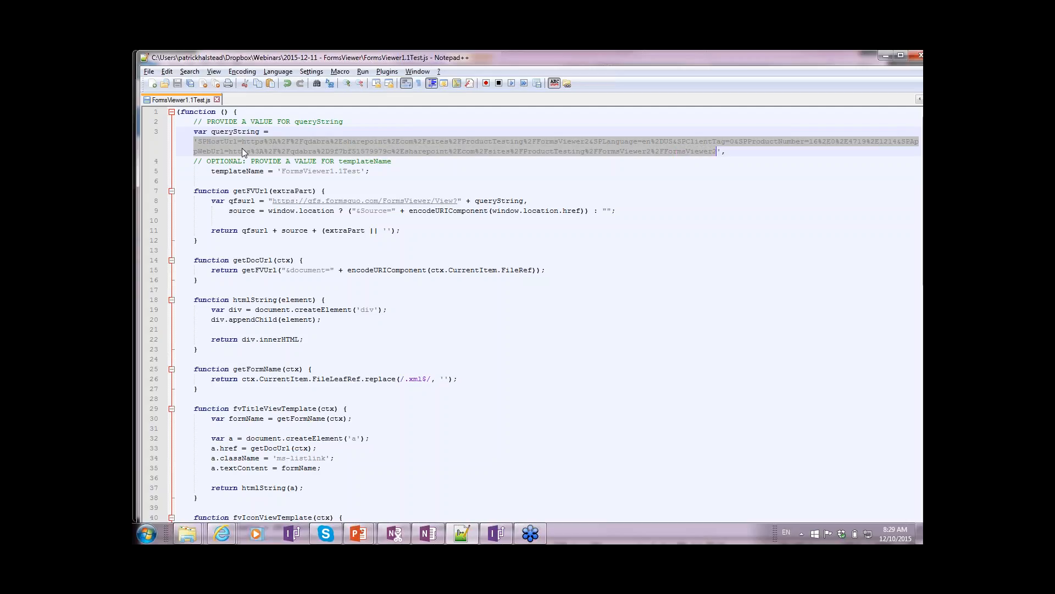
pyautogui.moveTo(461, 152)
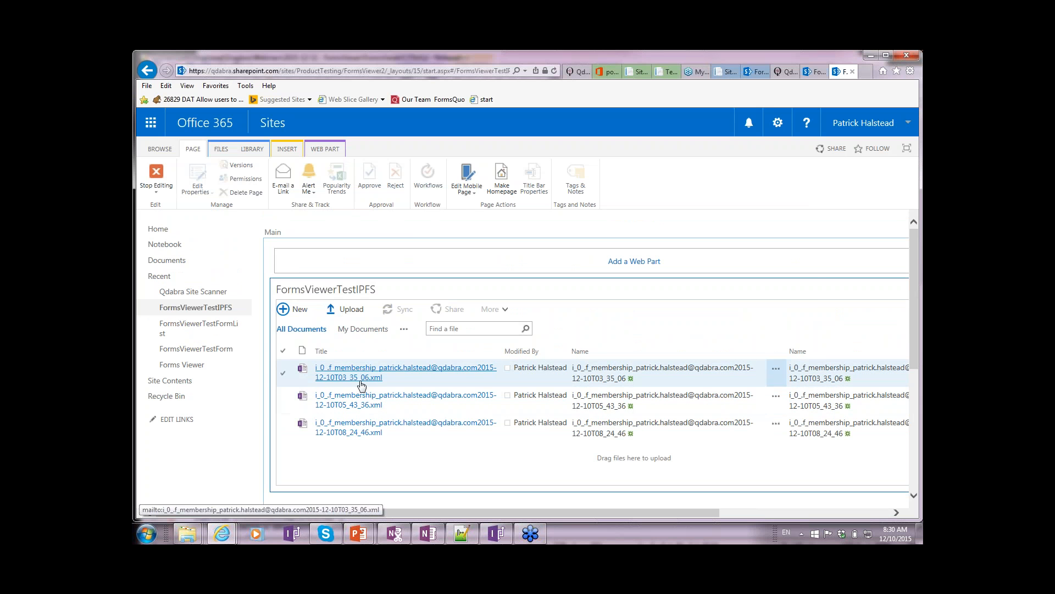
pyautogui.press('alt+tab')
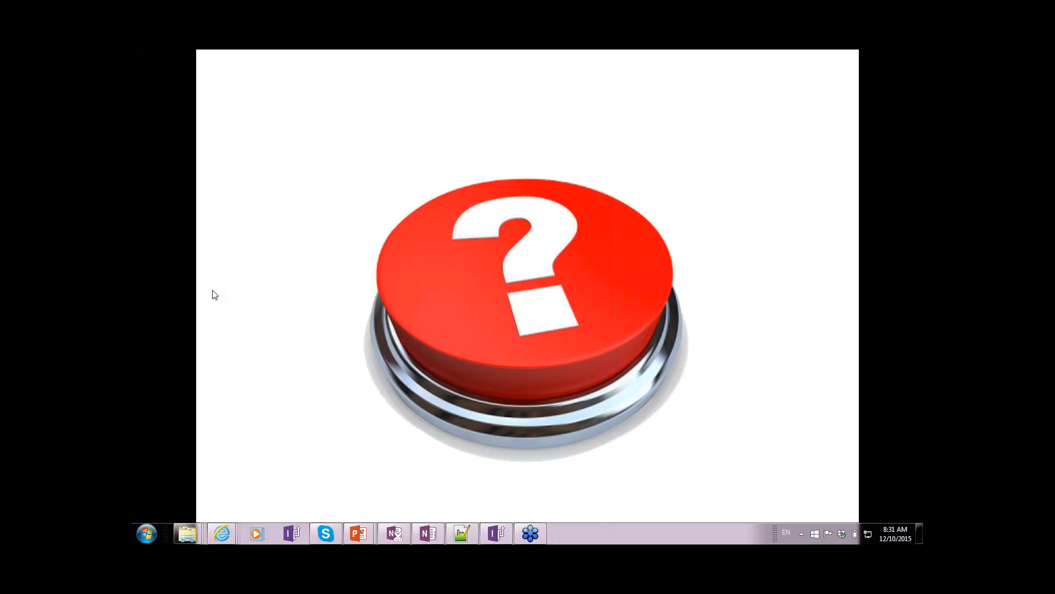
pyautogui.moveTo(237, 298)
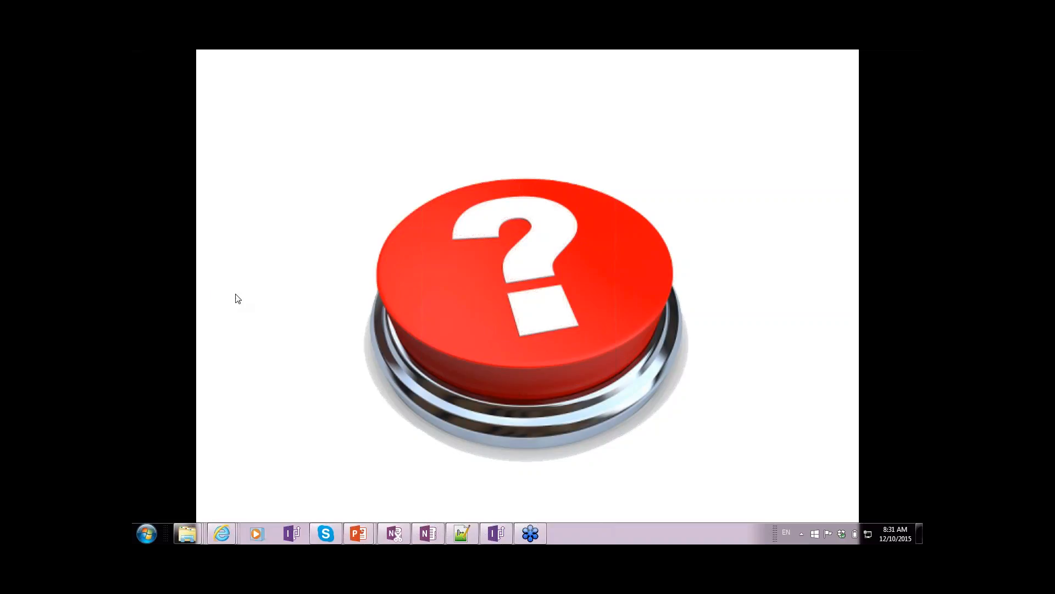
pyautogui.moveTo(518, 294)
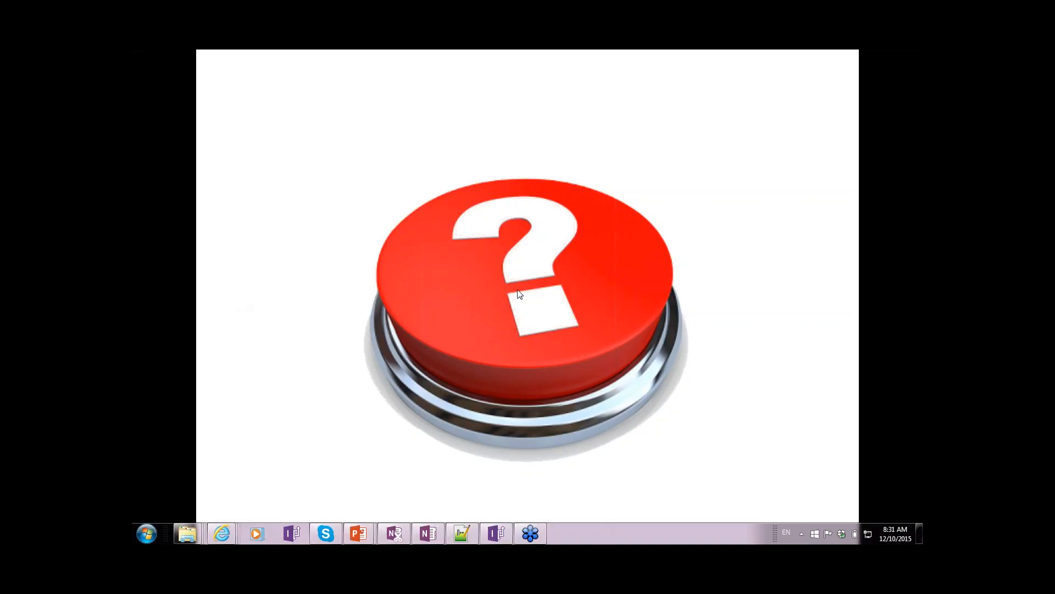
pyautogui.moveTo(449, 298)
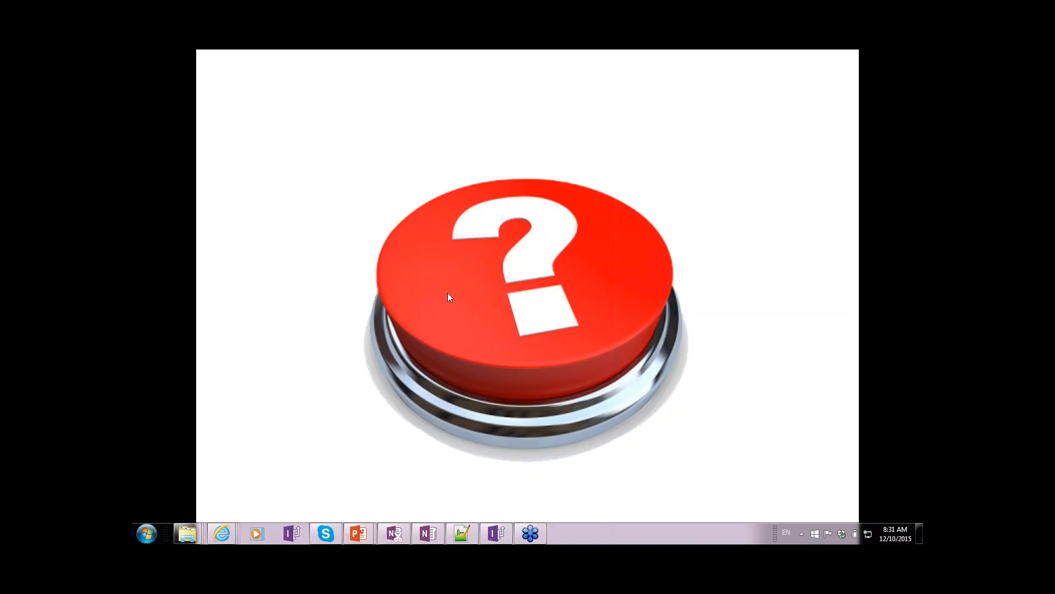
pyautogui.moveTo(550, 303)
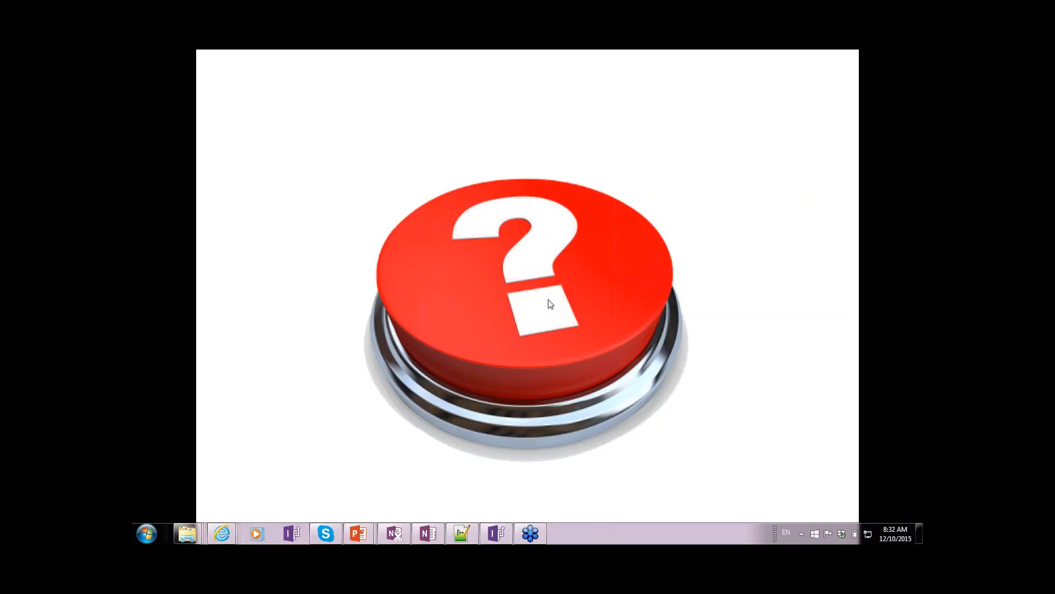
pyautogui.moveTo(504, 331)
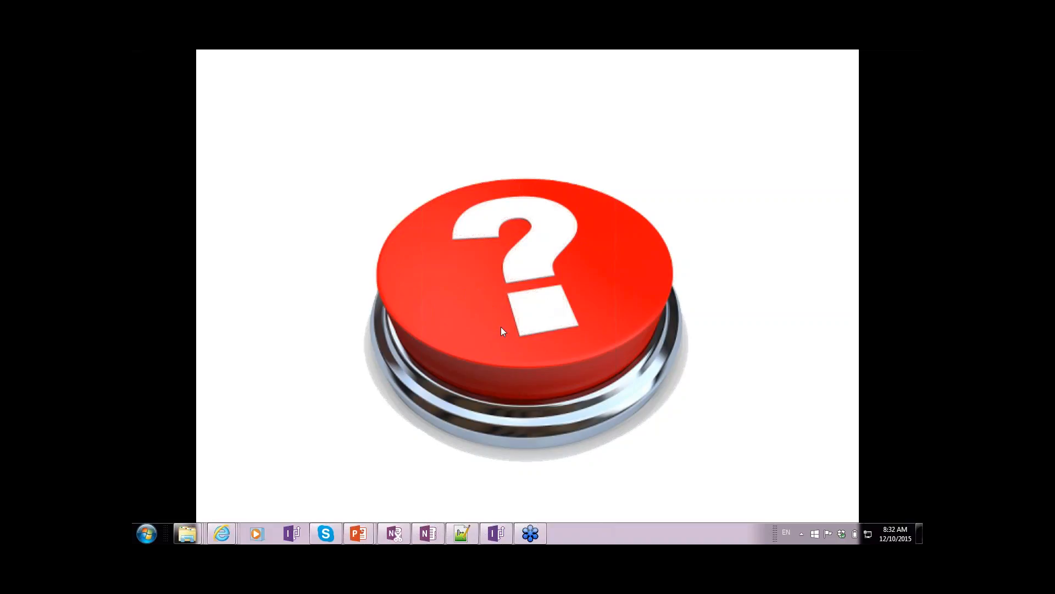
pyautogui.moveTo(483, 338)
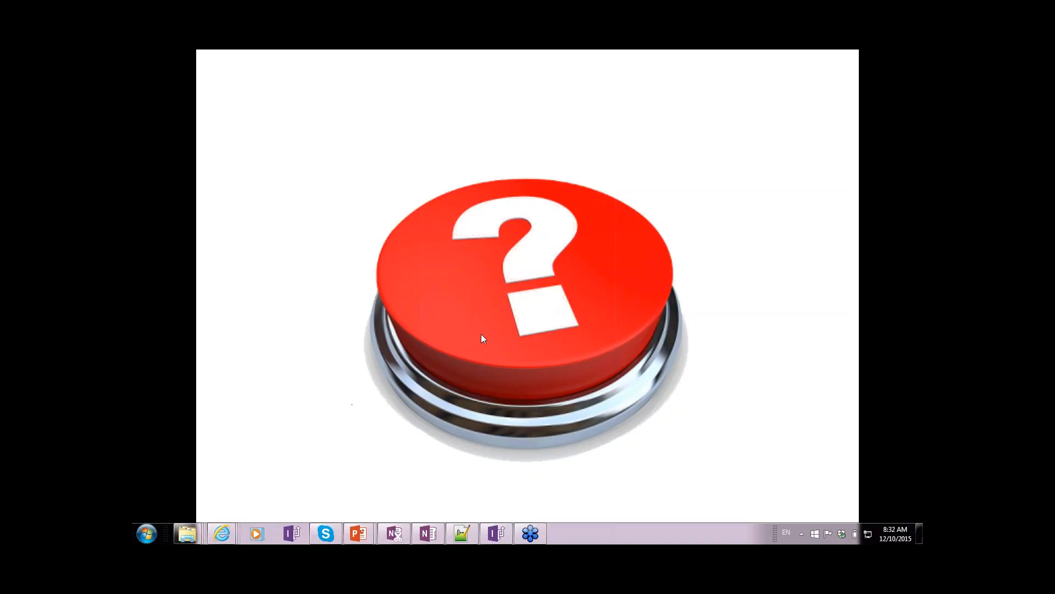
pyautogui.moveTo(537, 306)
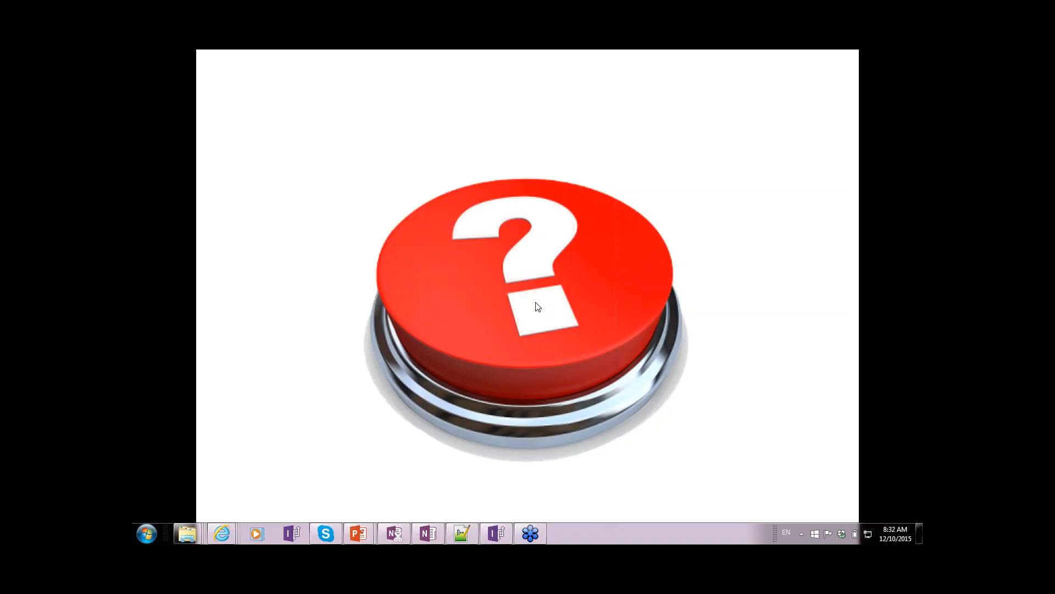